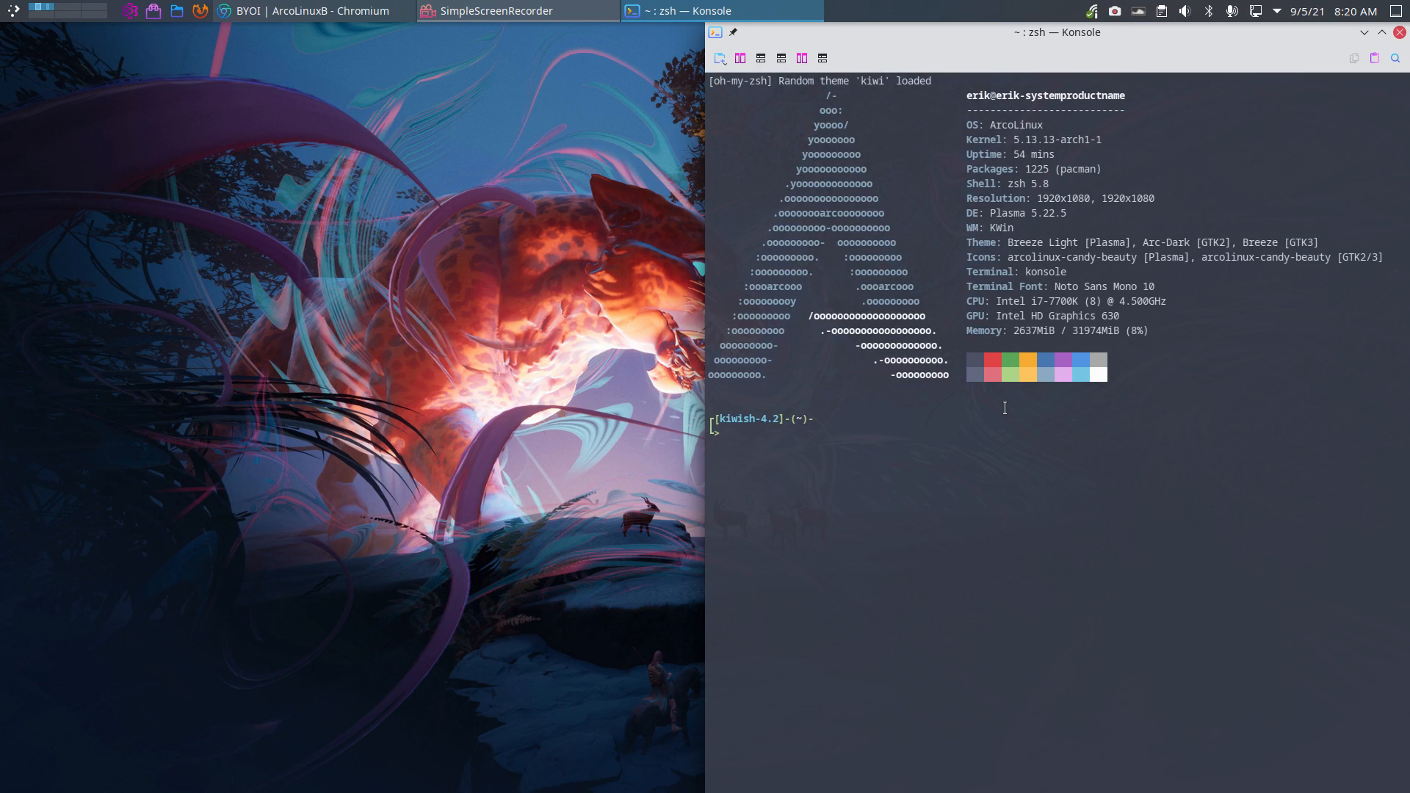
# Print the ISO release info (v21.09.11, ArcoLinuxB-plasma, build date) with the iso alias
pyautogui.write('iso')
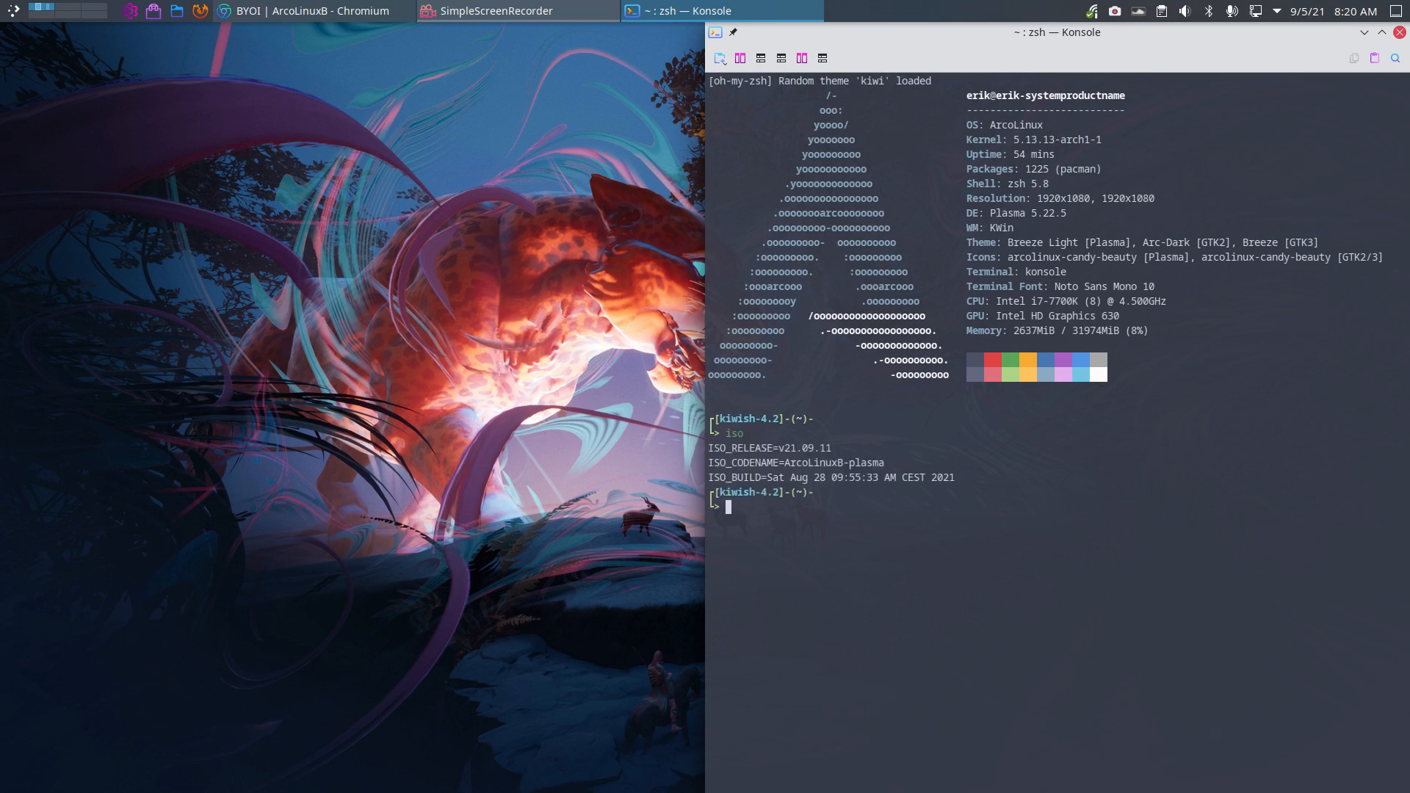
pyautogui.moveTo(1306, 229)
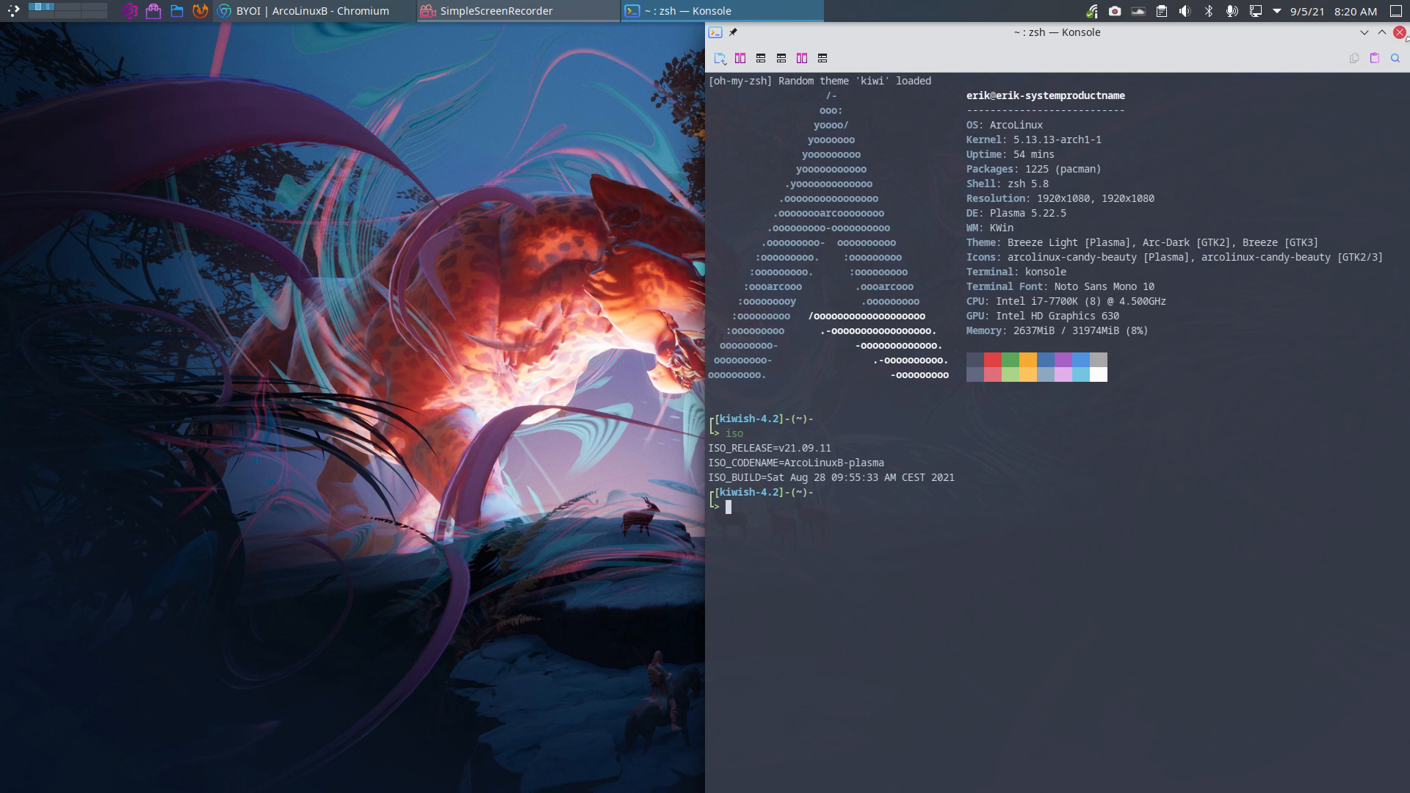
pyautogui.click(310, 10)
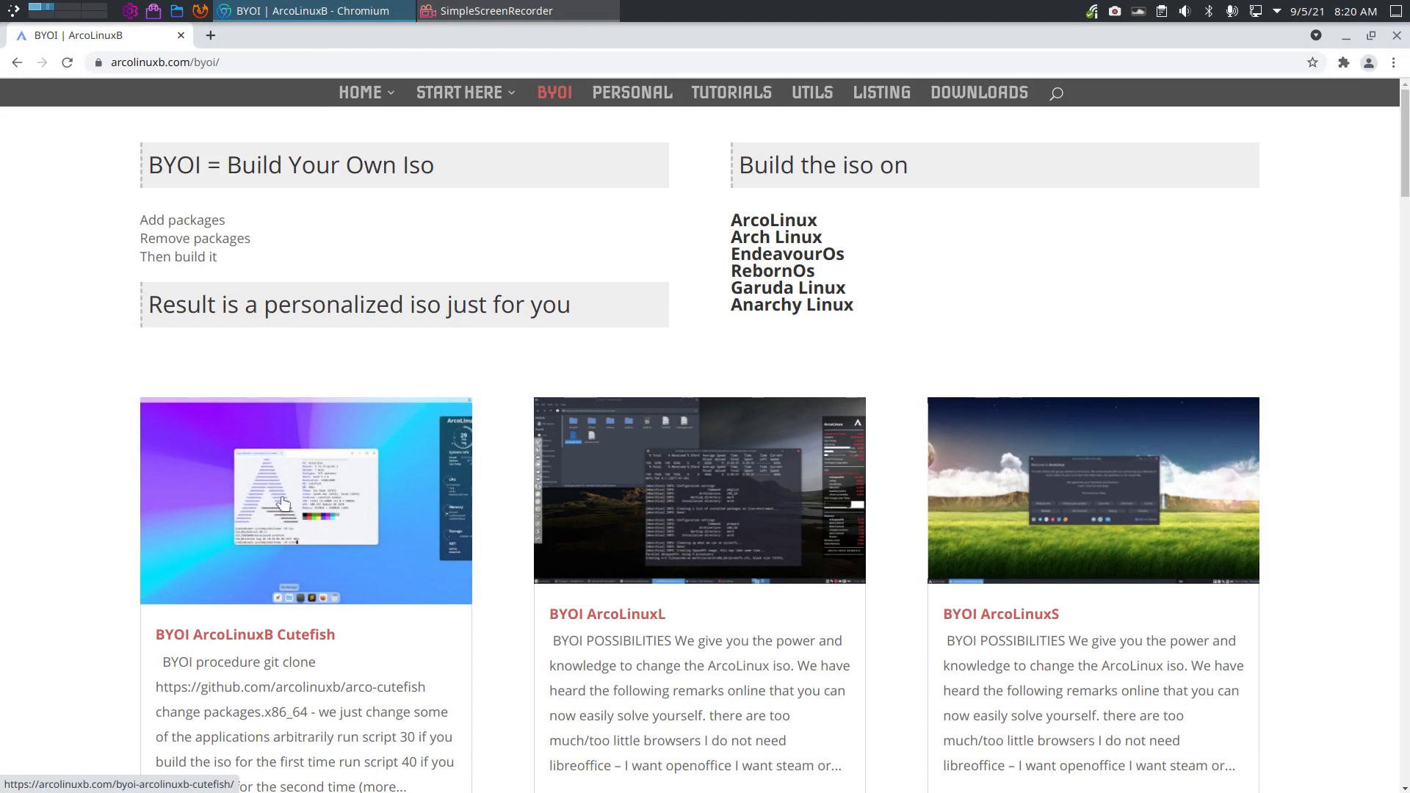
pyautogui.moveTo(598, 549)
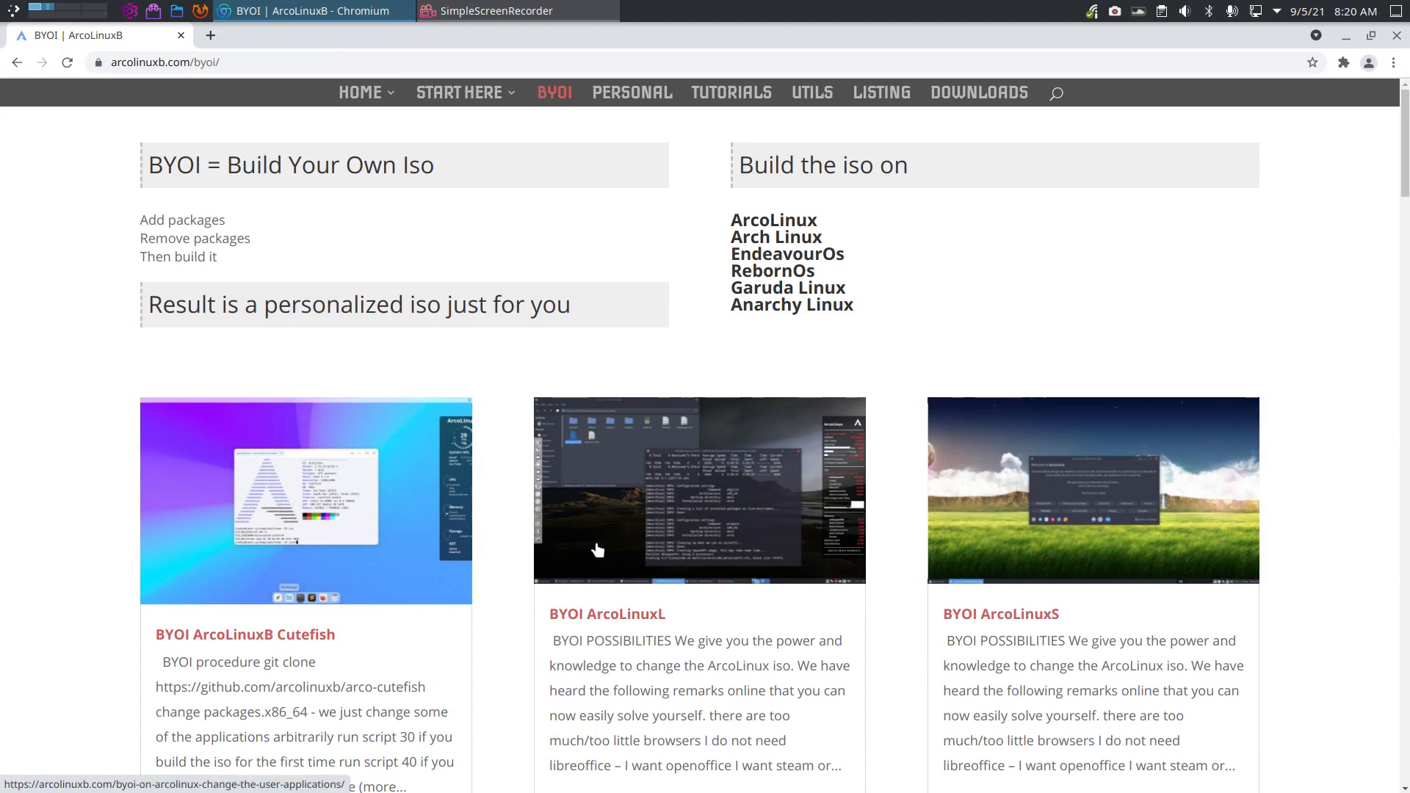
# Open the BYOI ArcoLinuxB Cutefish article and scroll to its four-step build procedure
pyautogui.scroll(-3)
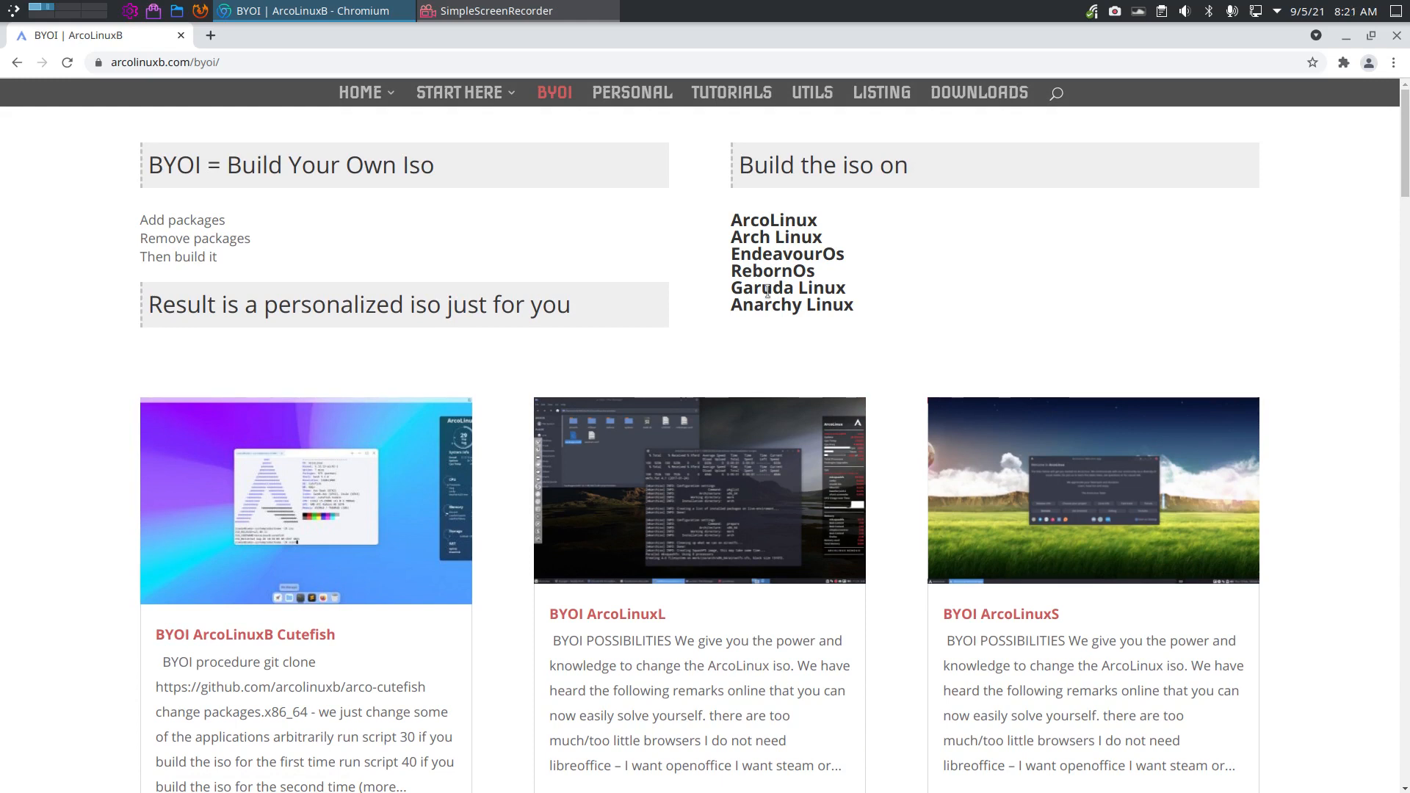
pyautogui.moveTo(180, 184)
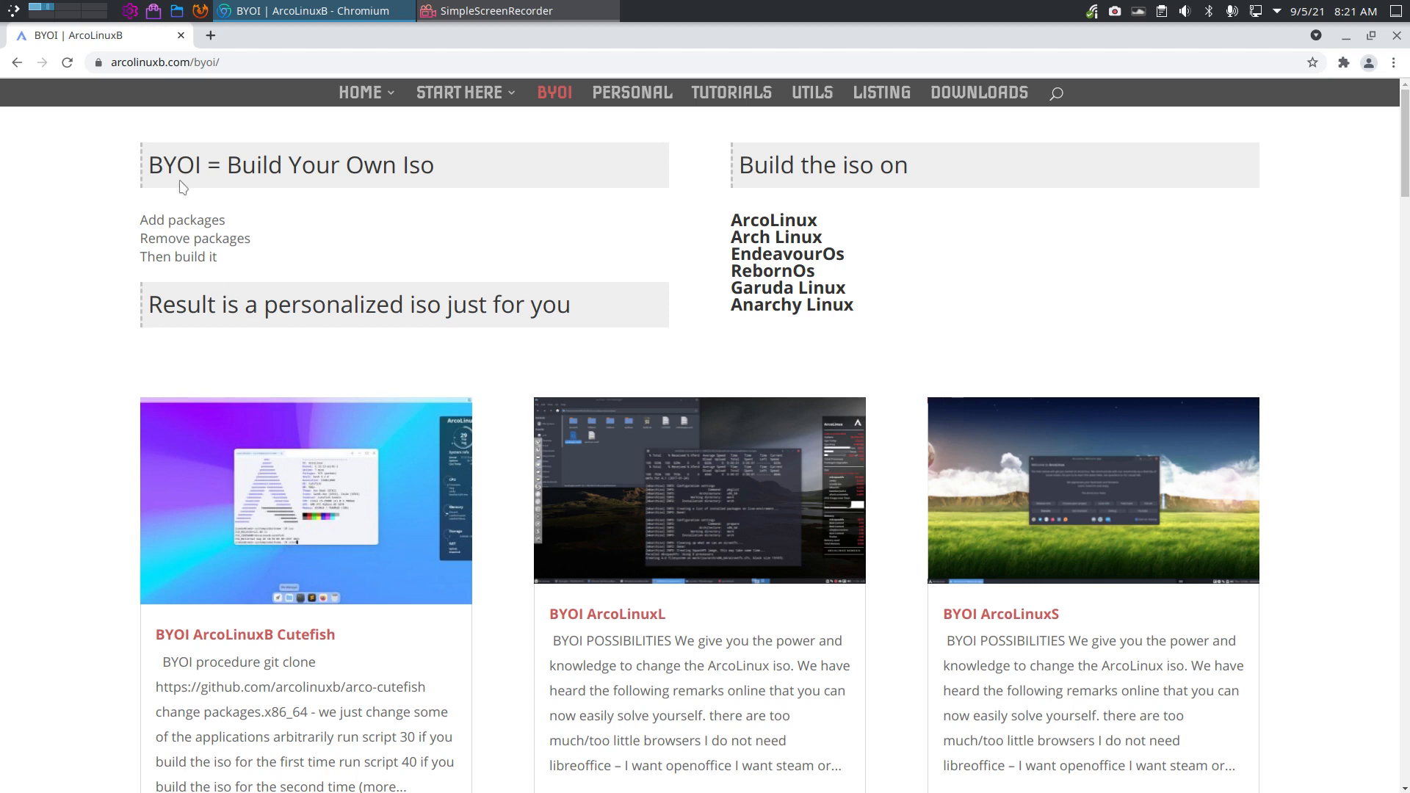
pyautogui.moveTo(167, 165)
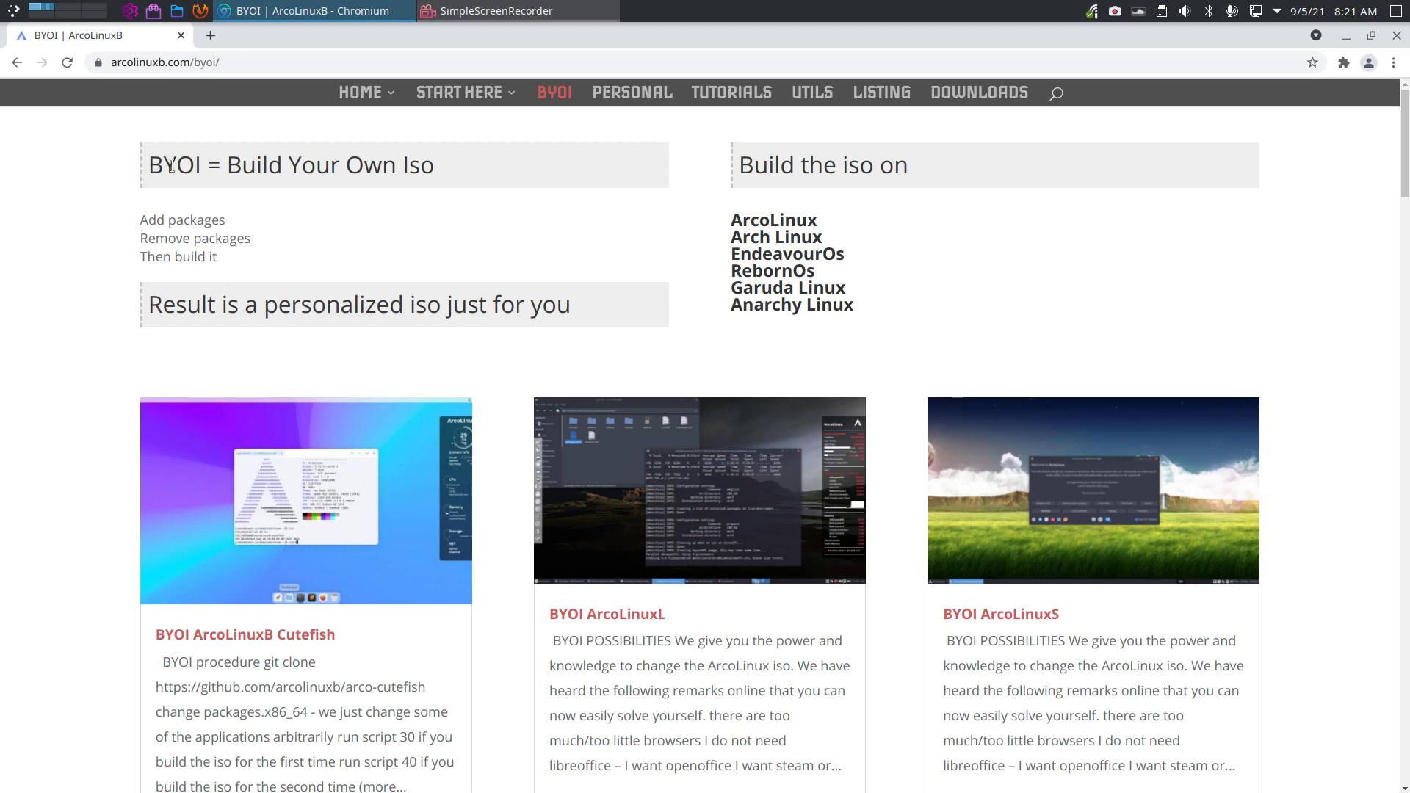
pyautogui.scroll(-3)
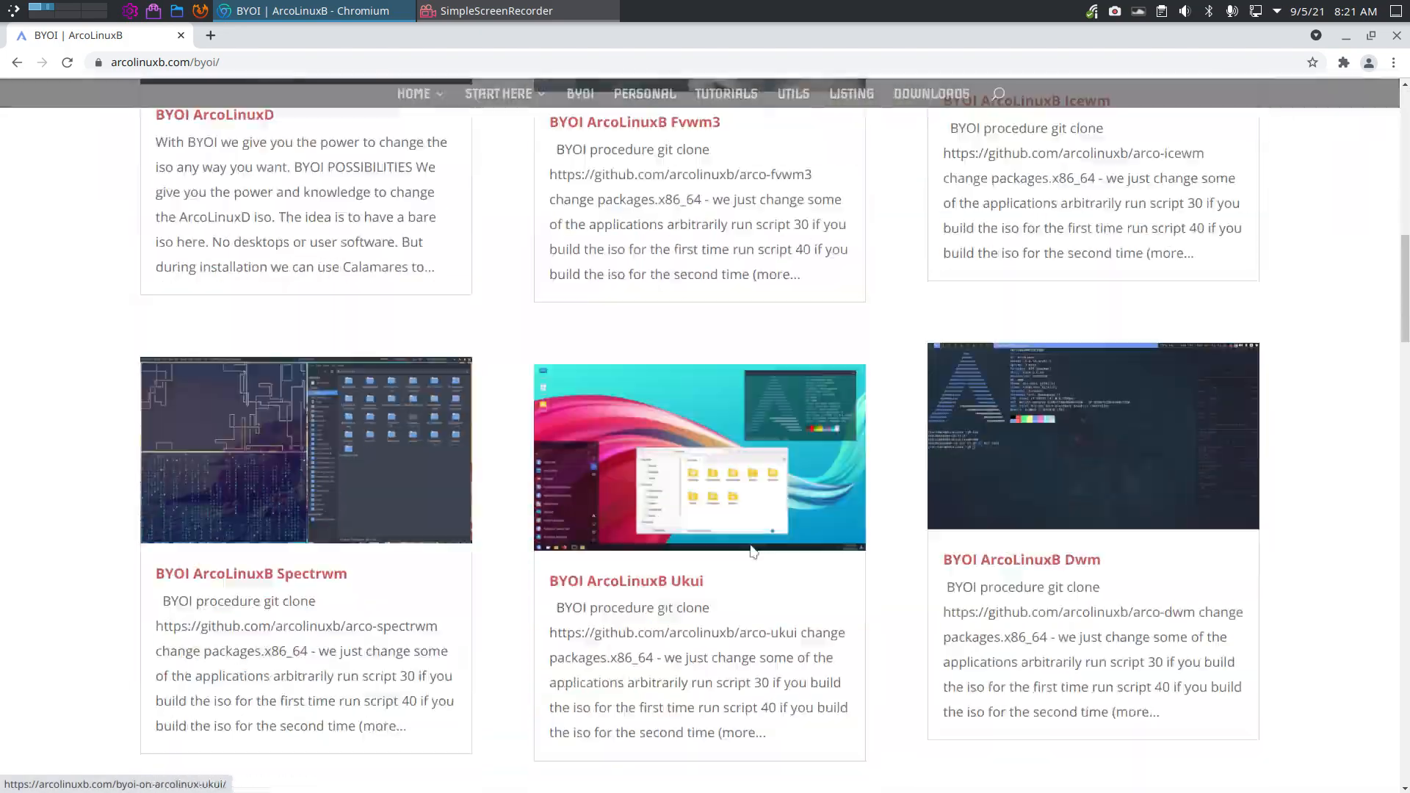
pyautogui.scroll(-3)
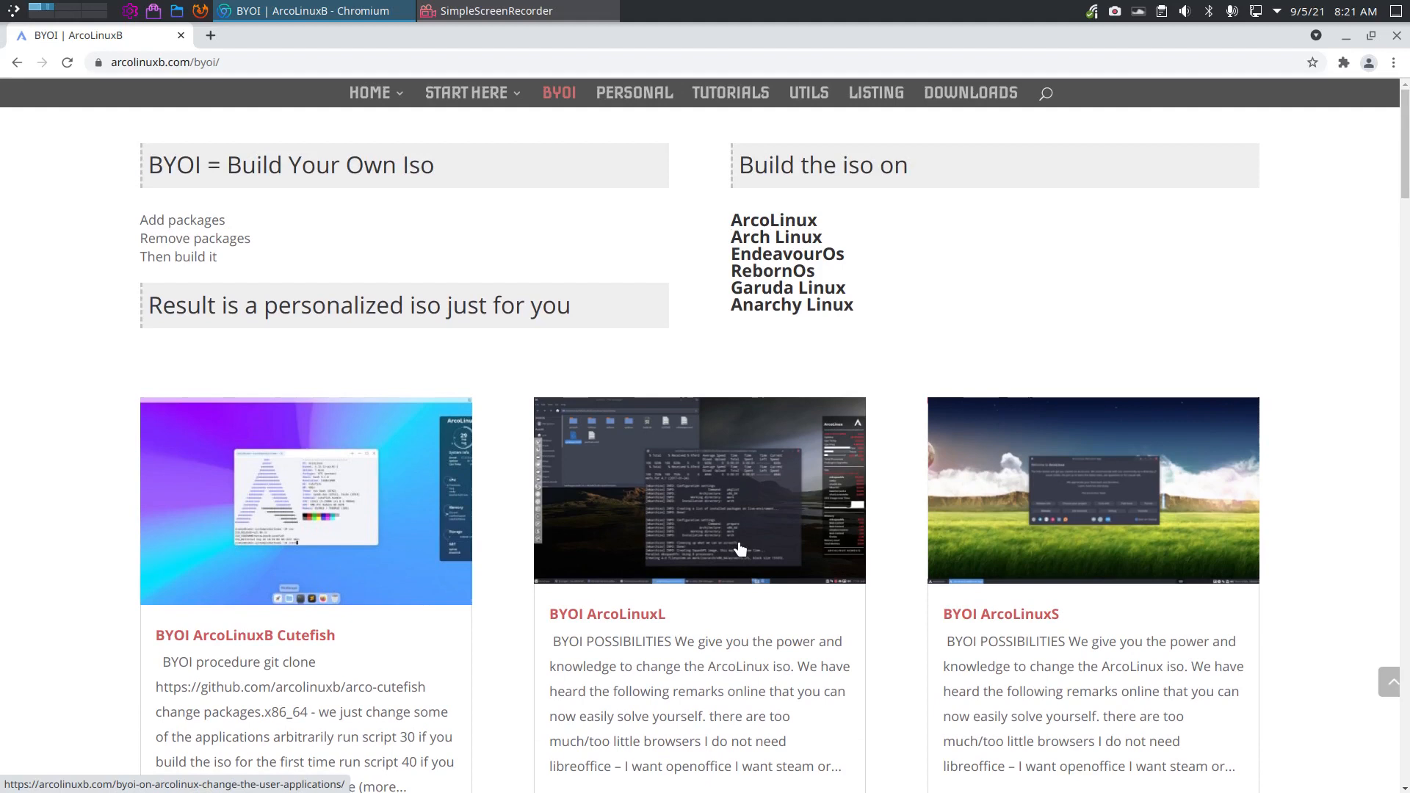
pyautogui.moveTo(304, 547)
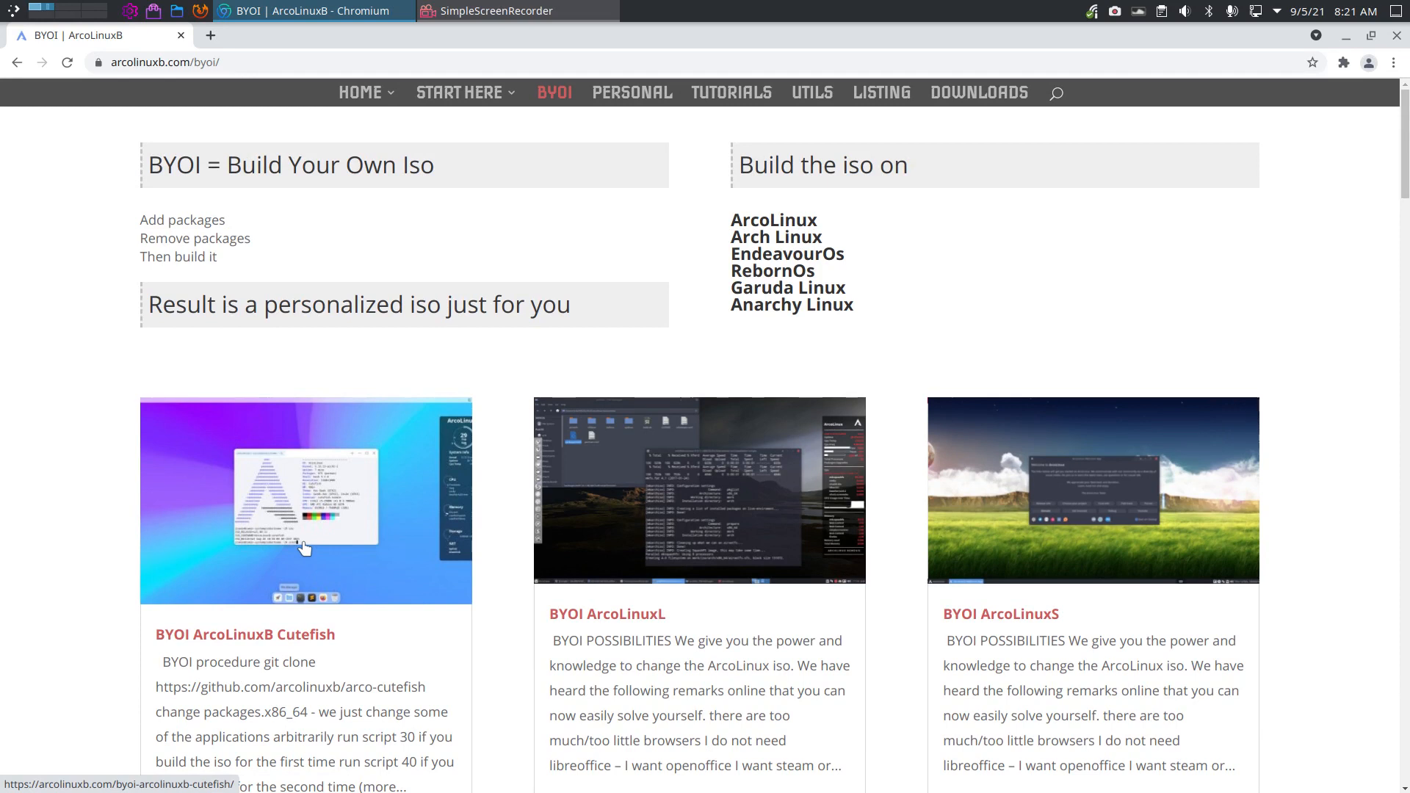
pyautogui.moveTo(285, 532)
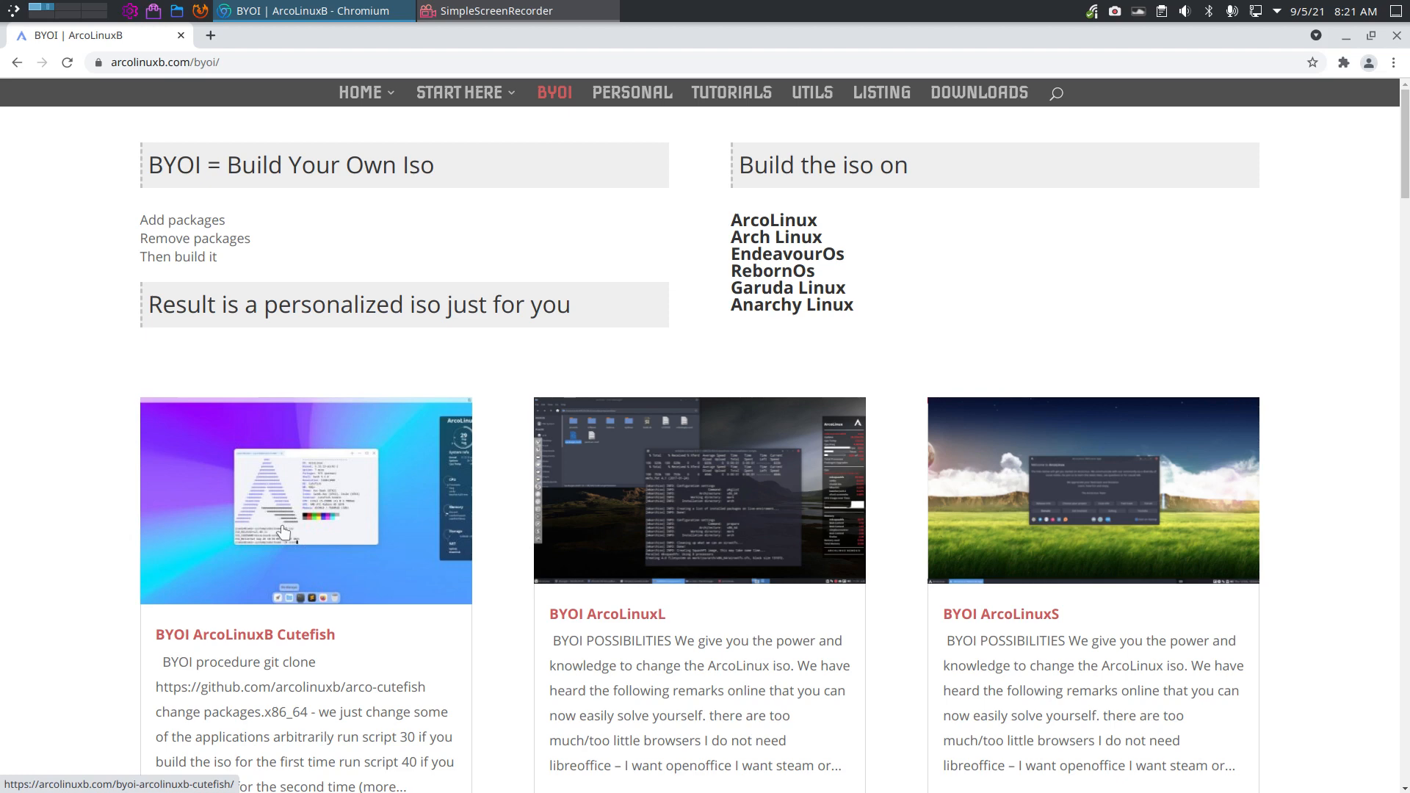
pyautogui.click(305, 501)
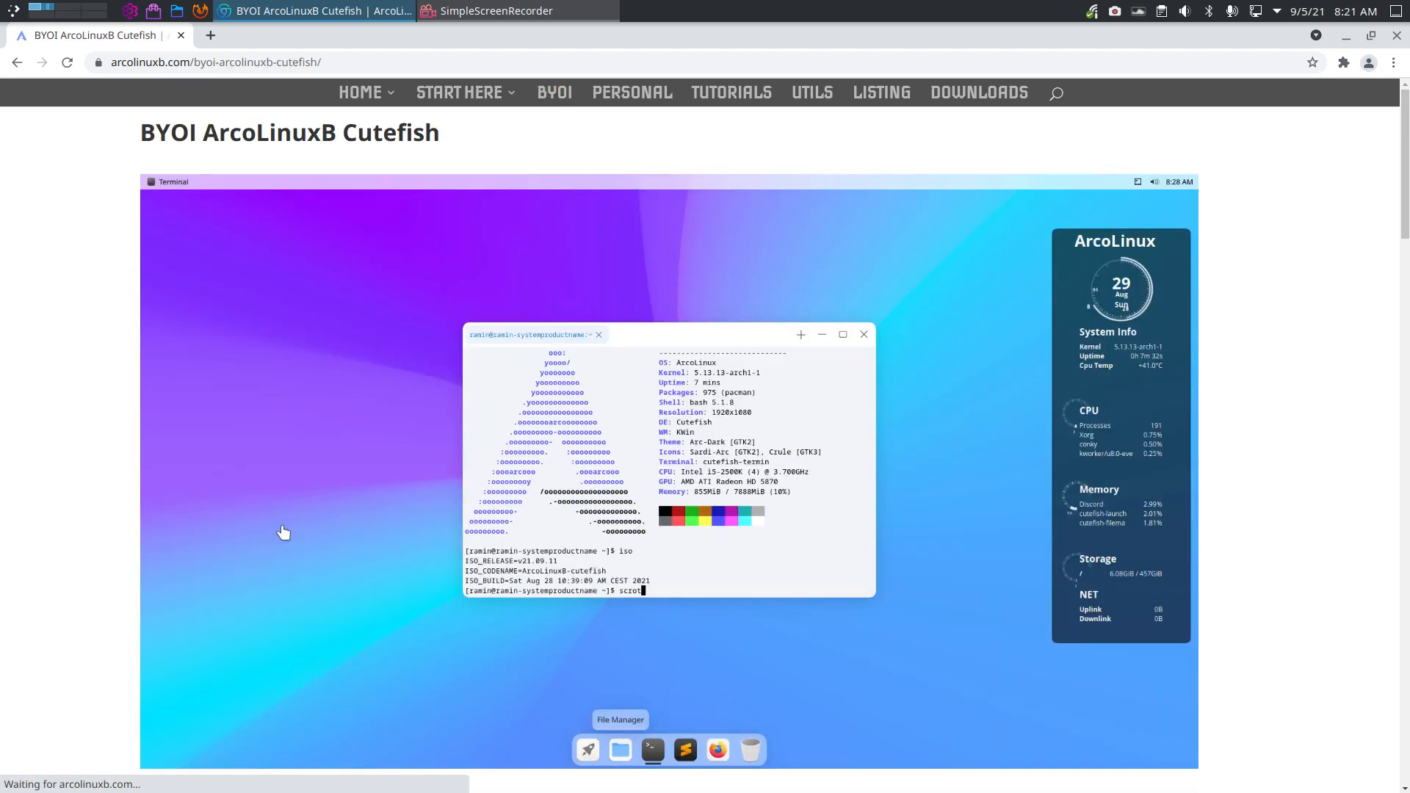
pyautogui.scroll(-3)
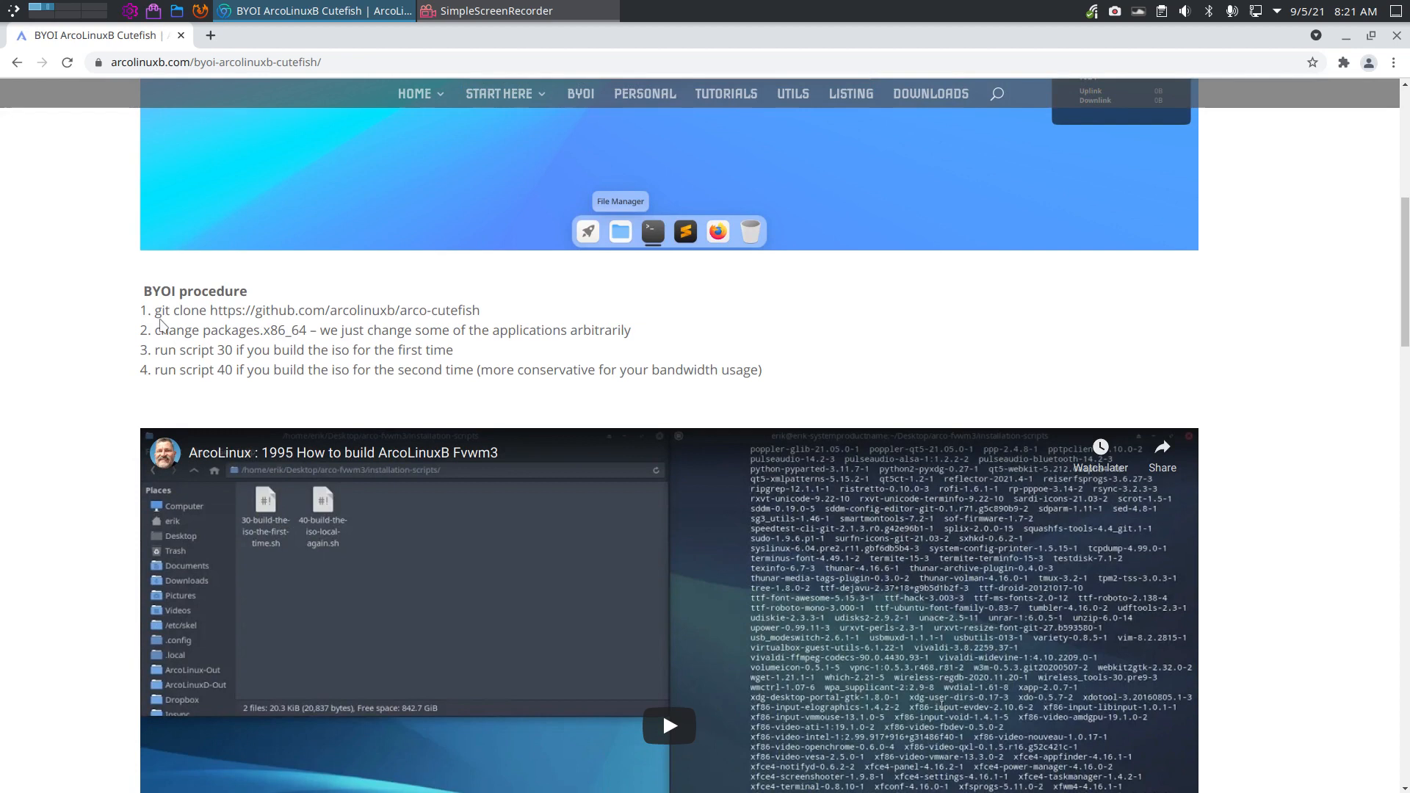
pyautogui.moveTo(156, 310); pyautogui.dragTo(480, 309)
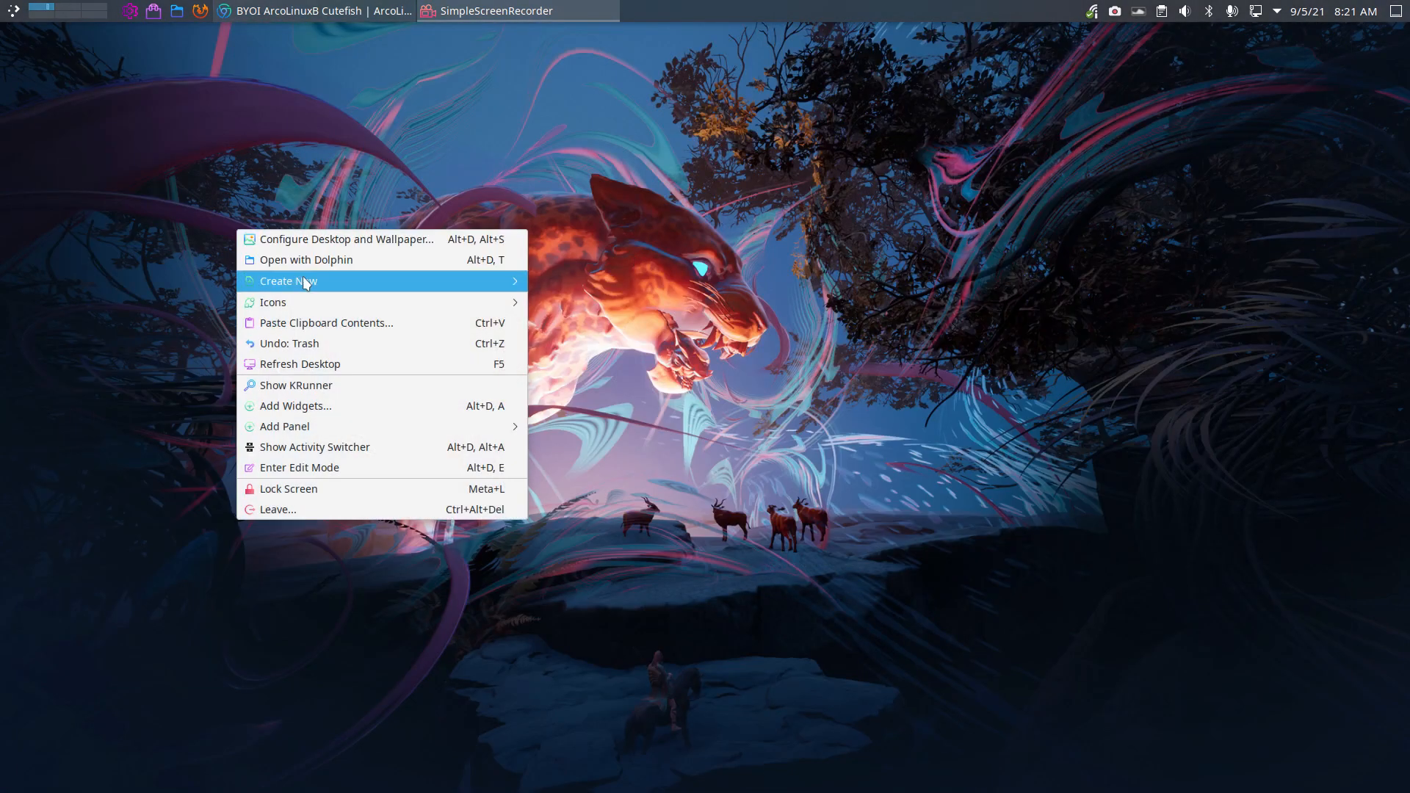
pyautogui.moveTo(415, 302)
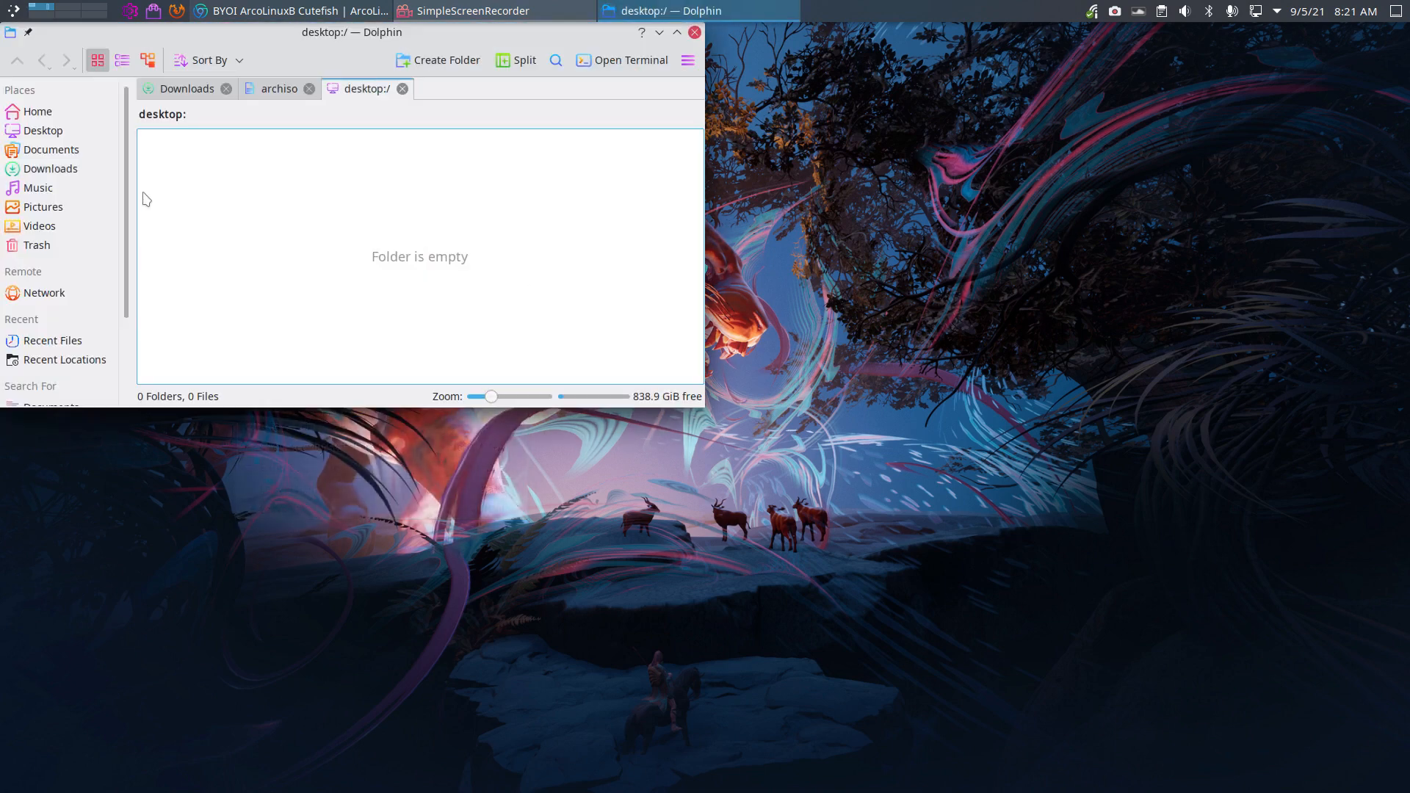
# Show the empty Desktop folder in Dolphin and bring up its context menu
pyautogui.click(43, 131)
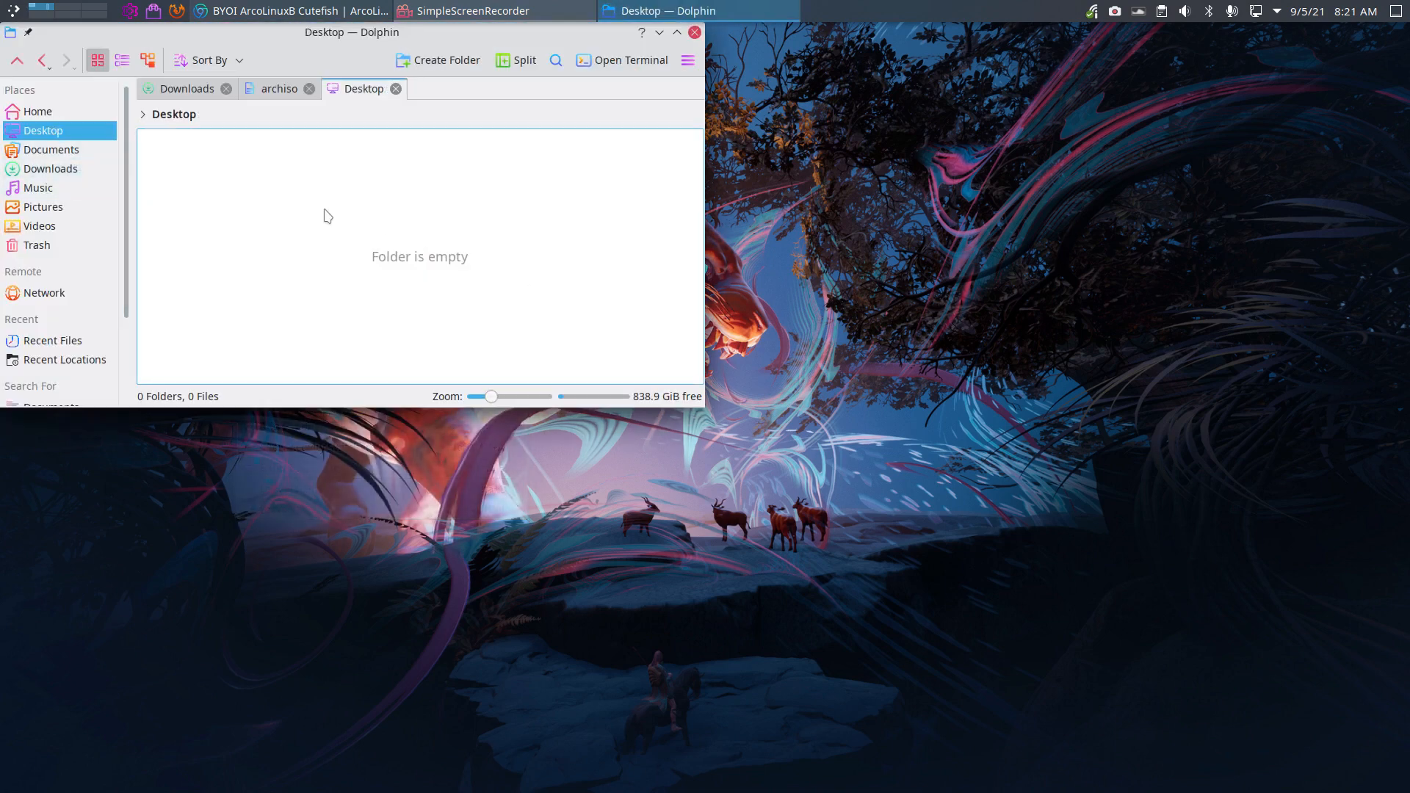
pyautogui.moveTo(401, 190)
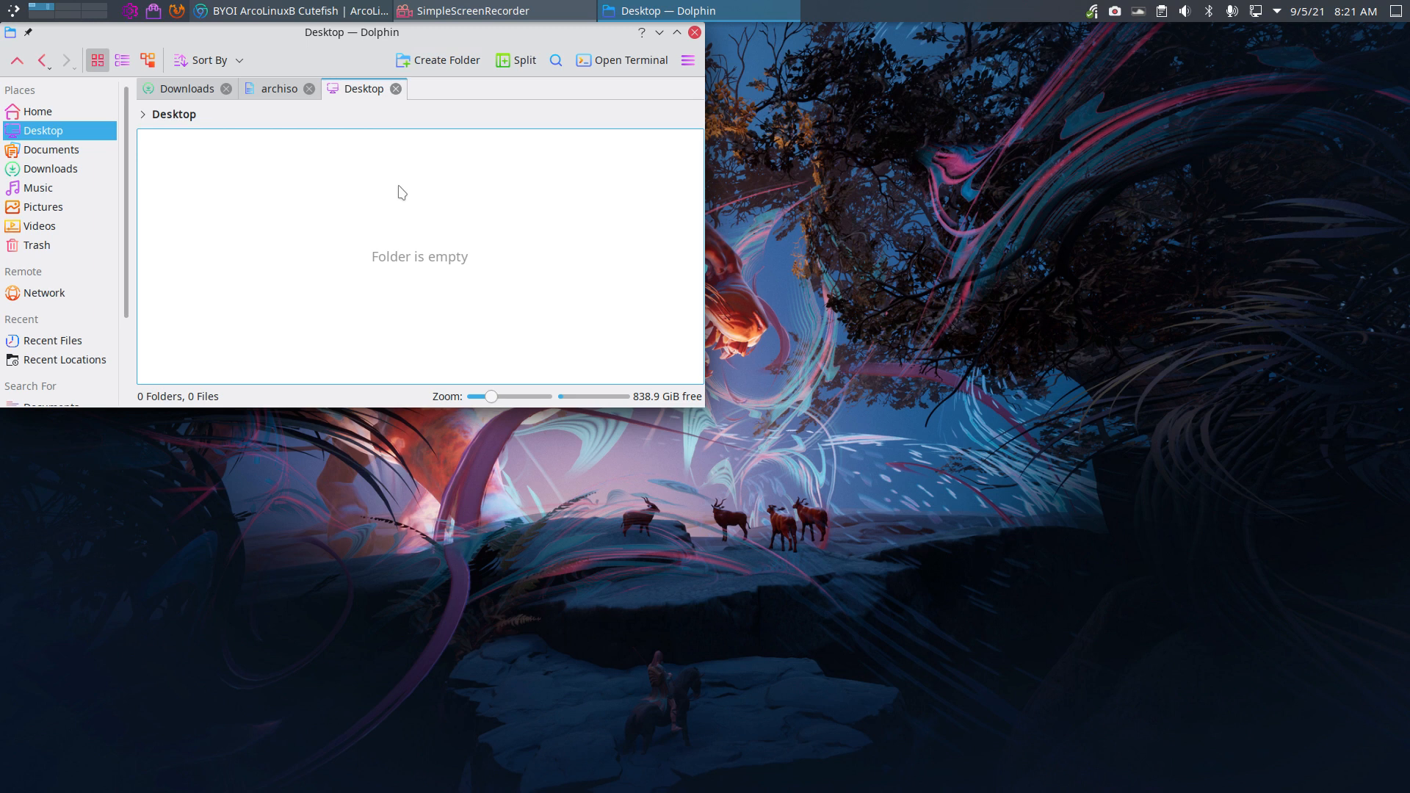
pyautogui.rightClick(397, 185)
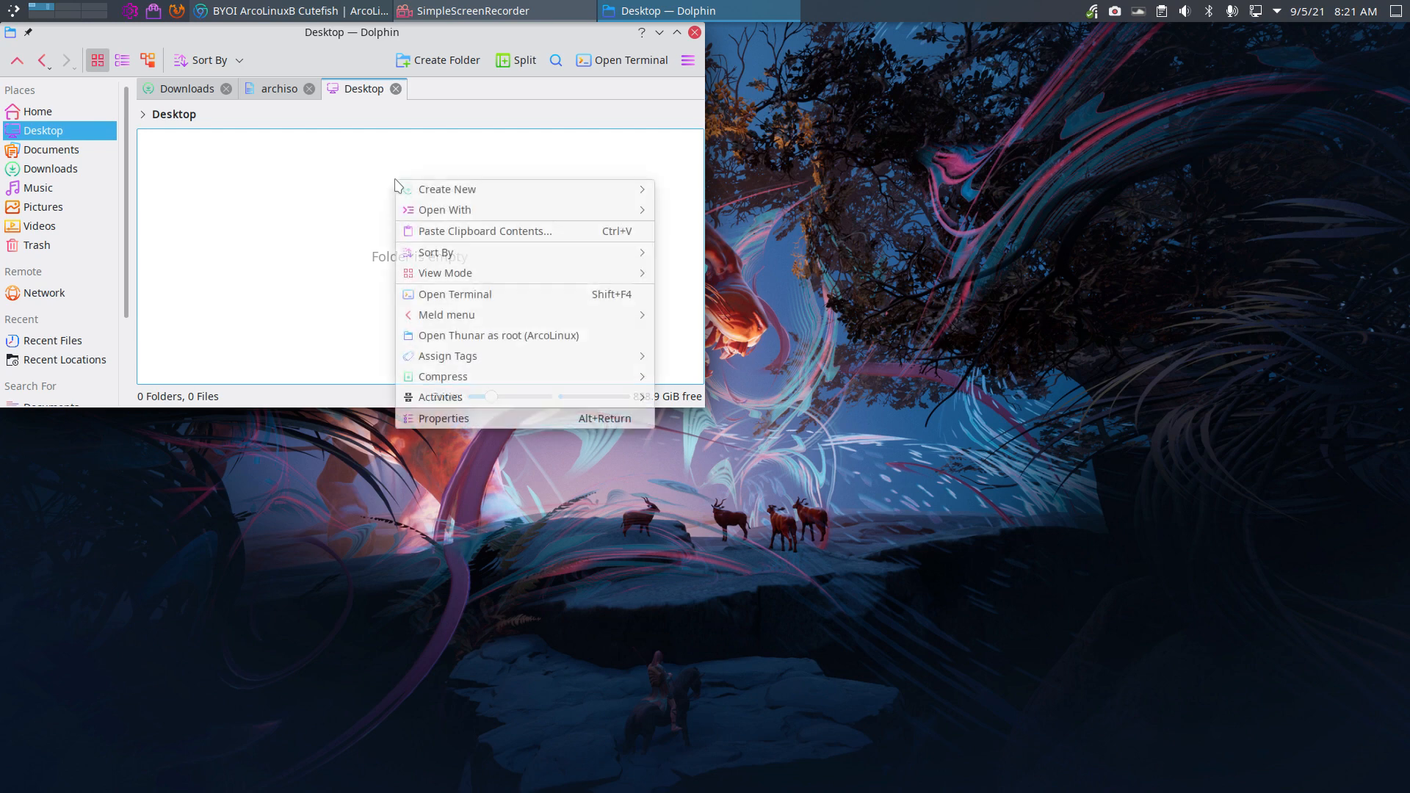
pyautogui.moveTo(512, 293)
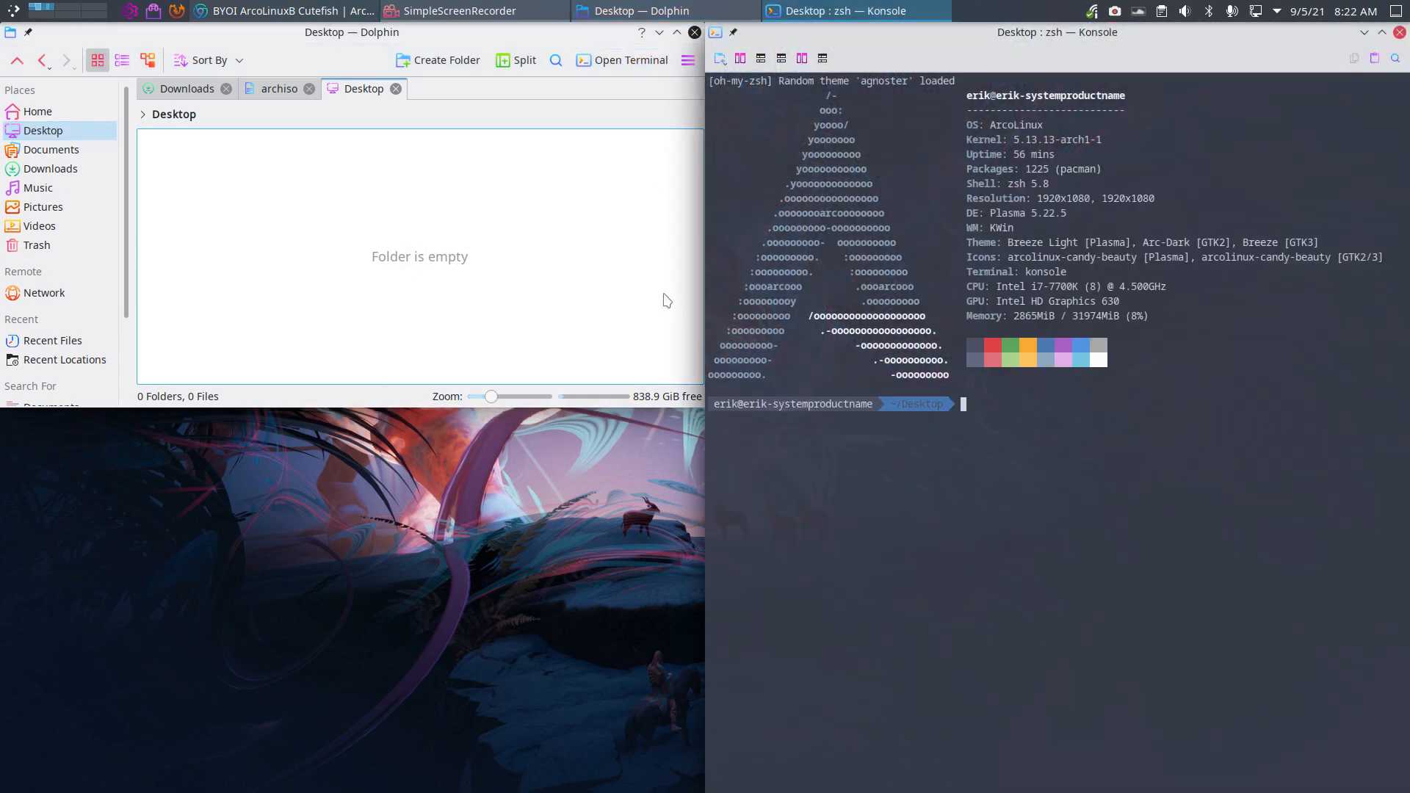
pyautogui.write('git')
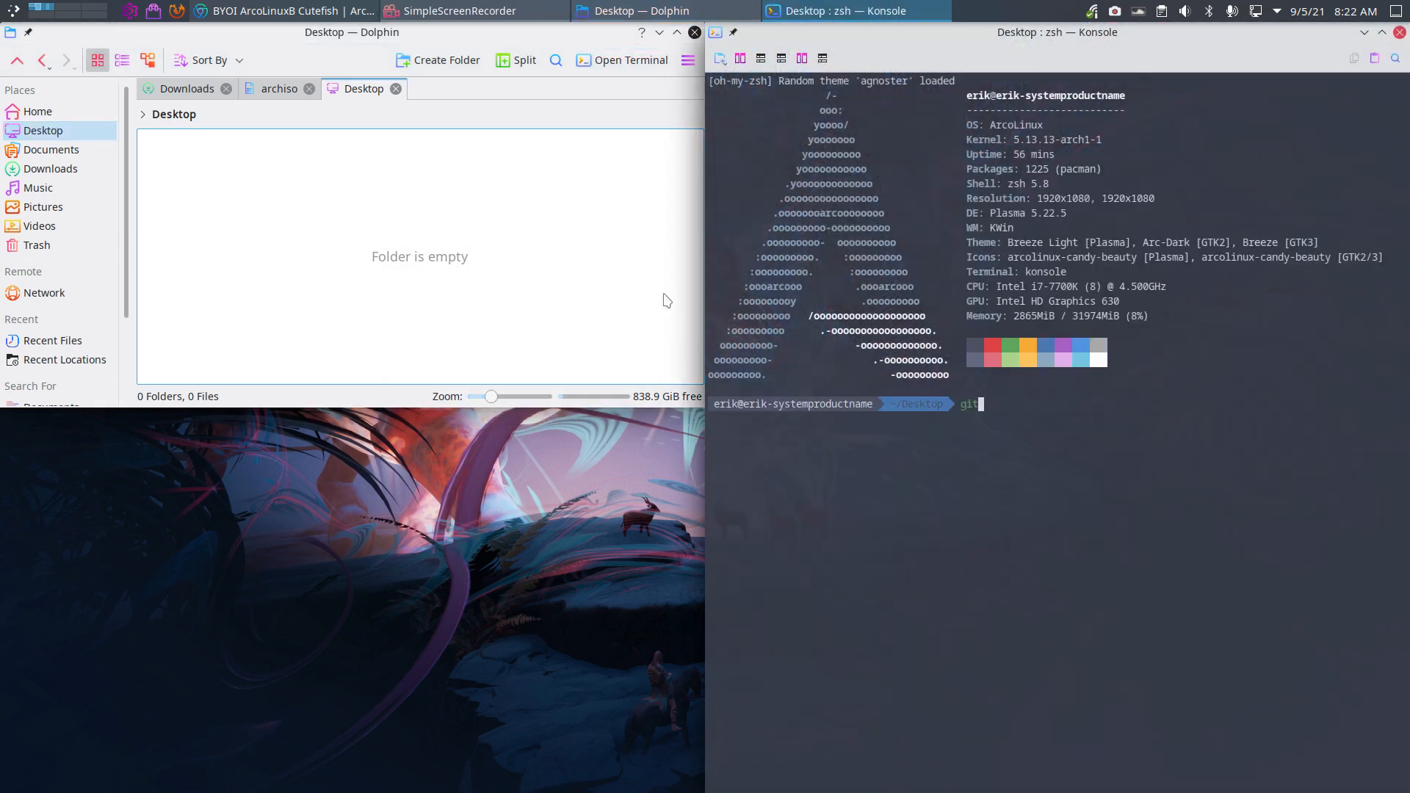
pyautogui.write('clon')
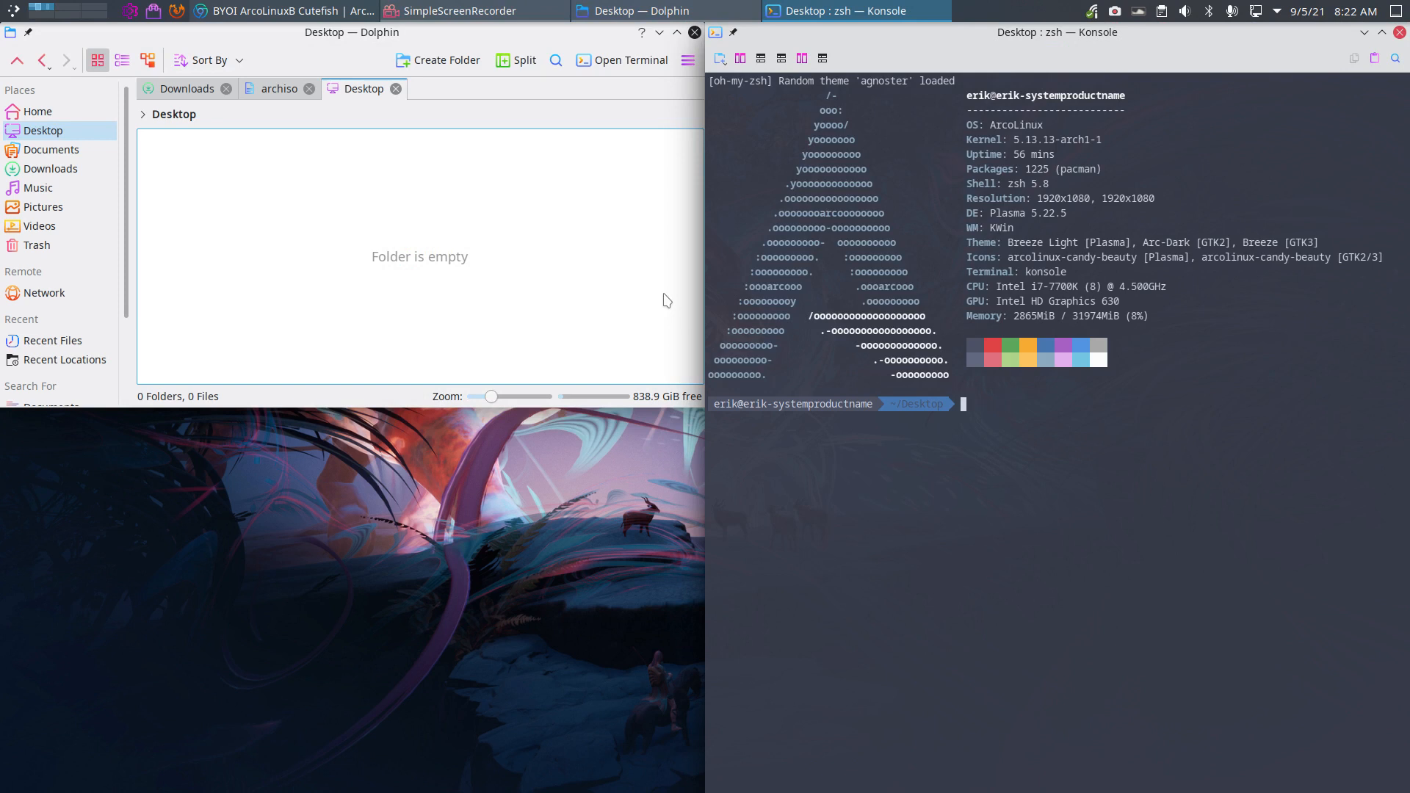
pyautogui.write('git clone https://github.com/arcolinuxb/arco-cutefish')
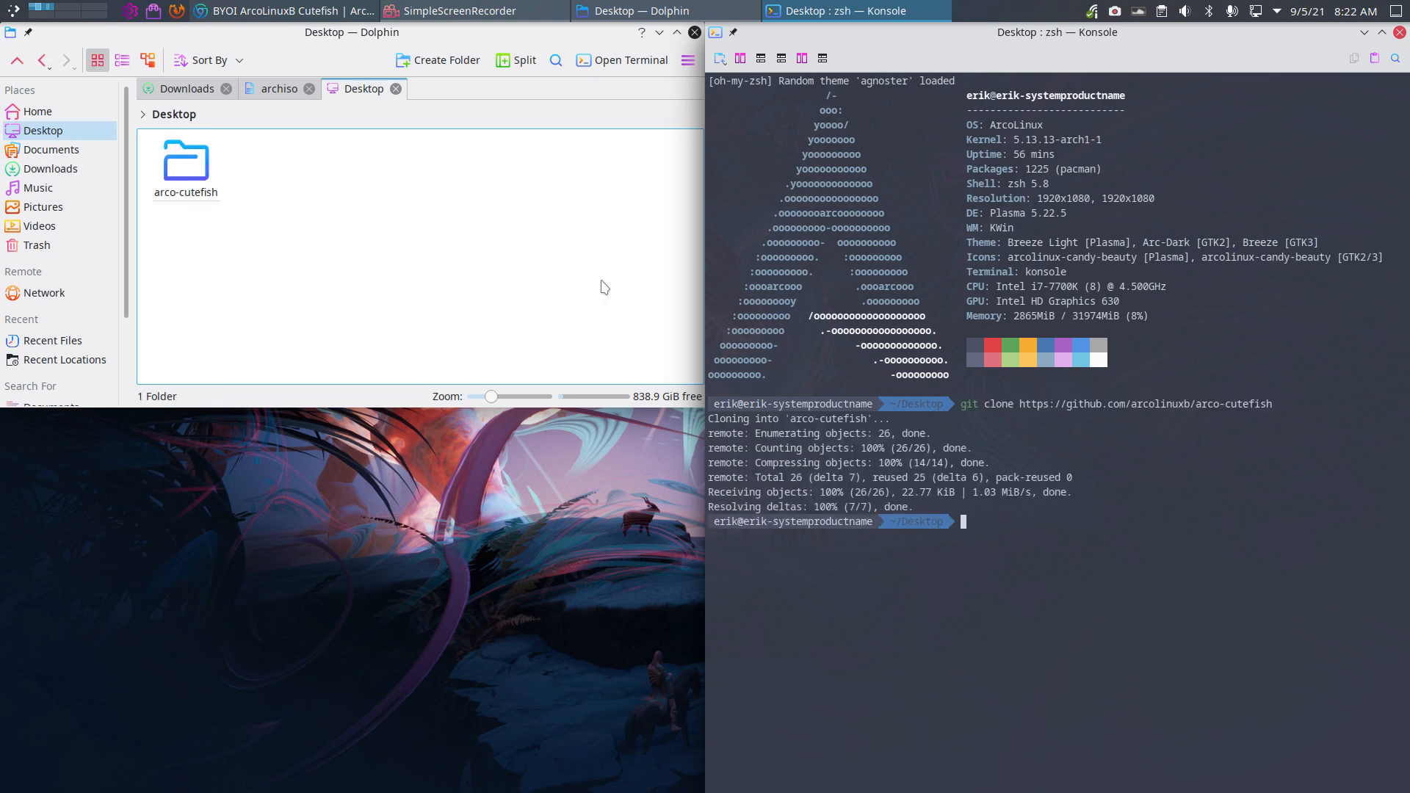
pyautogui.click(185, 162)
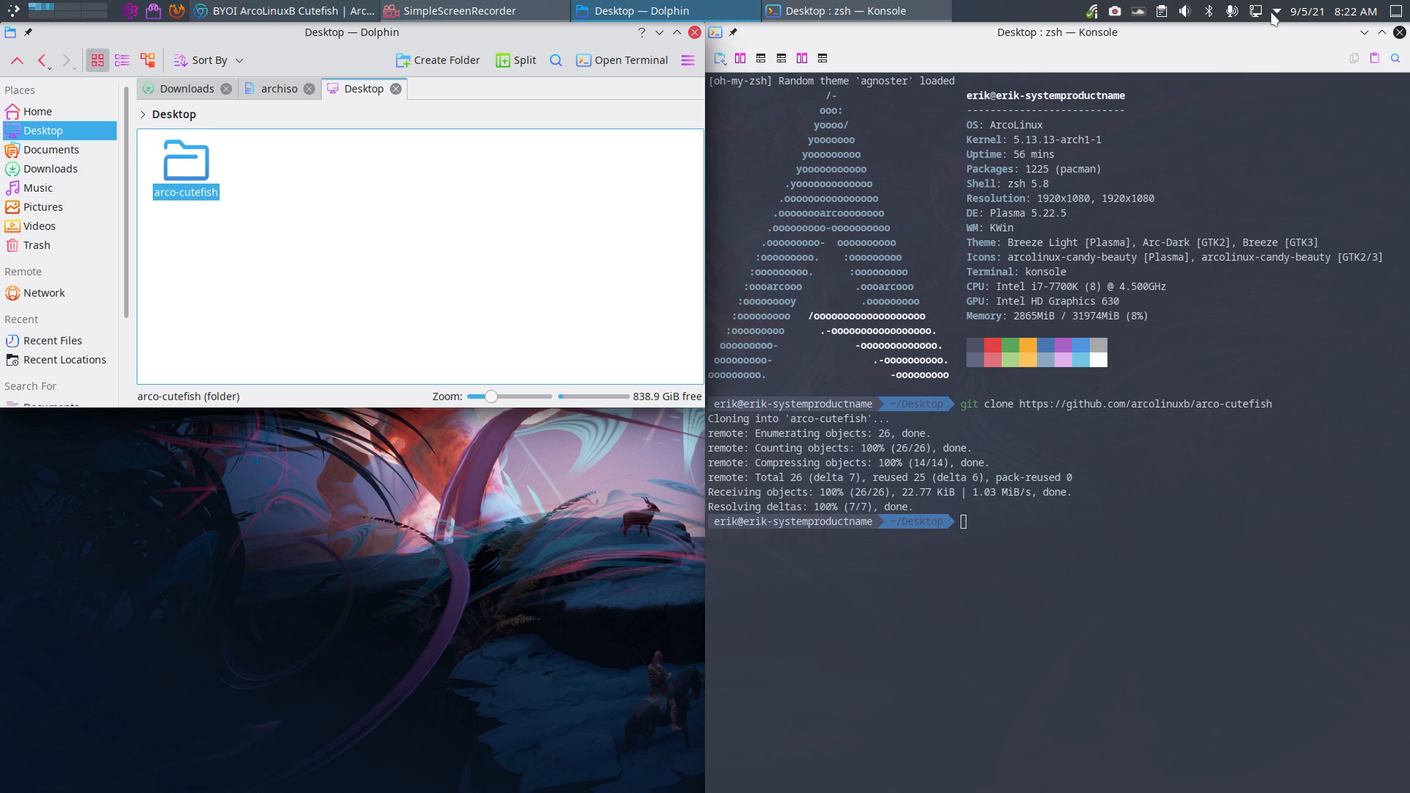
# Browse arco-cutefish and installation-scripts, confirm the personal folder is empty, then return to arco-cutefish
pyautogui.click(1399, 32)
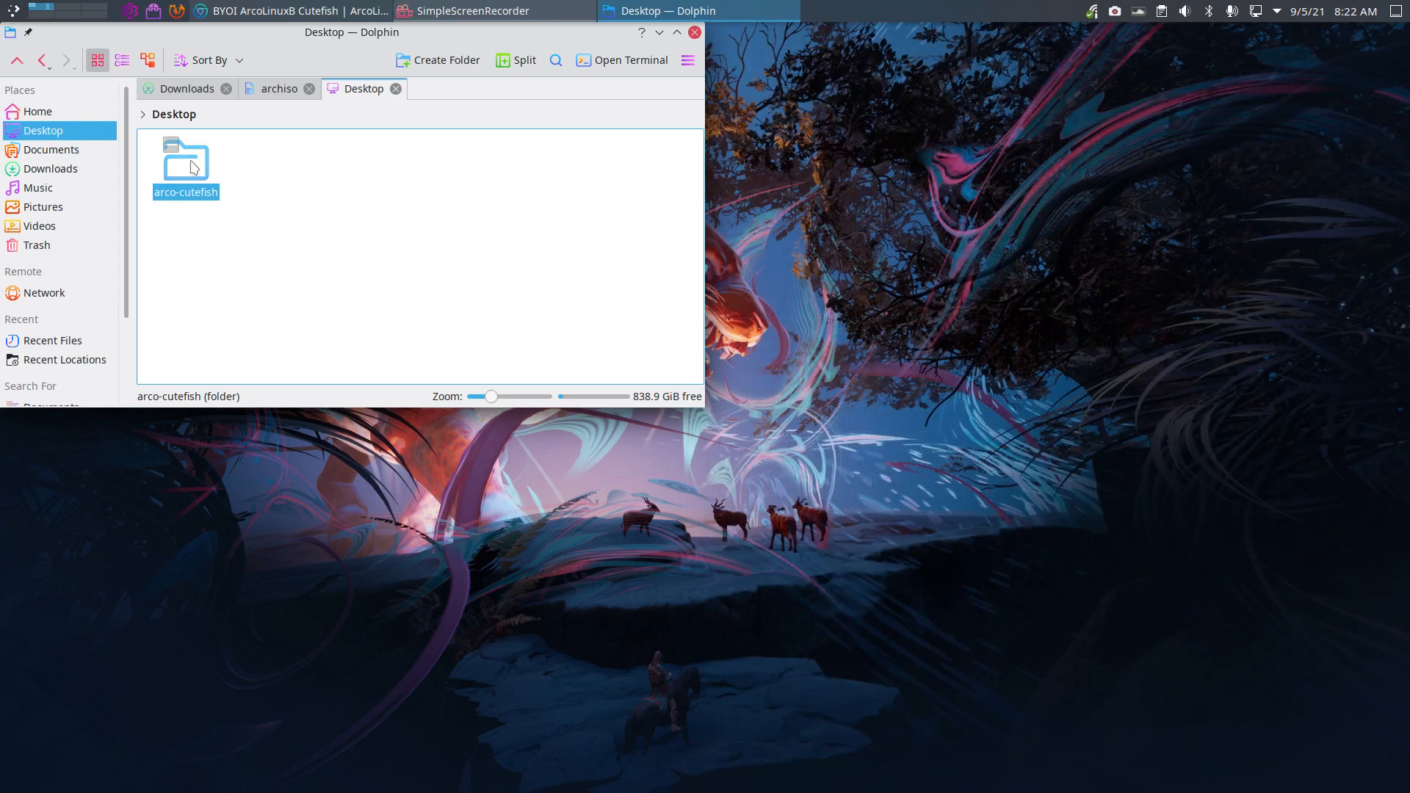
pyautogui.doubleClick(184, 161)
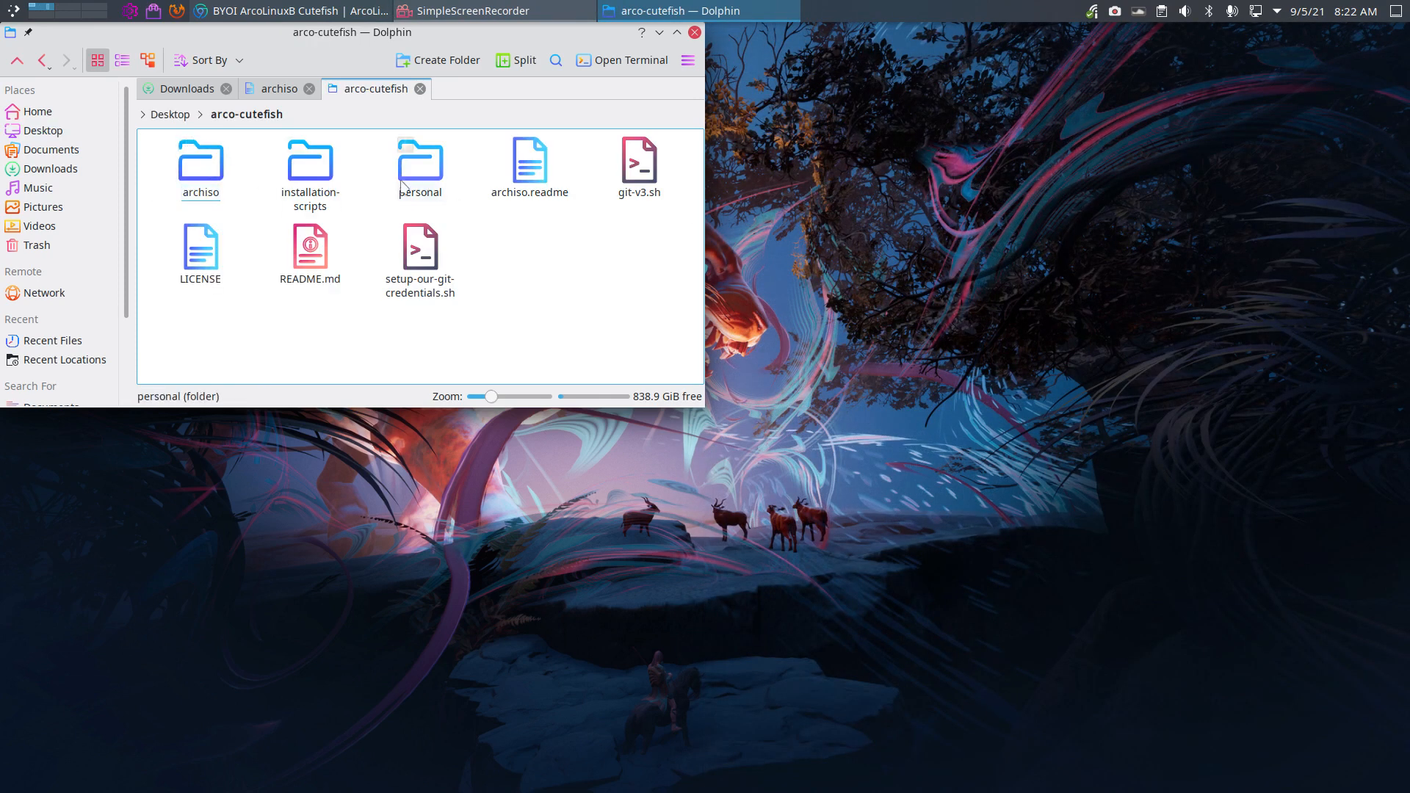
pyautogui.click(309, 167)
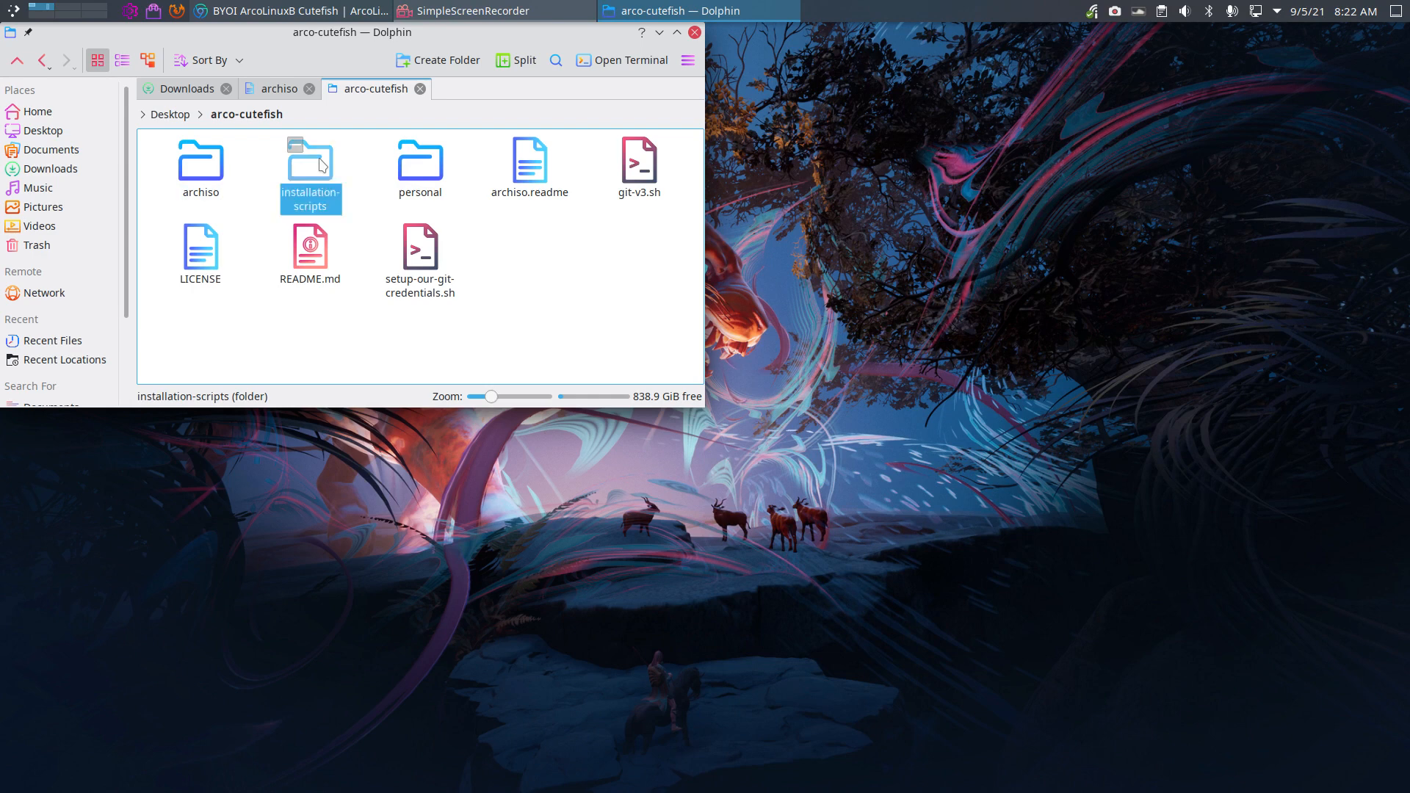
pyautogui.doubleClick(419, 165)
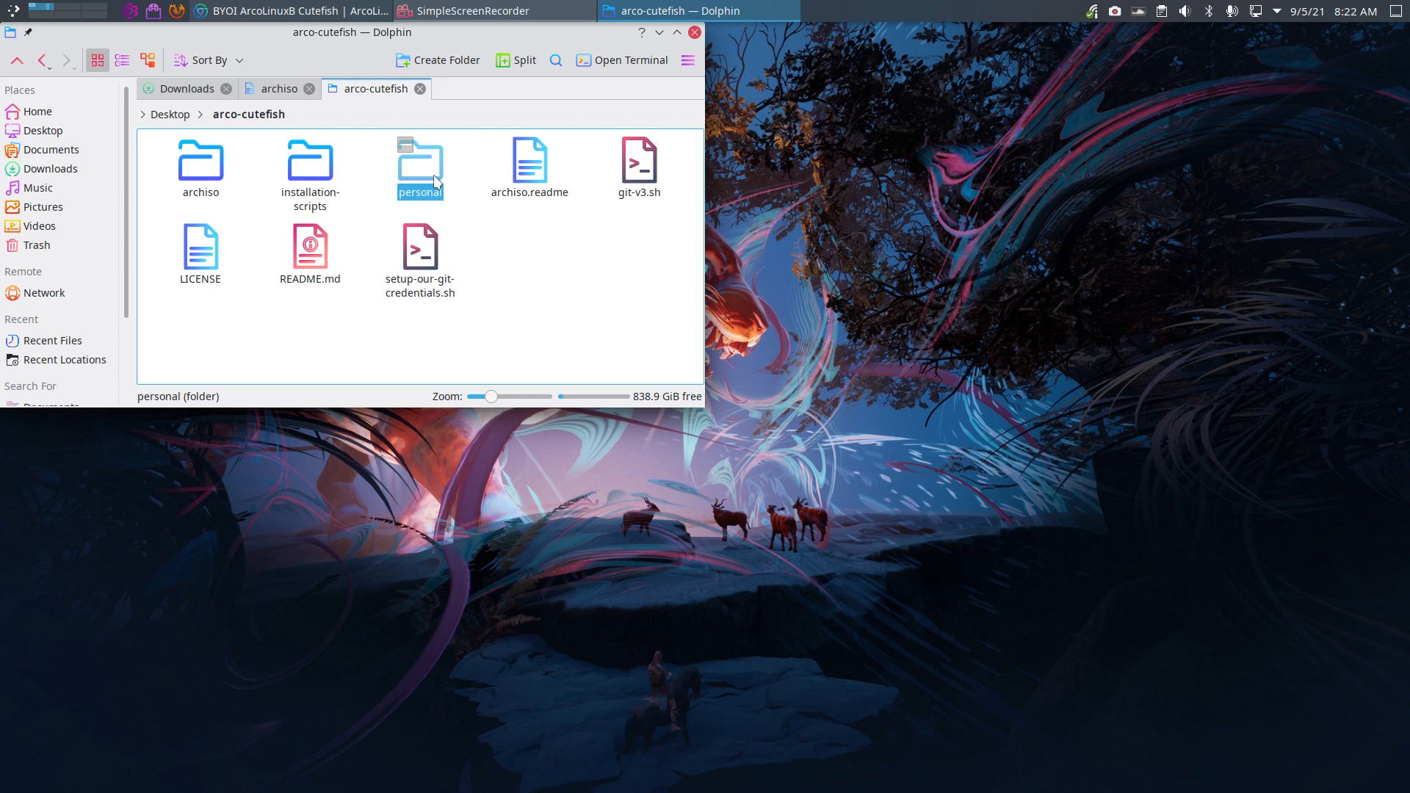
pyautogui.doubleClick(420, 162)
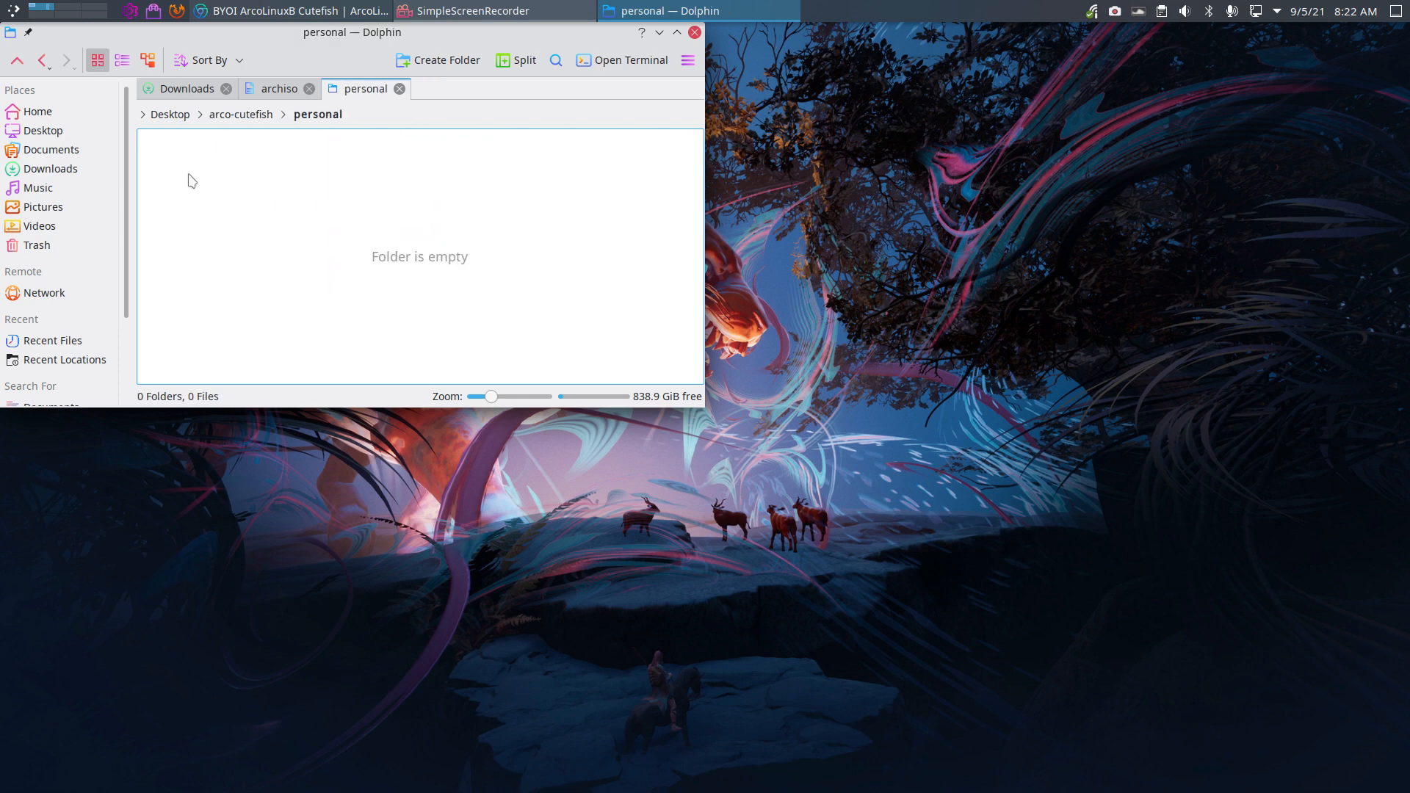
pyautogui.moveTo(324, 225)
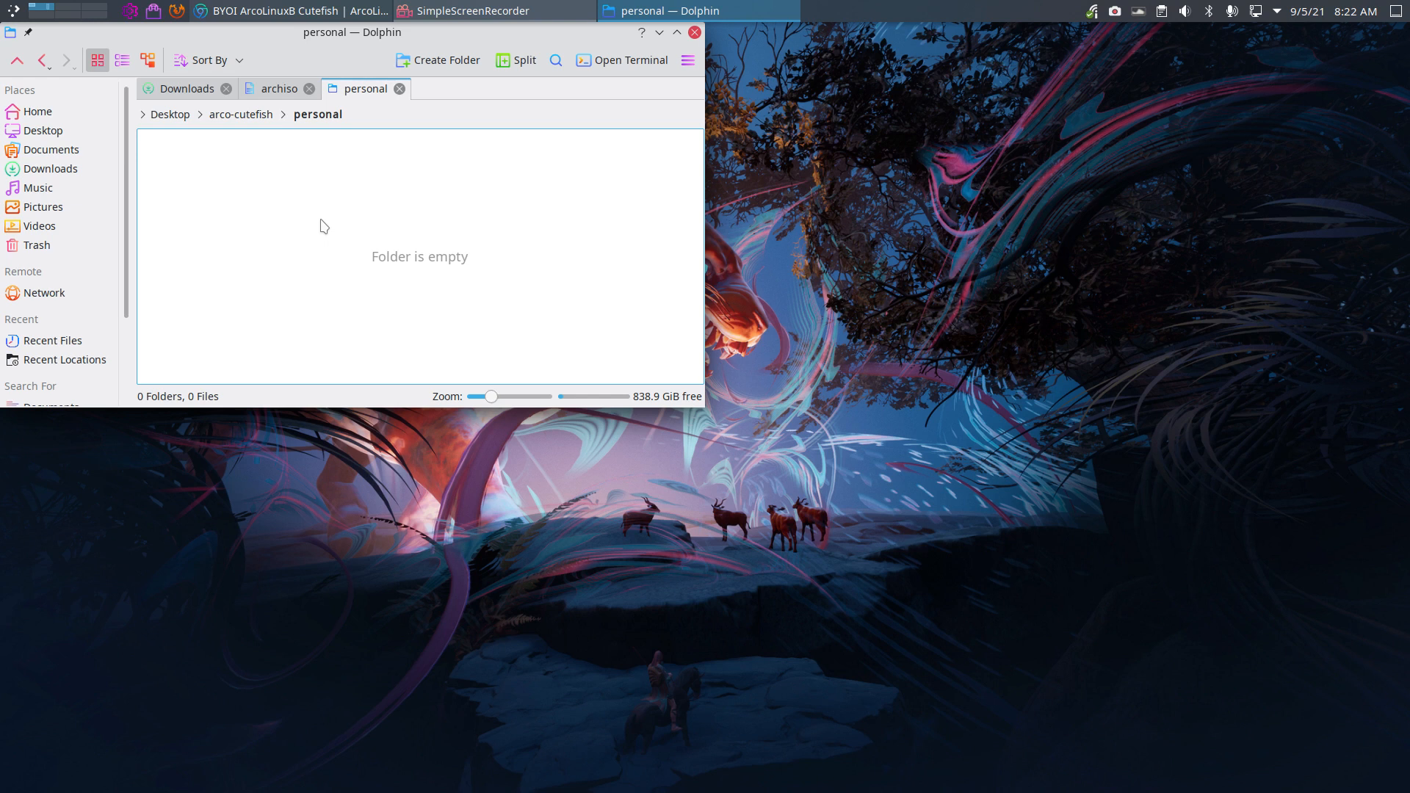
pyautogui.moveTo(285, 196)
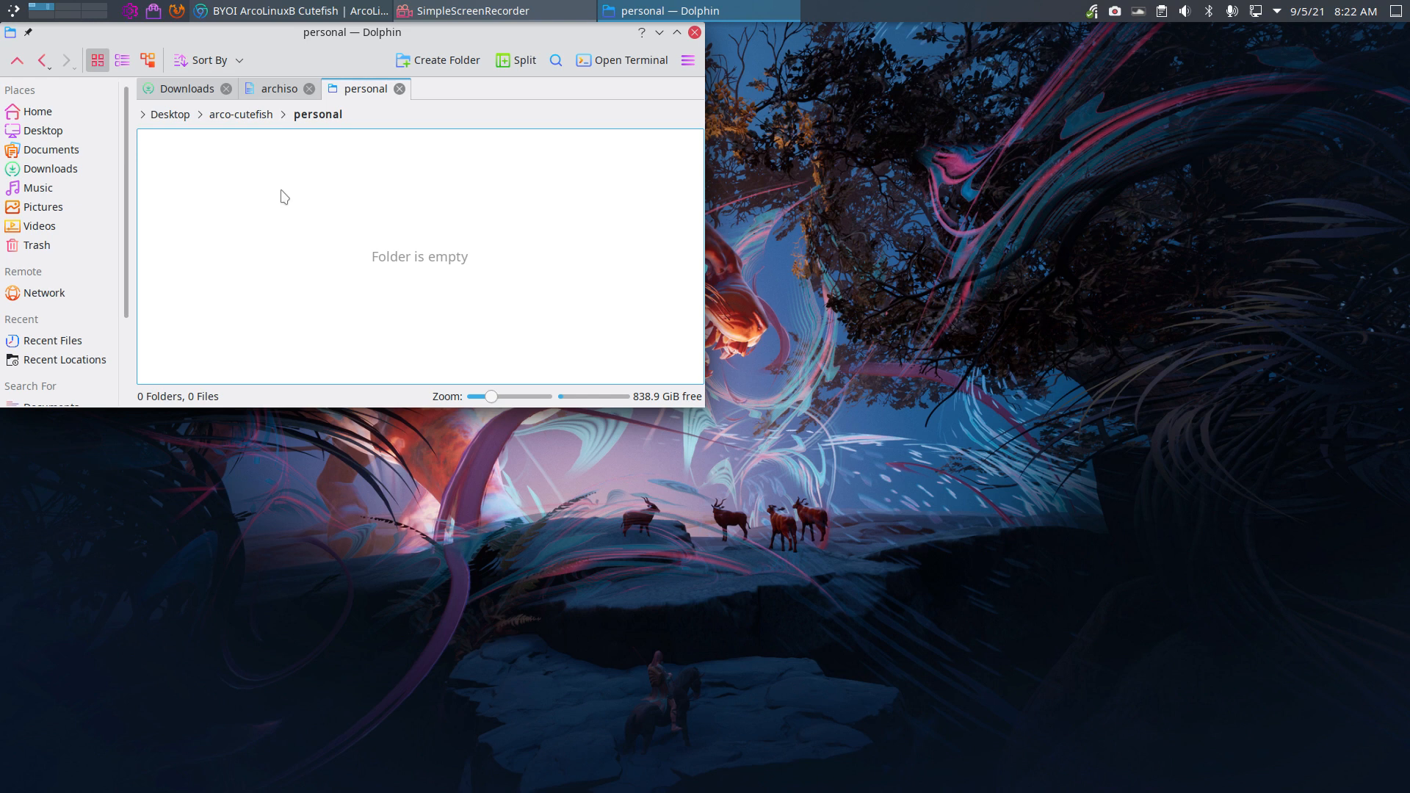
pyautogui.moveTo(285, 191)
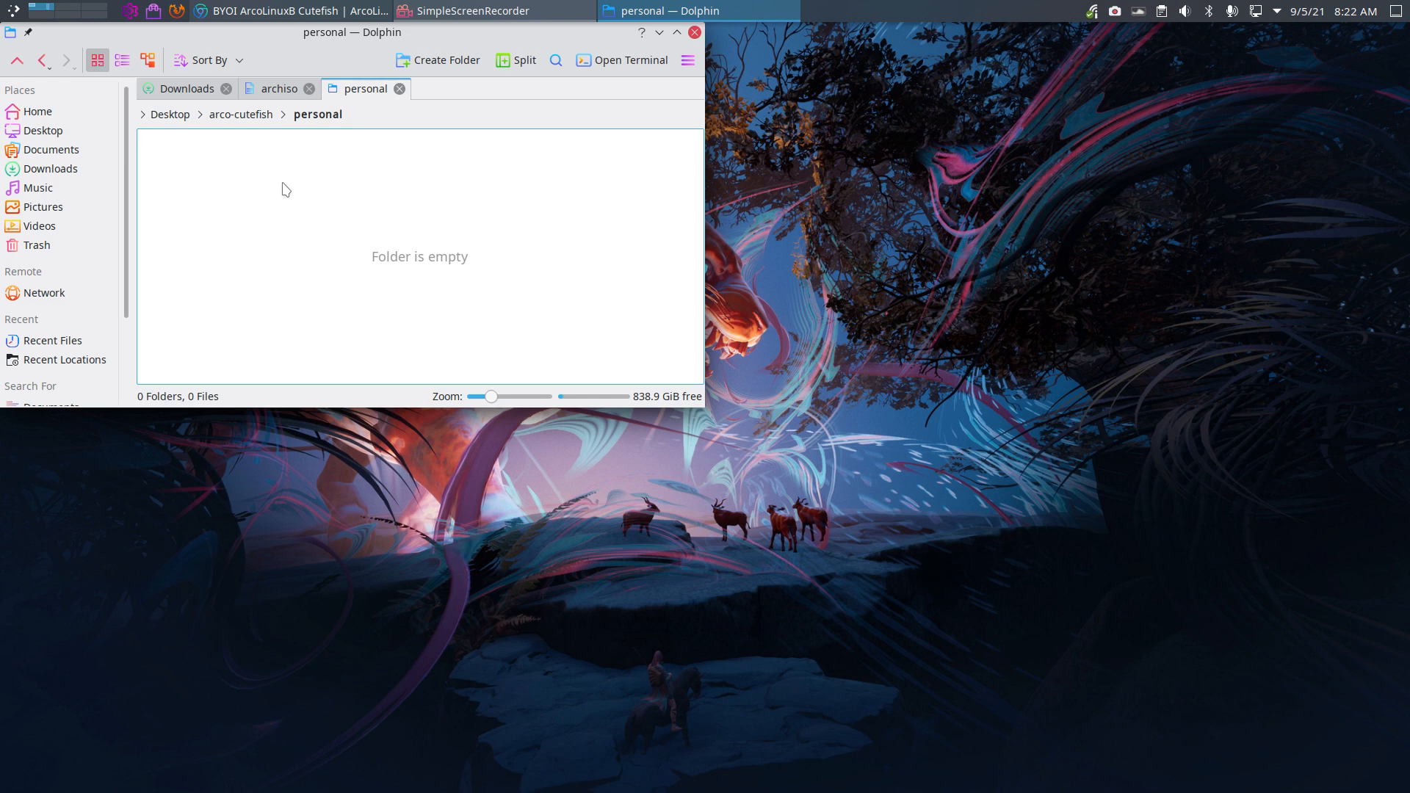
pyautogui.moveTo(286, 188)
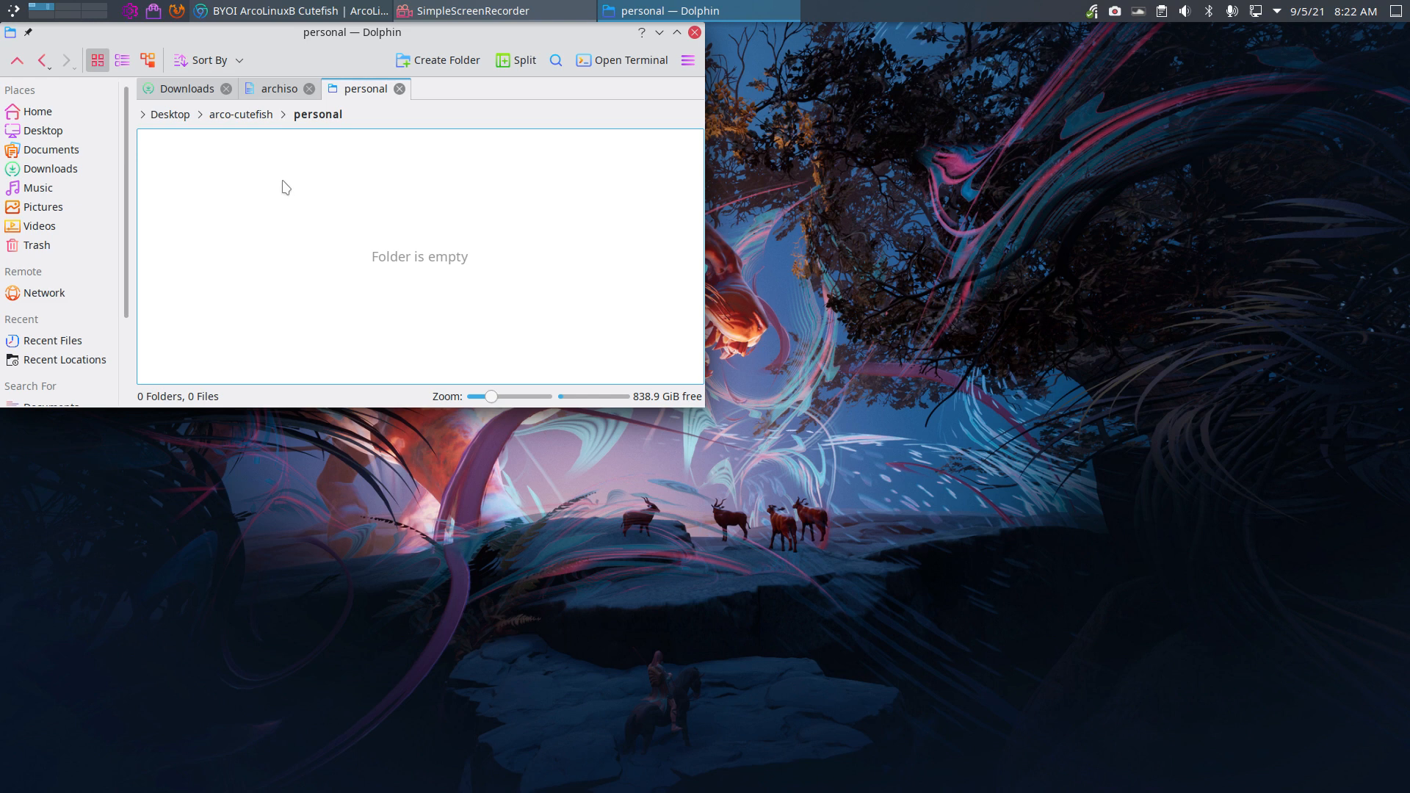
pyautogui.click(240, 114)
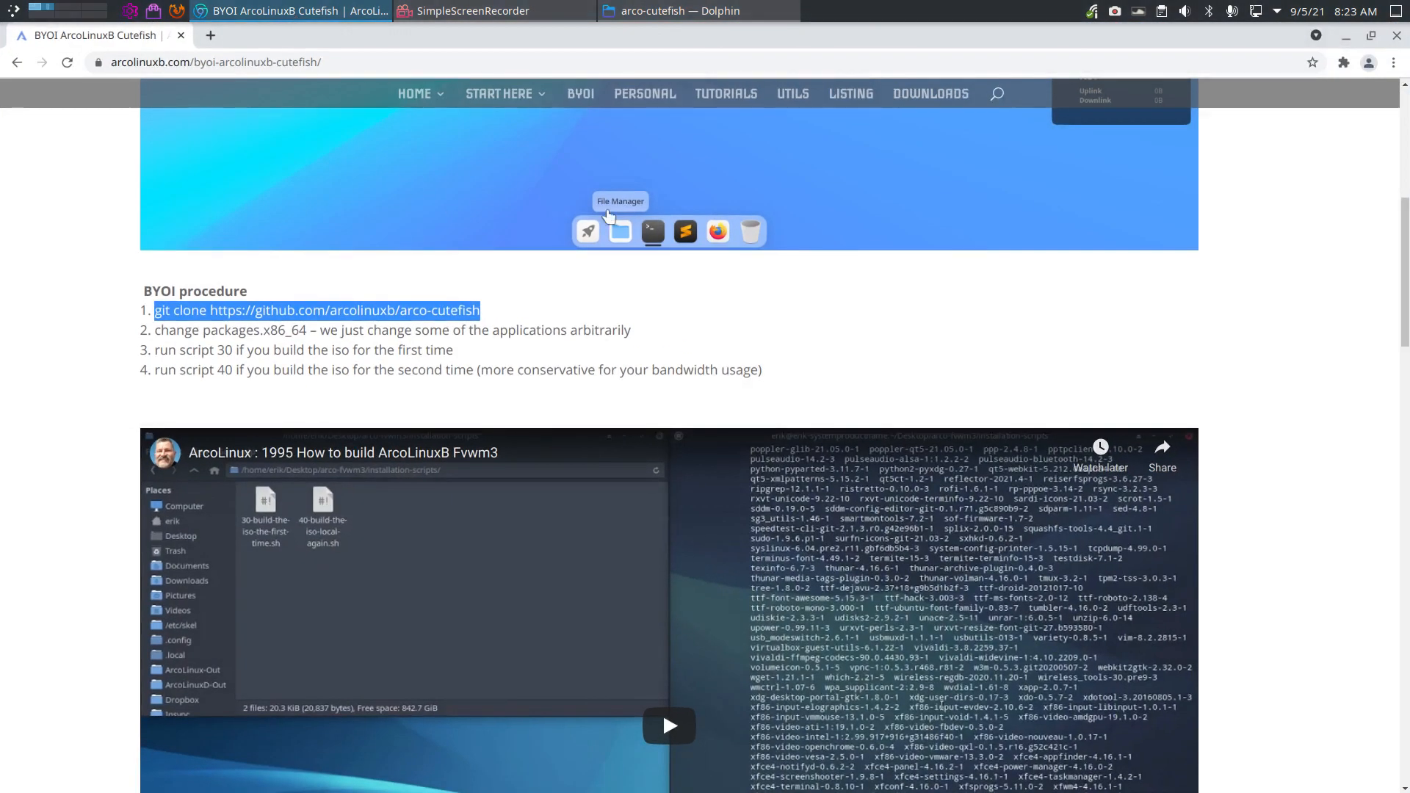
pyautogui.moveTo(644, 93)
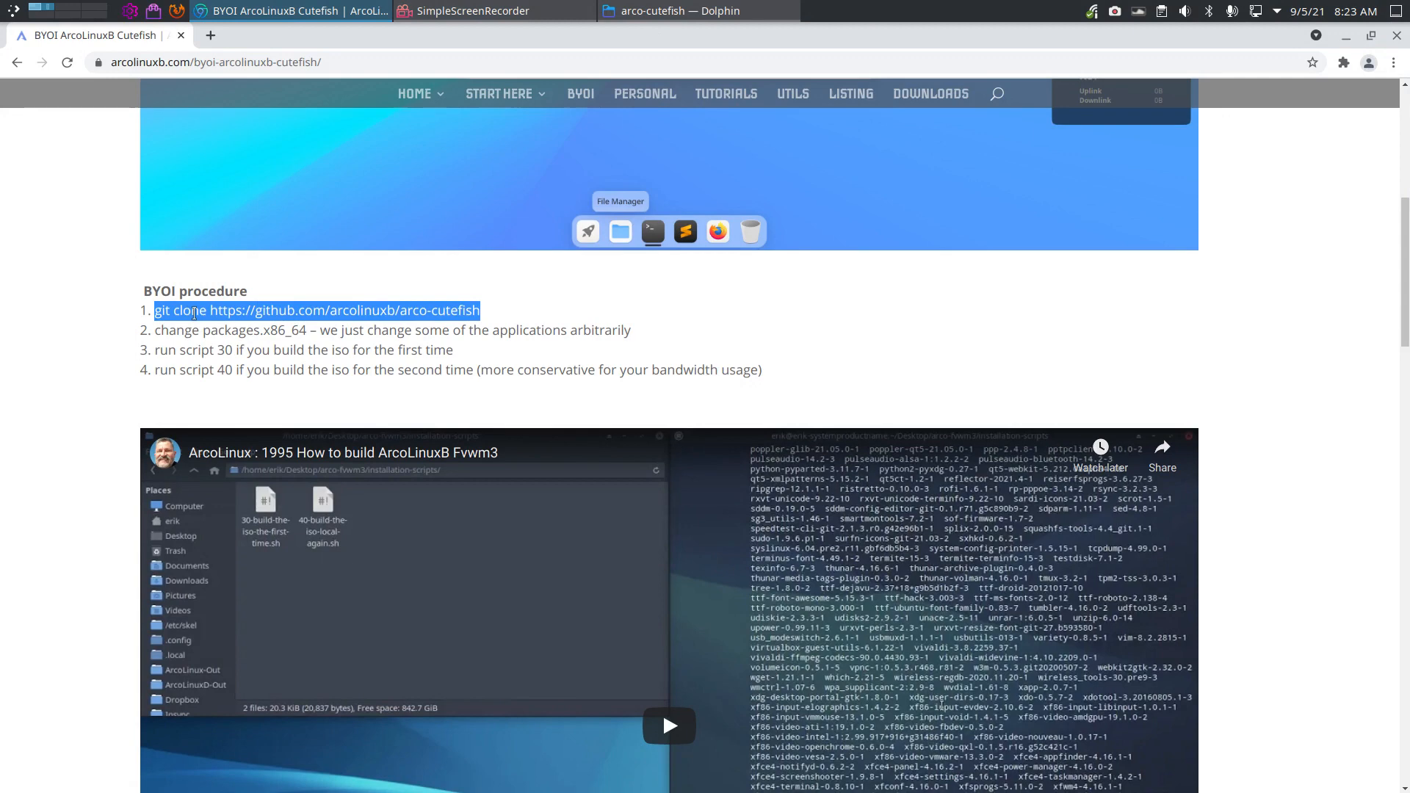
# Select the packages.x86_64 file name in step 2 of the BYOI procedure
pyautogui.click(232, 329)
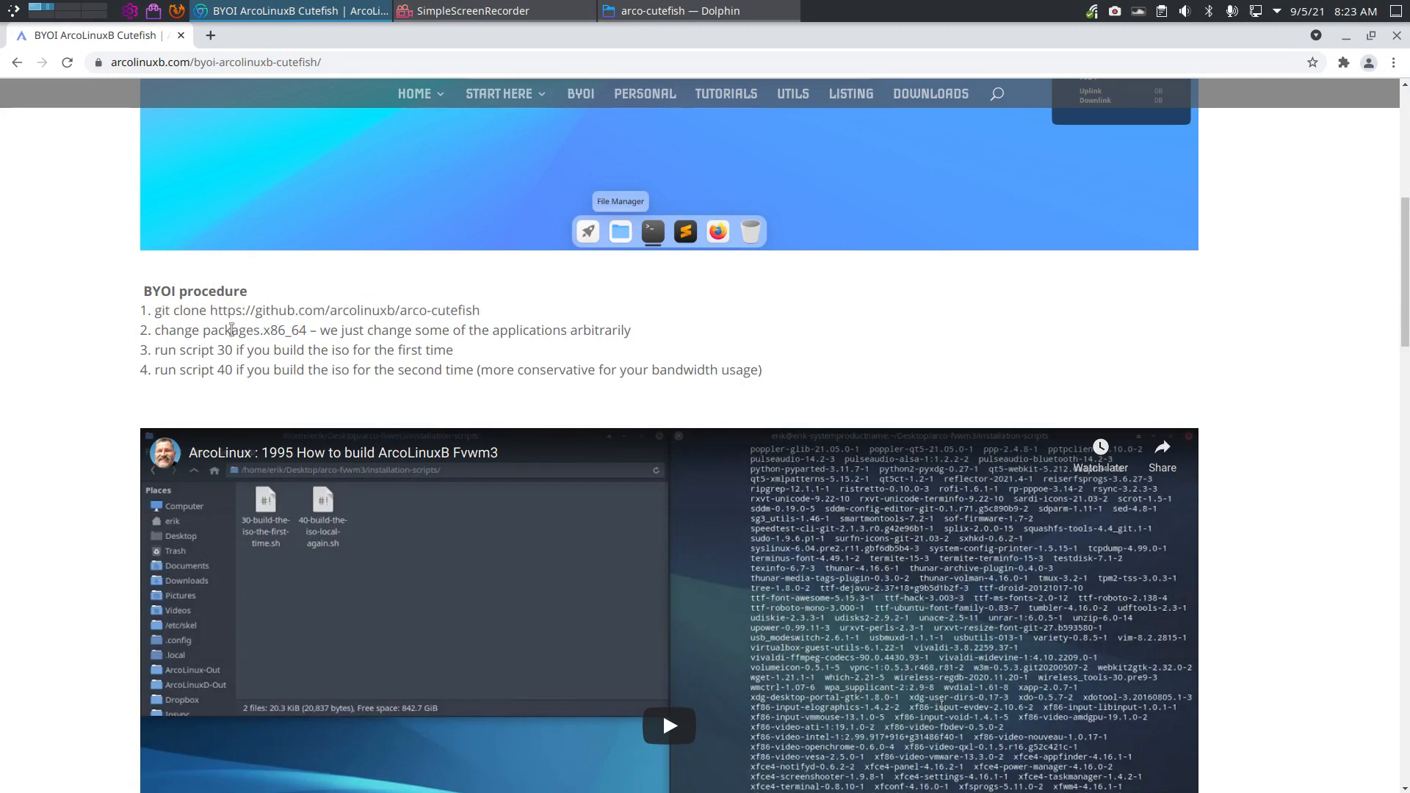
pyautogui.doubleClick(247, 330)
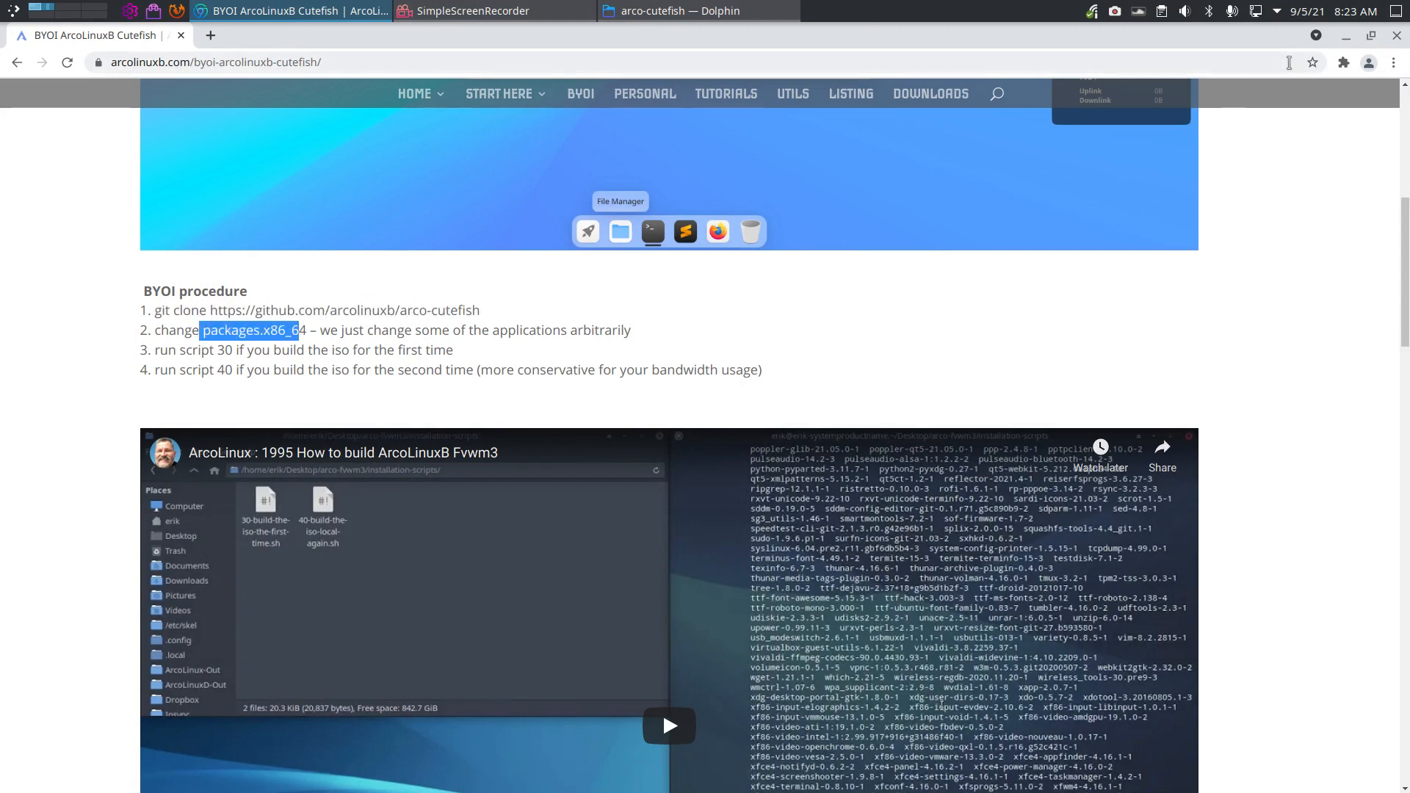
pyautogui.click(698, 11)
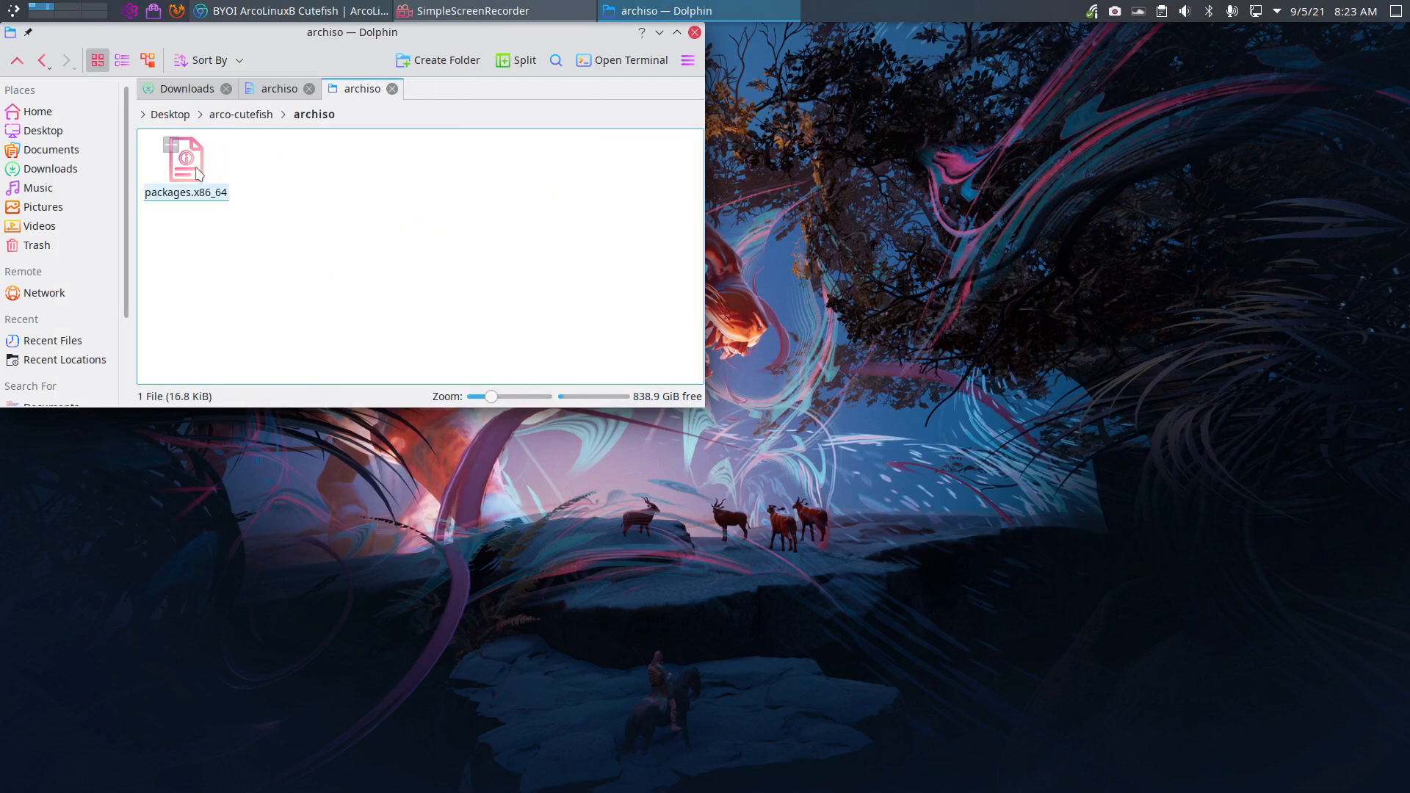
# Open packages.x86_64 from the archiso folder in Sublime Text
pyautogui.click(184, 161)
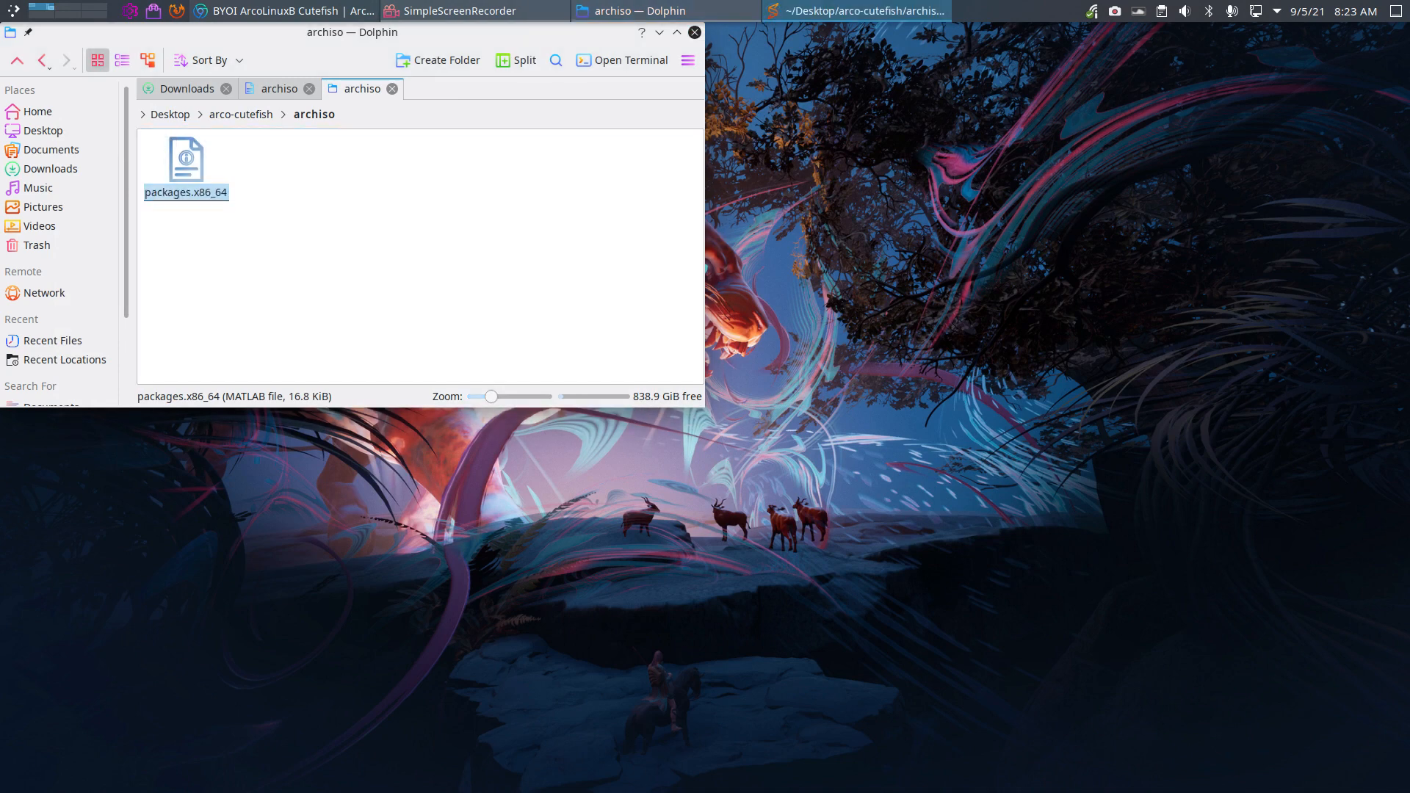
pyautogui.doubleClick(185, 168)
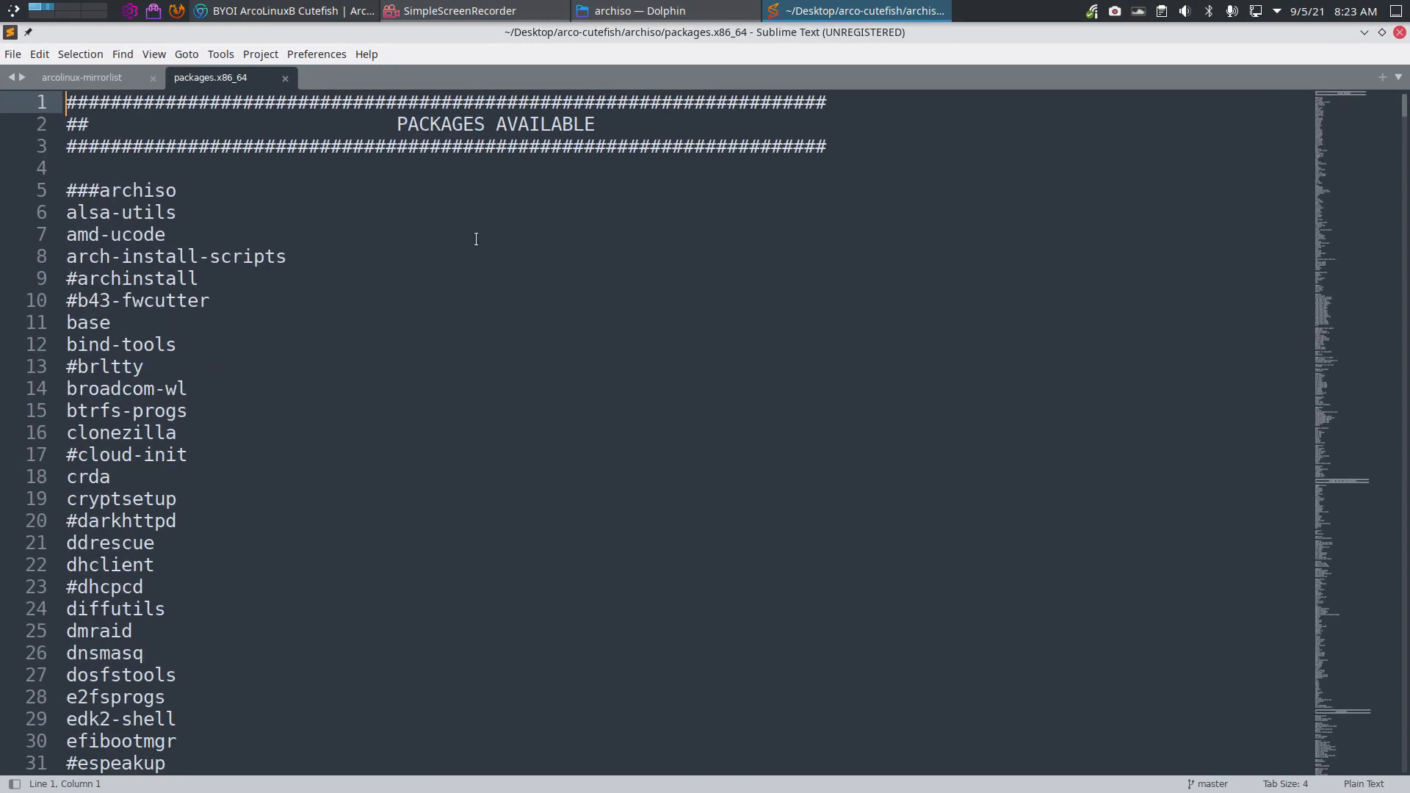
pyautogui.moveTo(209, 285)
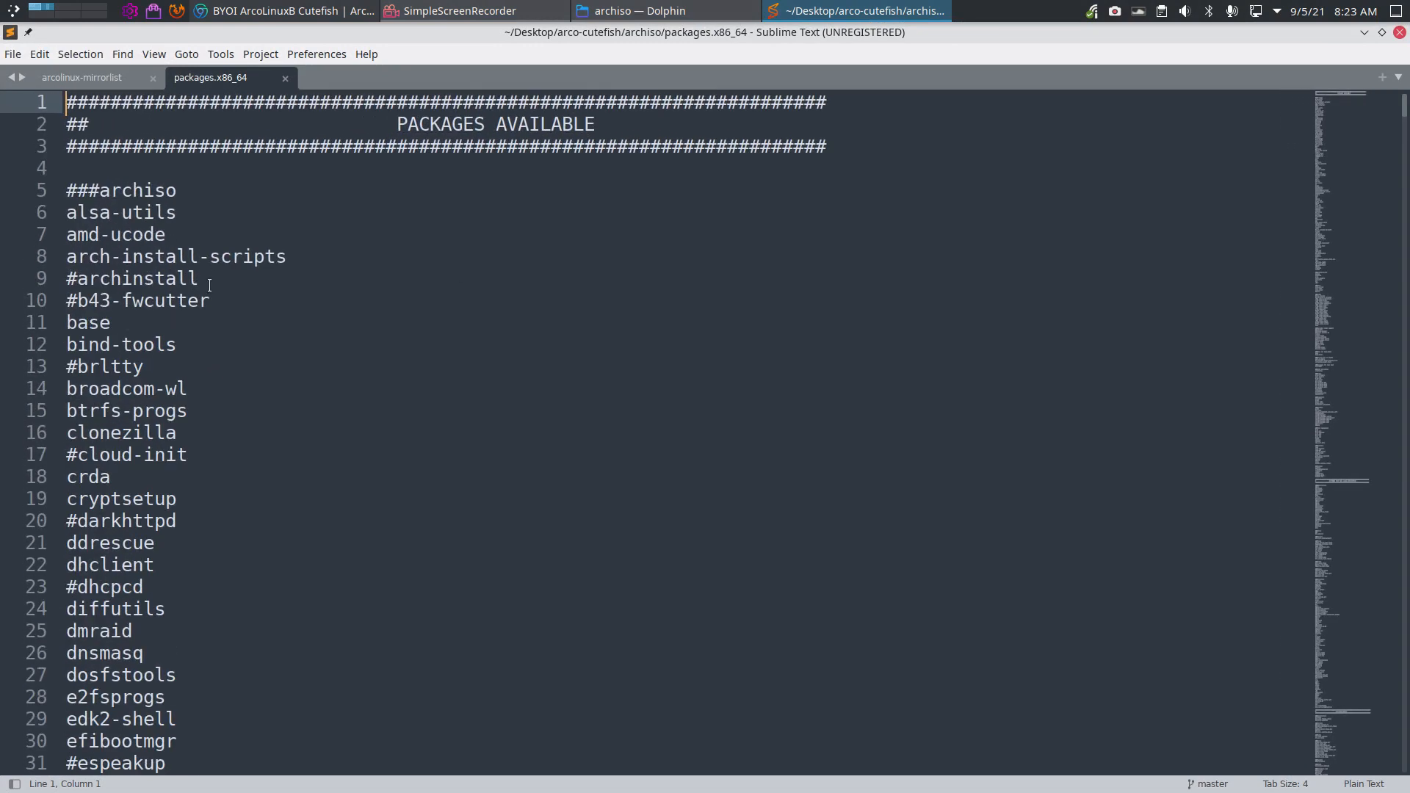
pyautogui.scroll(-3)
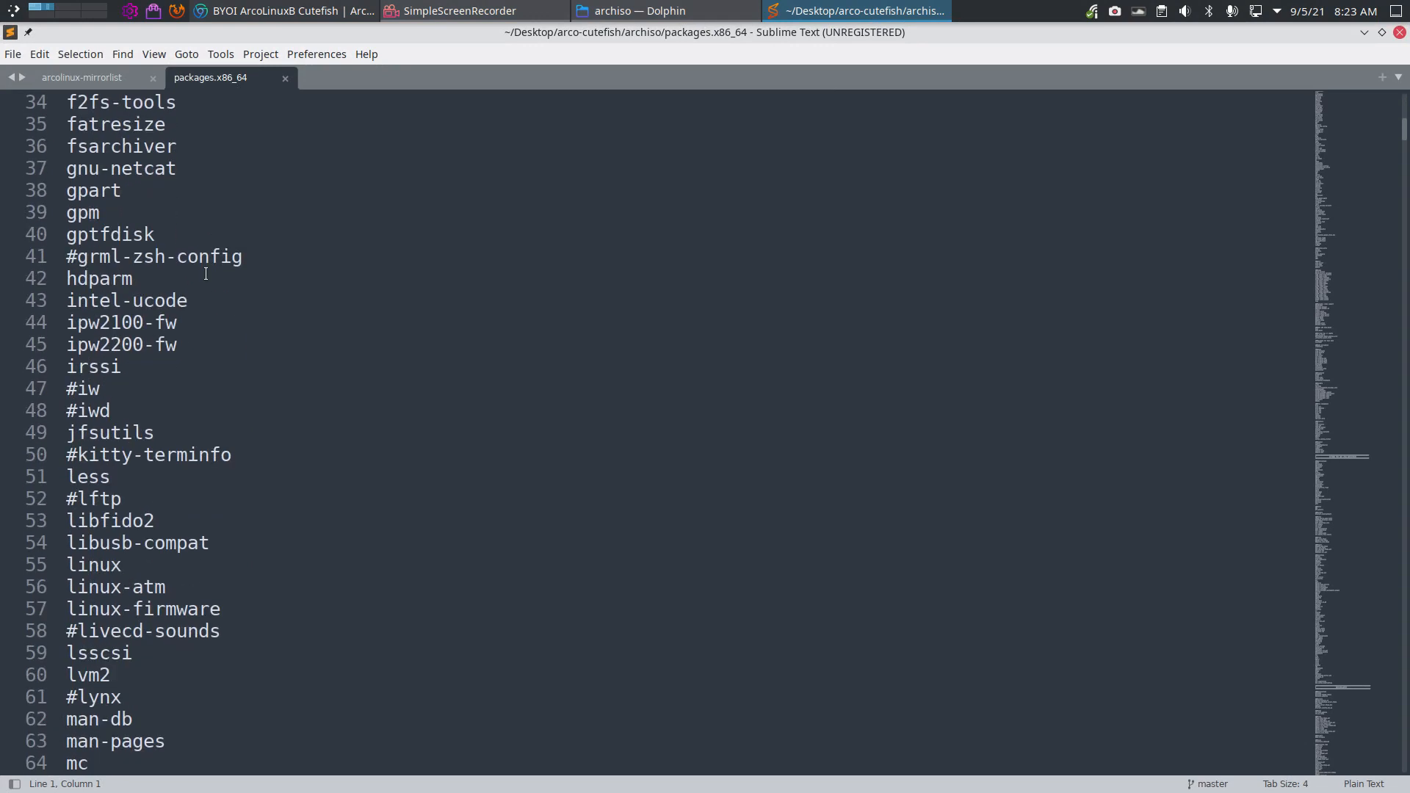
pyautogui.scroll(-3)
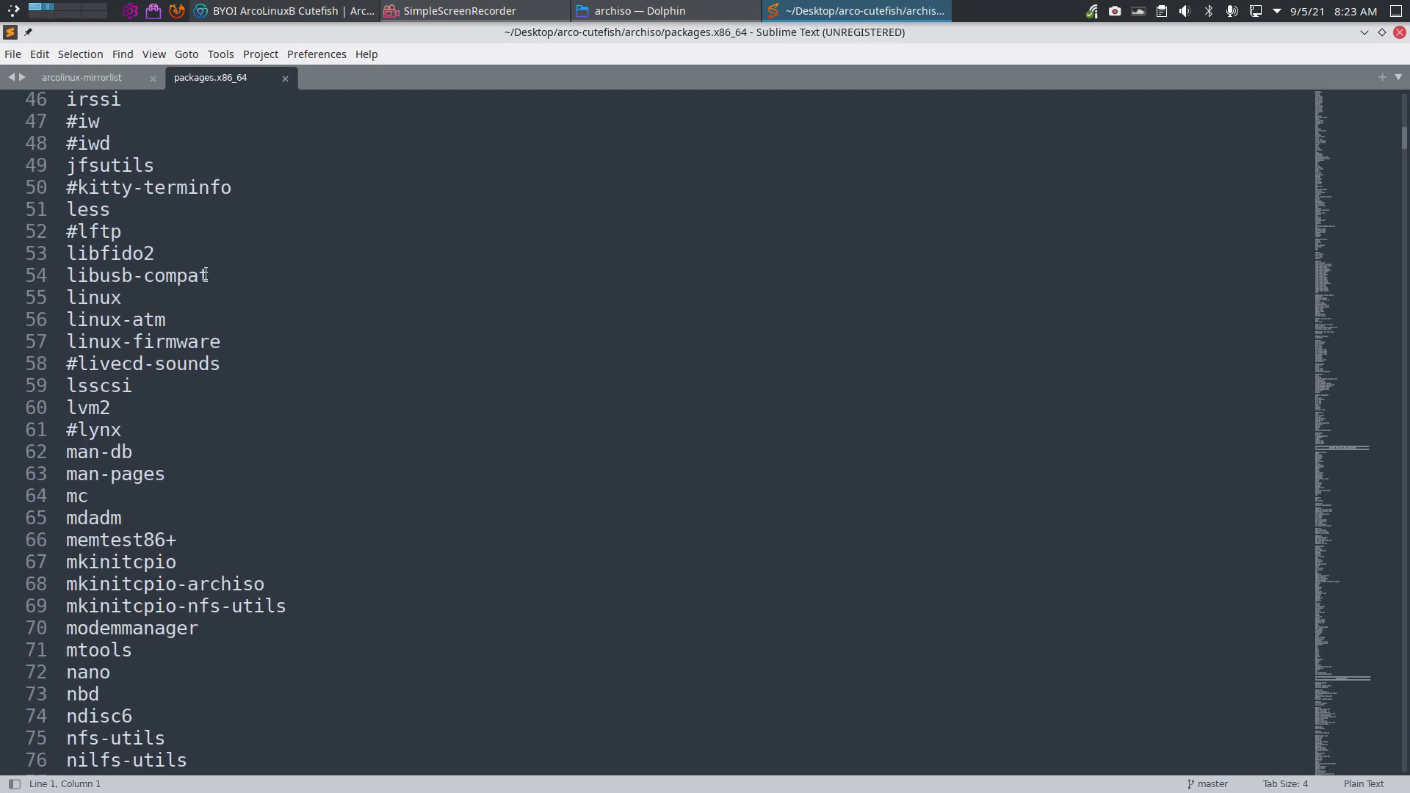
pyautogui.scroll(-3)
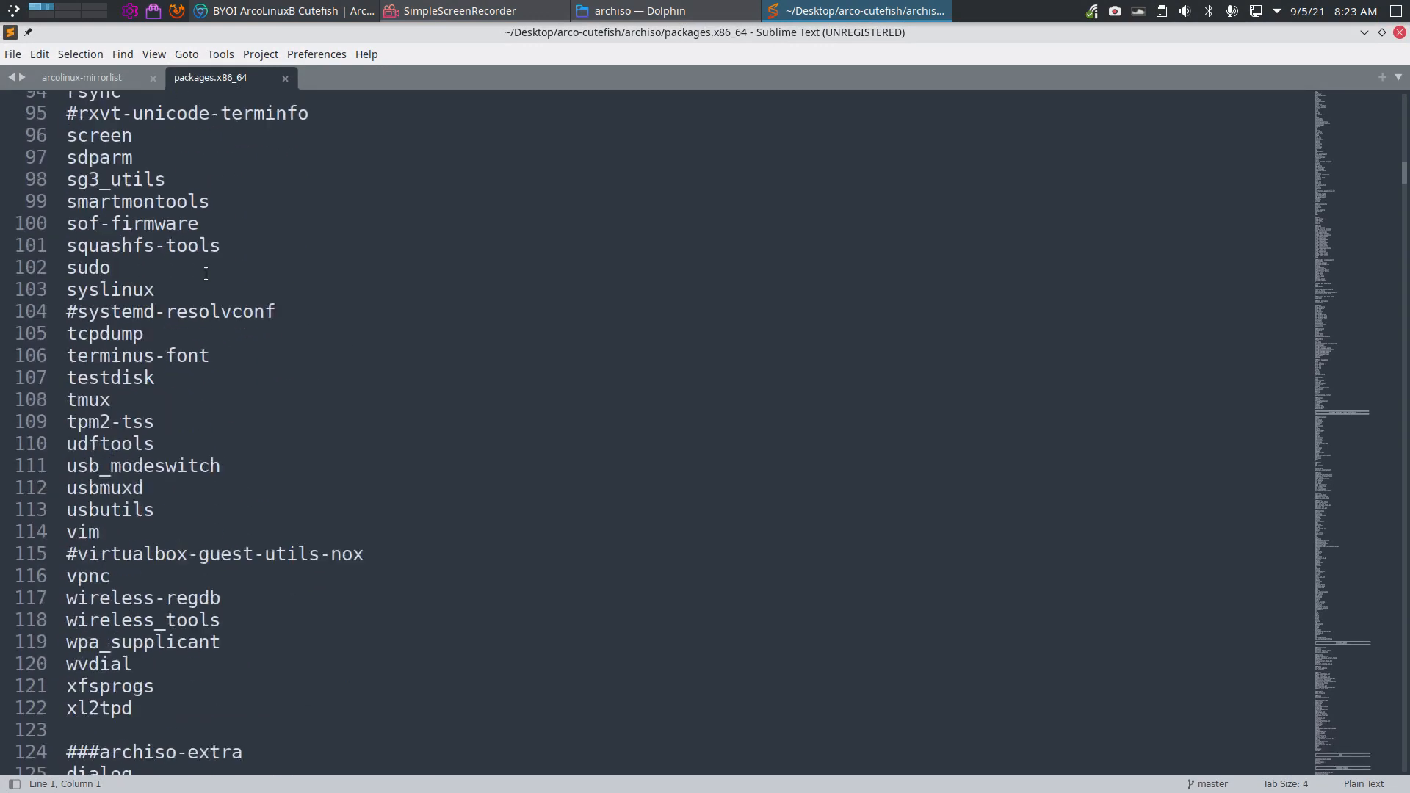
pyautogui.scroll(-3)
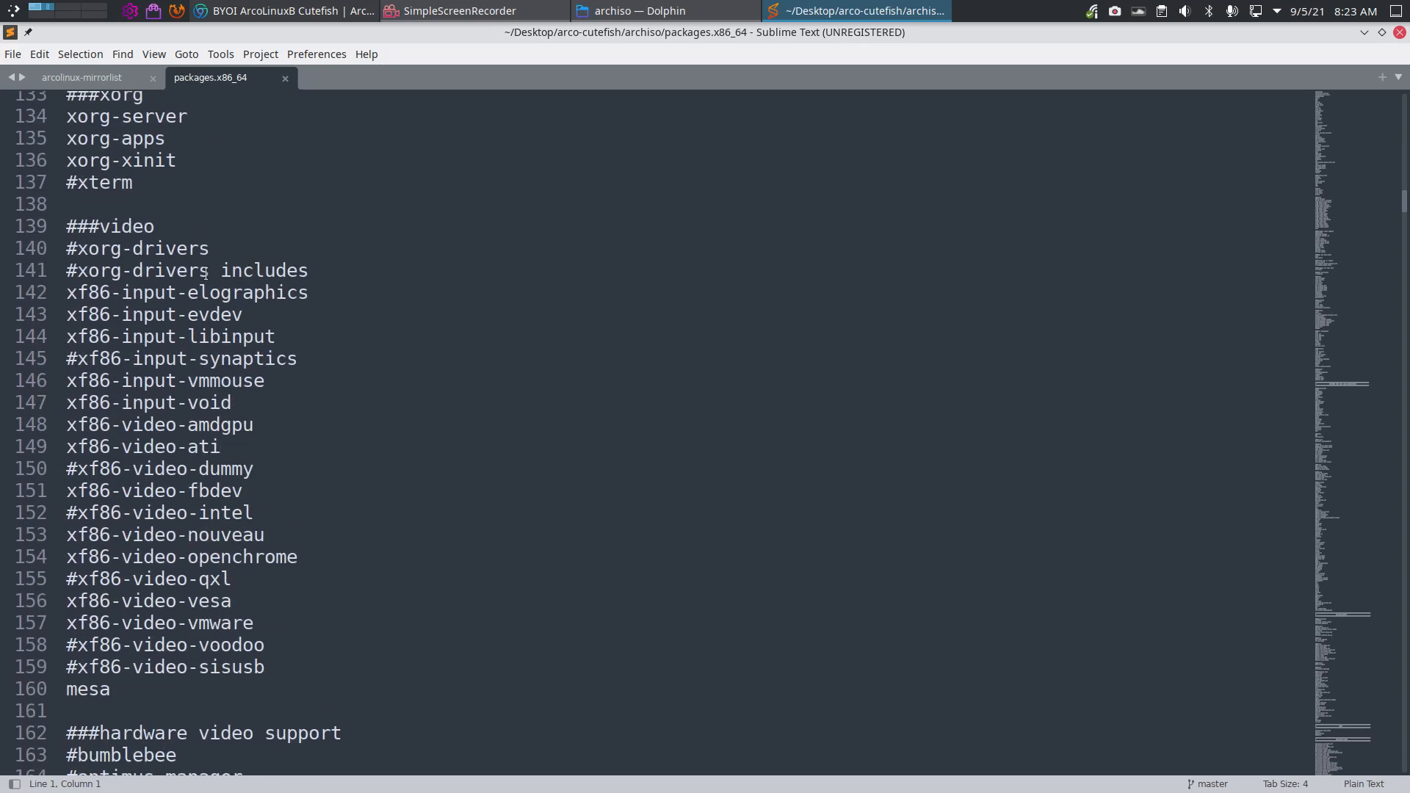
pyautogui.scroll(-3)
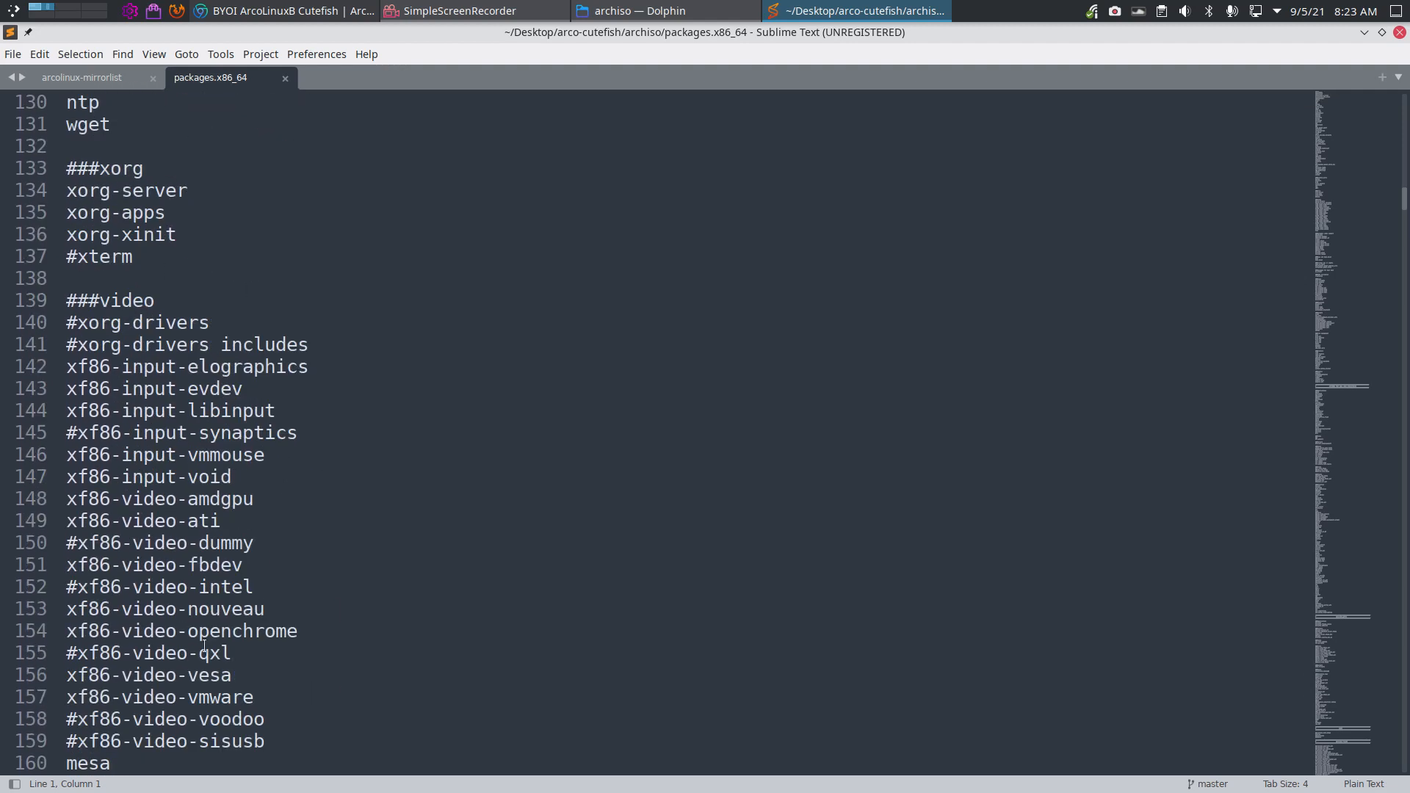
pyautogui.scroll(-3)
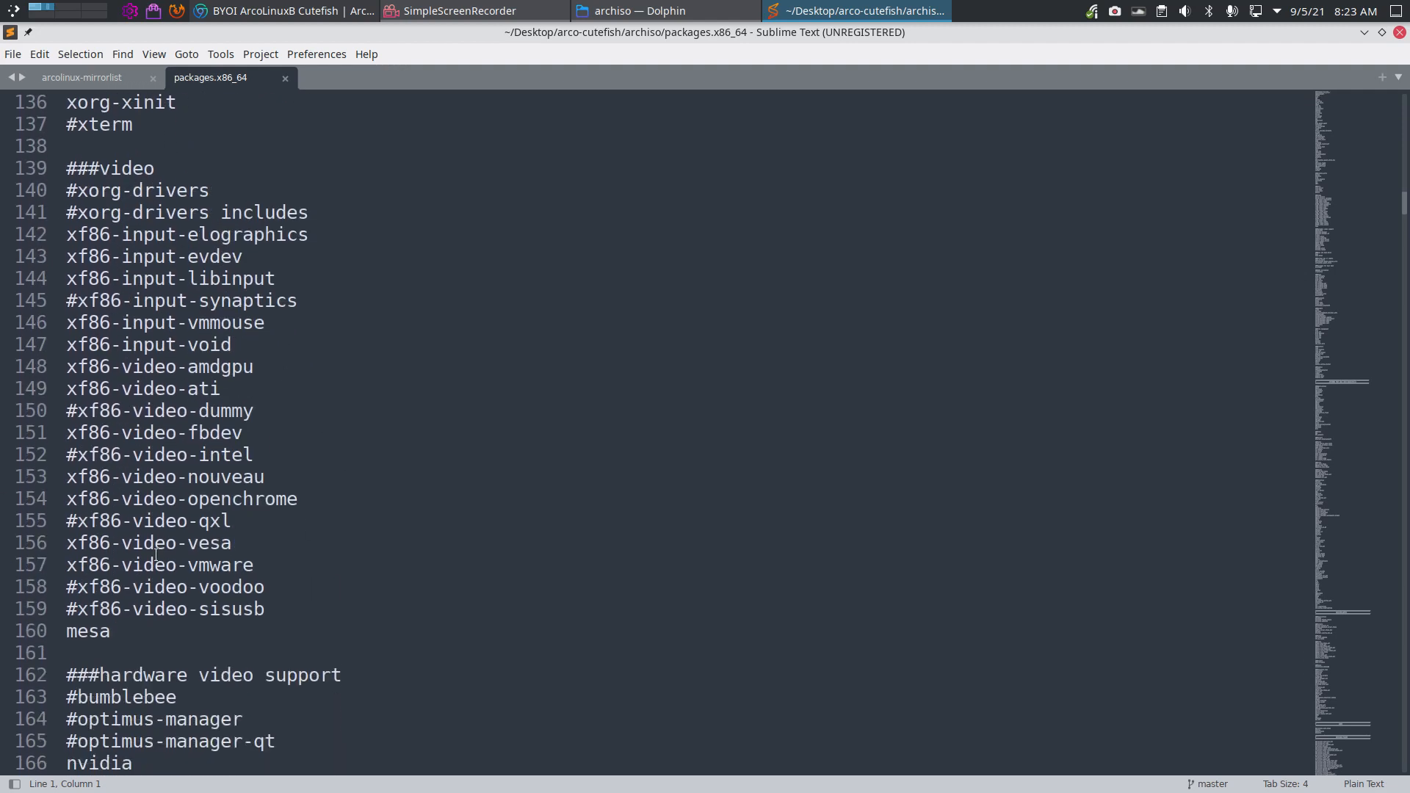
pyautogui.click(68, 477)
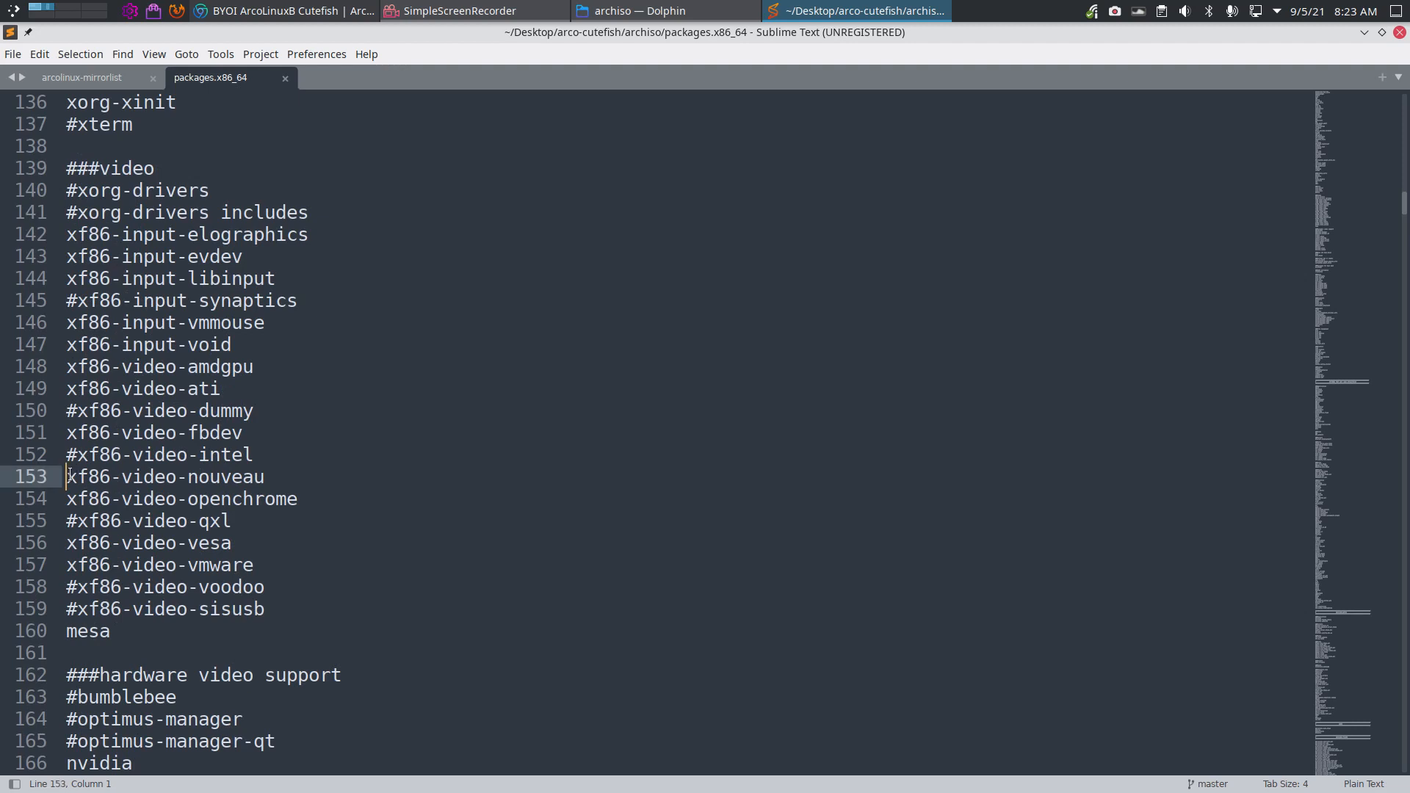
pyautogui.scroll(-3)
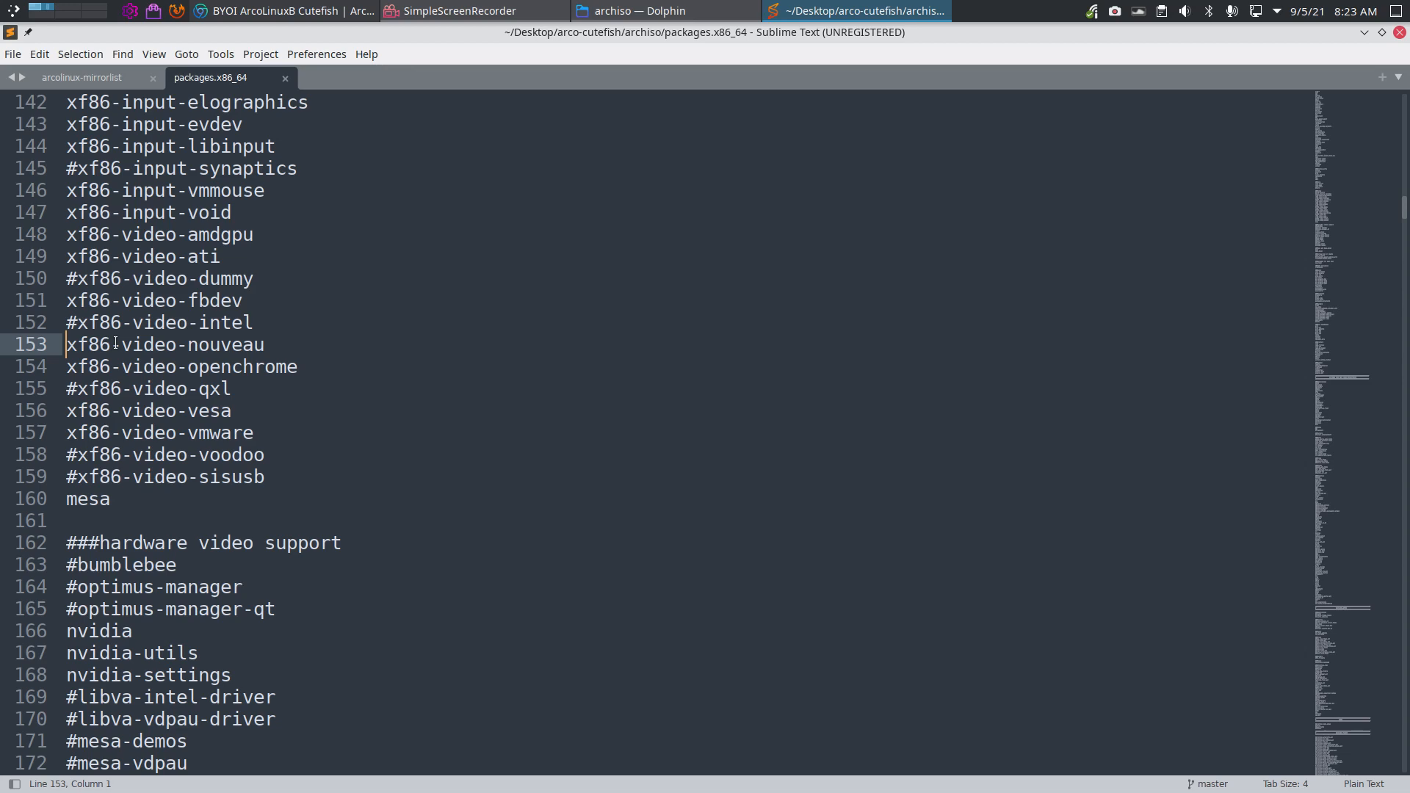
pyautogui.scroll(-3)
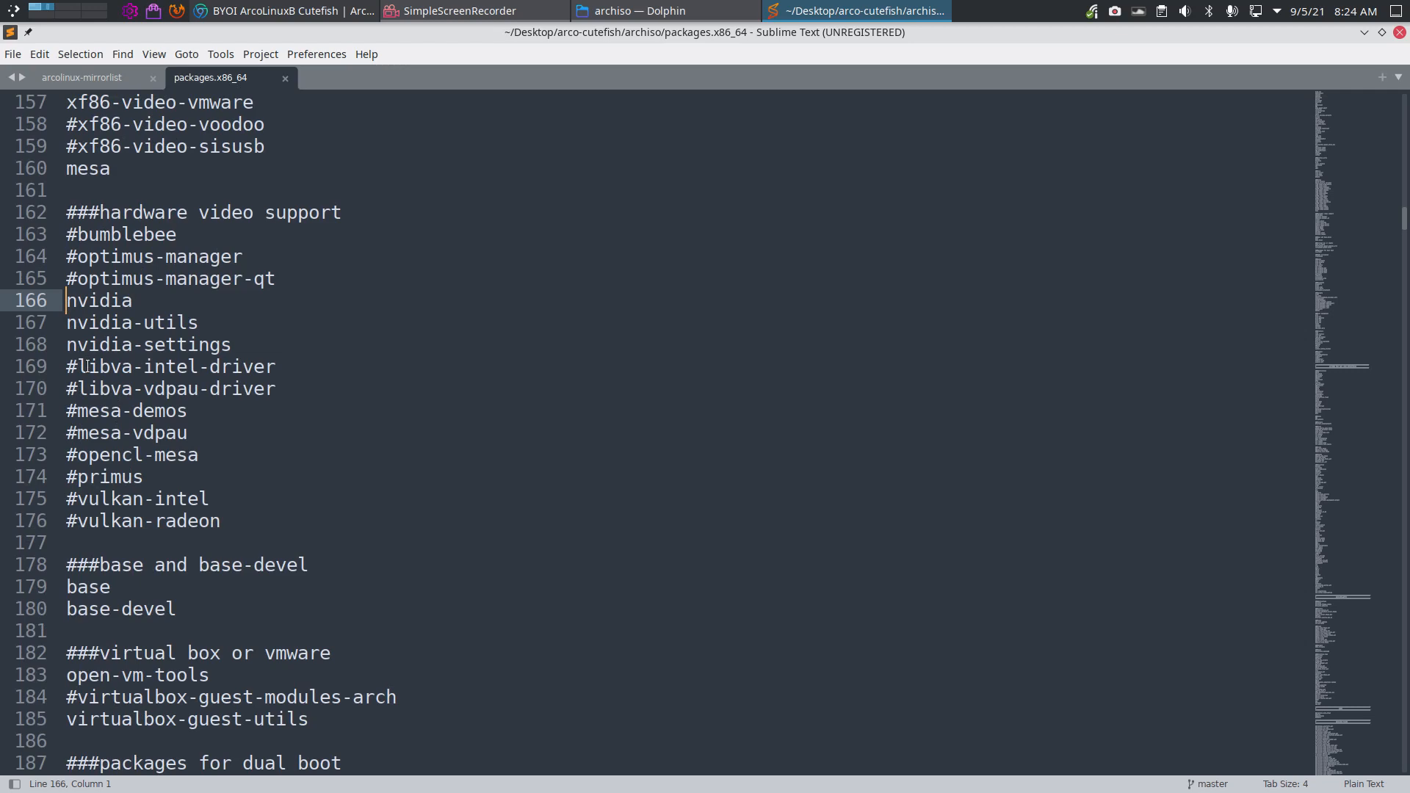
pyautogui.scroll(-3)
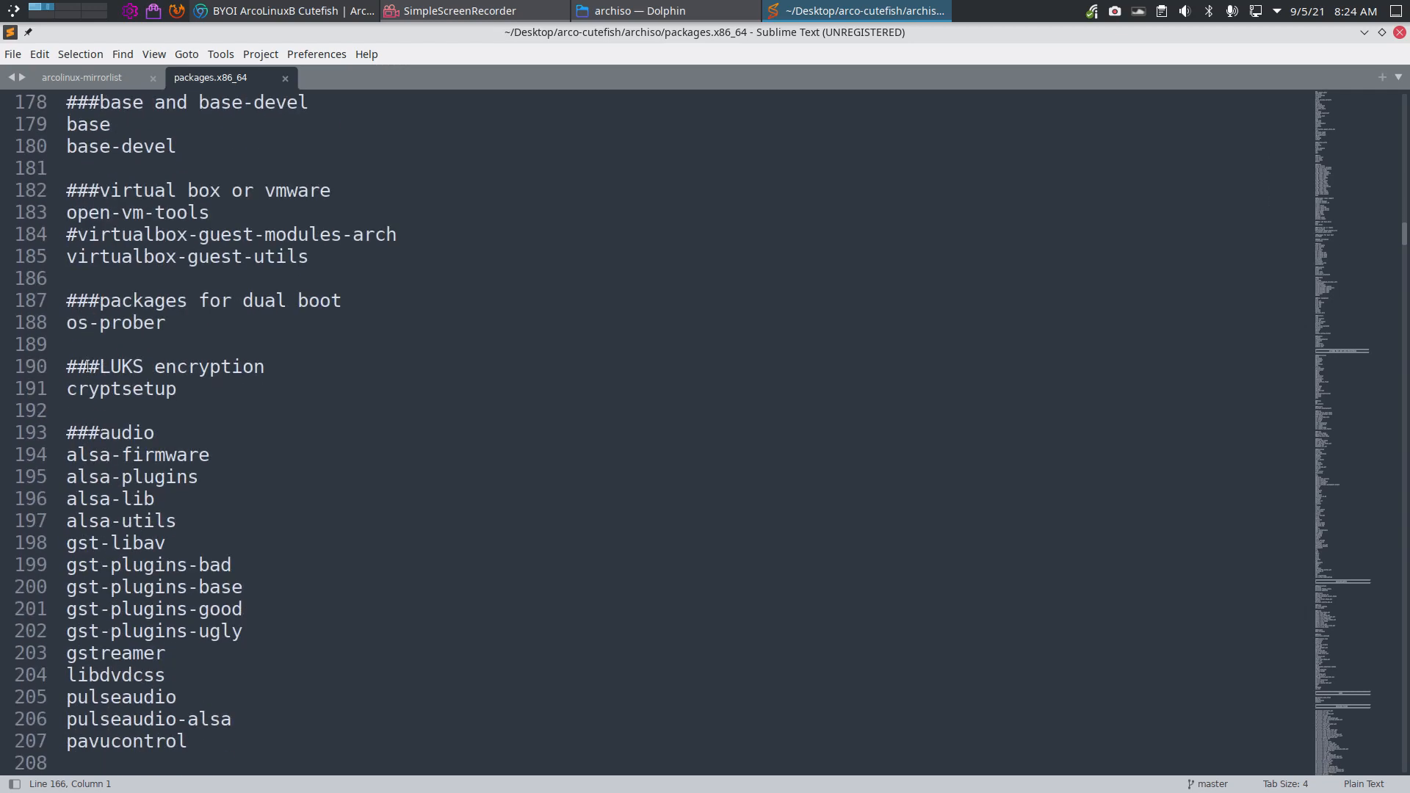
pyautogui.scroll(-3)
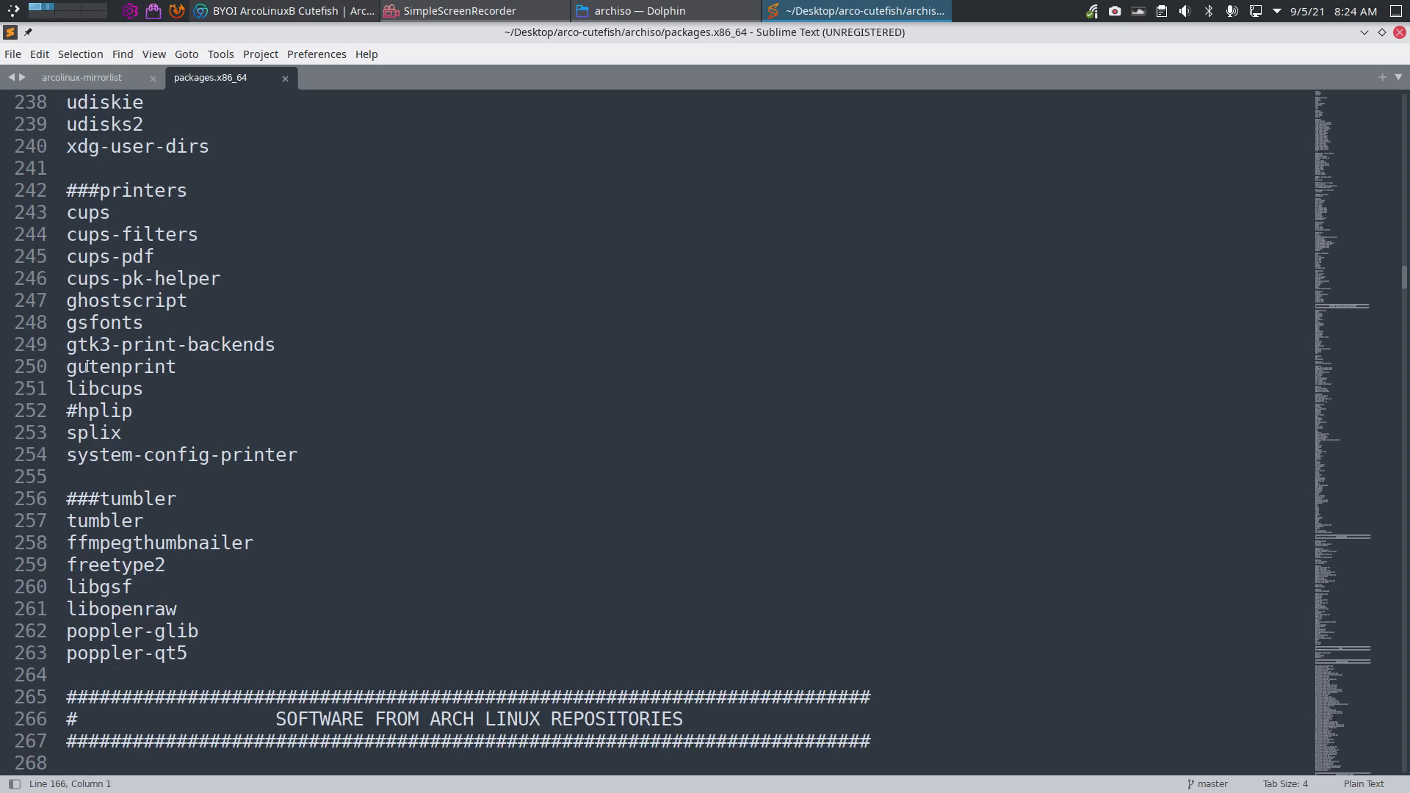
pyautogui.scroll(-3)
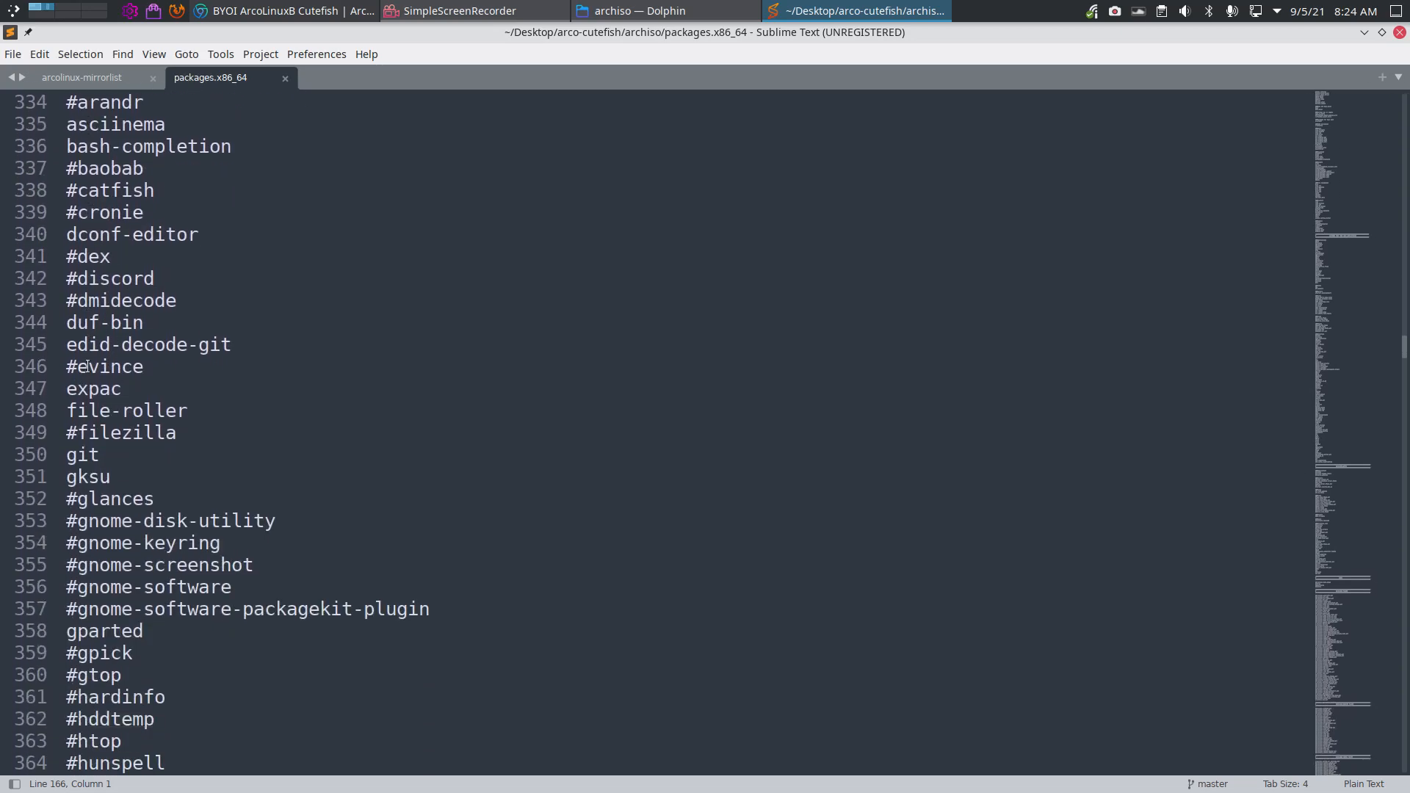
# Search packages.x86_64 for 'steam', enable the steam line, and save
pyautogui.write('s')
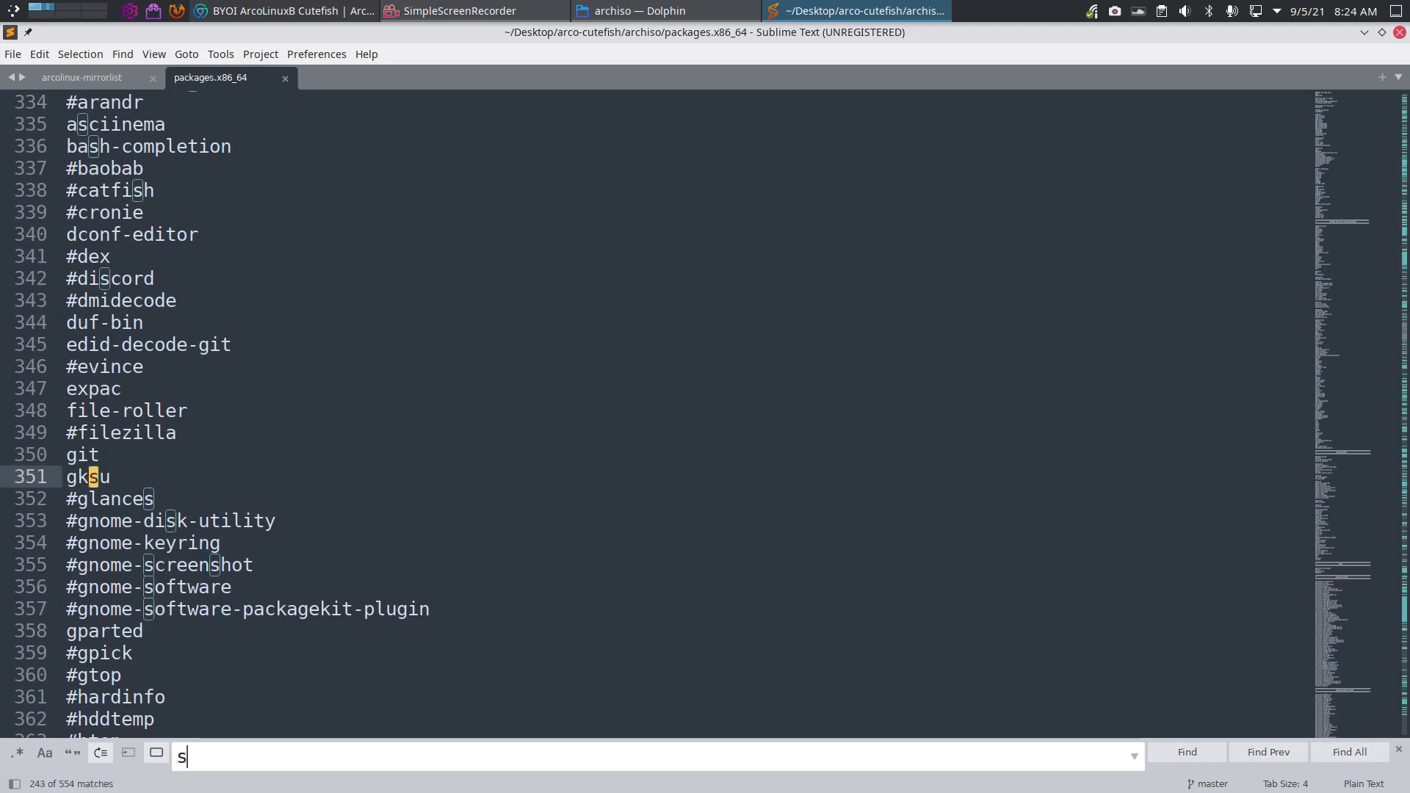
pyautogui.write('team')
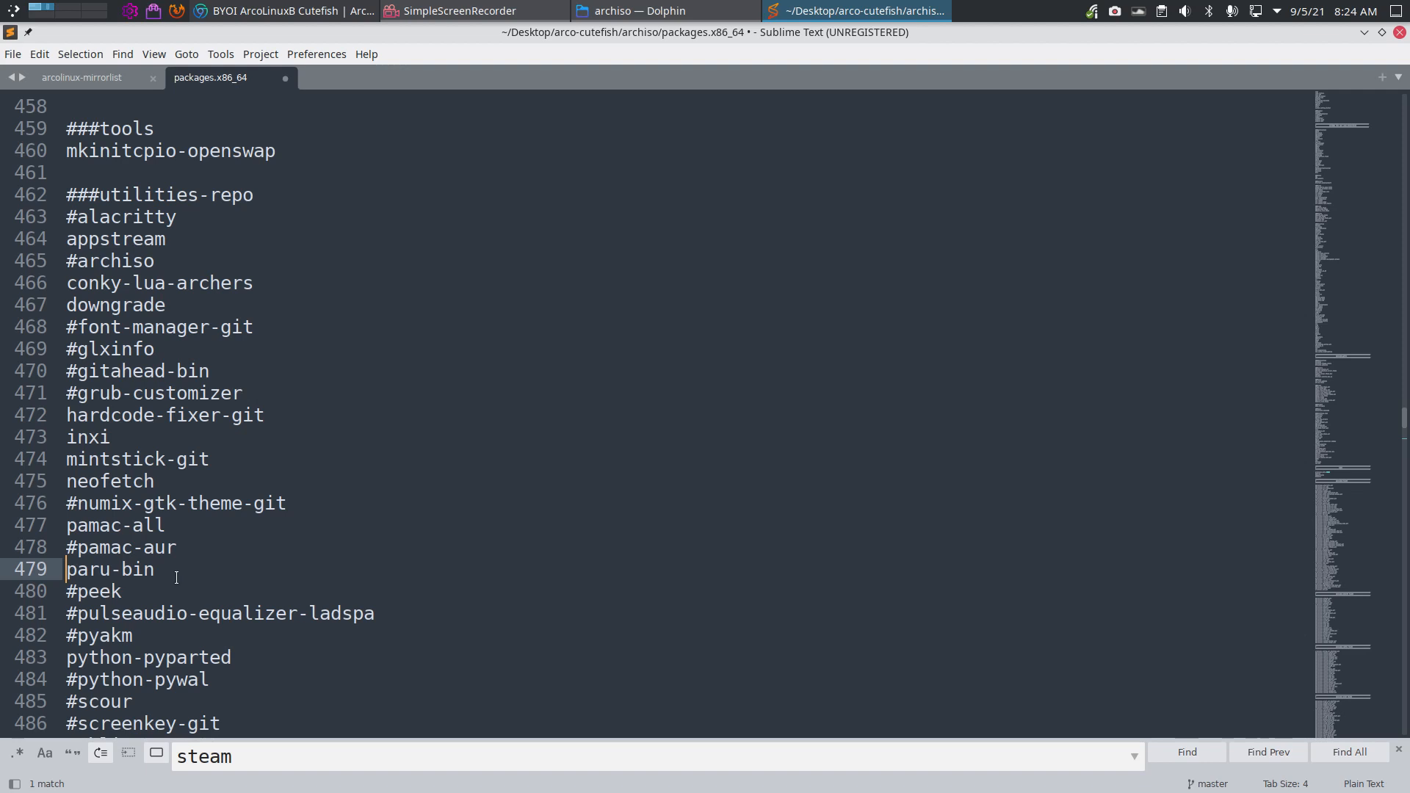
pyautogui.moveTo(231, 537)
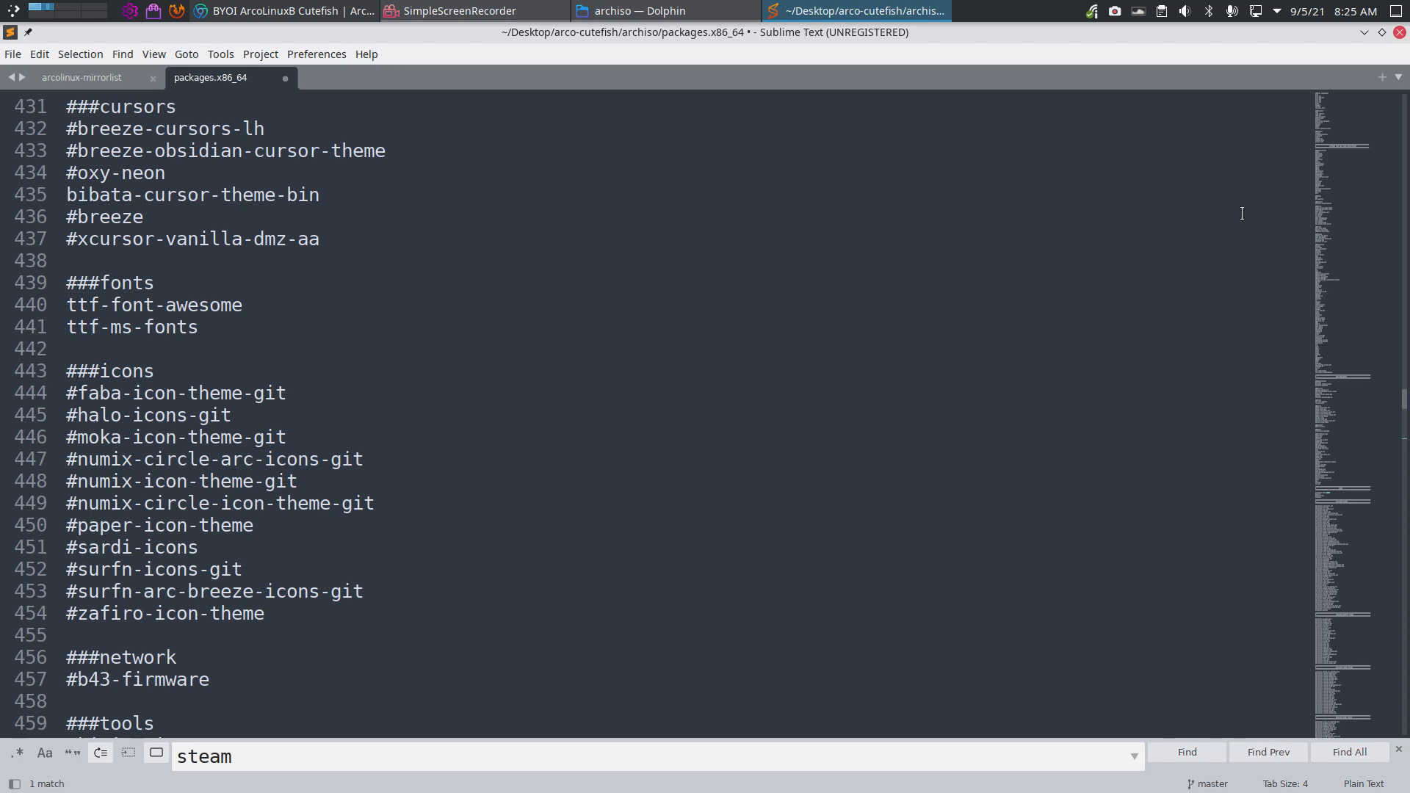
pyautogui.press('ctrl+s')
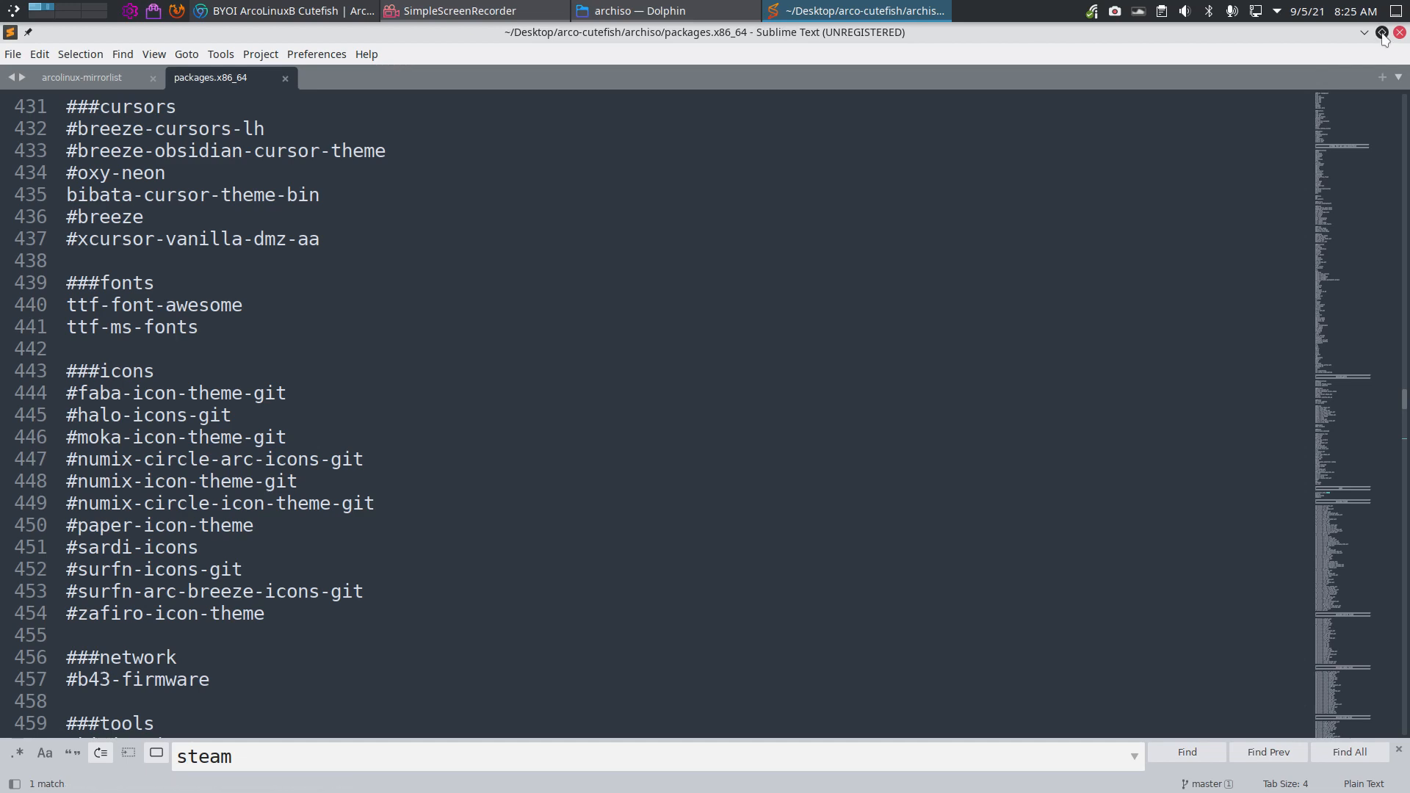
# Read step 3 (run script 30) in Chrome and show the root filesystem in Dolphin
pyautogui.click(640, 10)
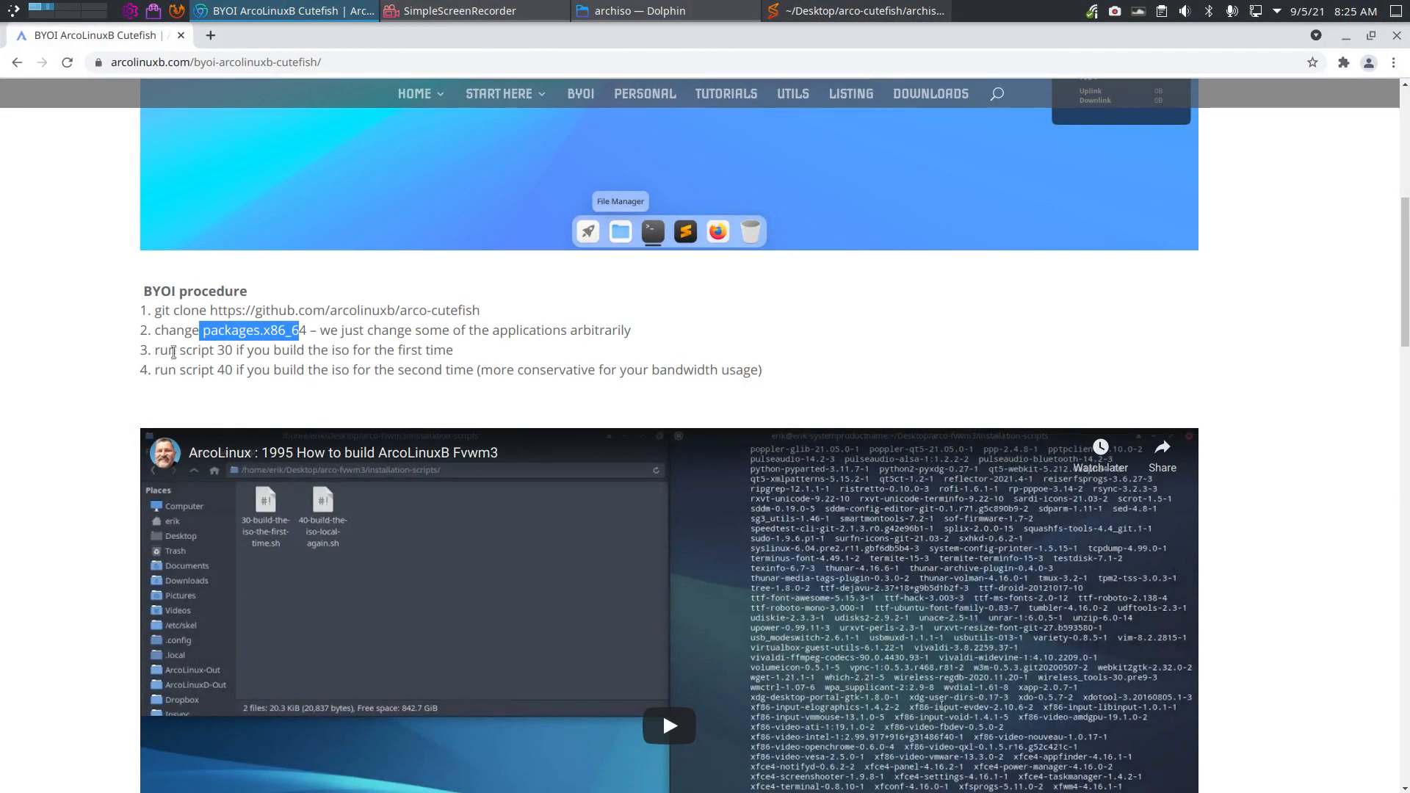
pyautogui.moveTo(441, 349)
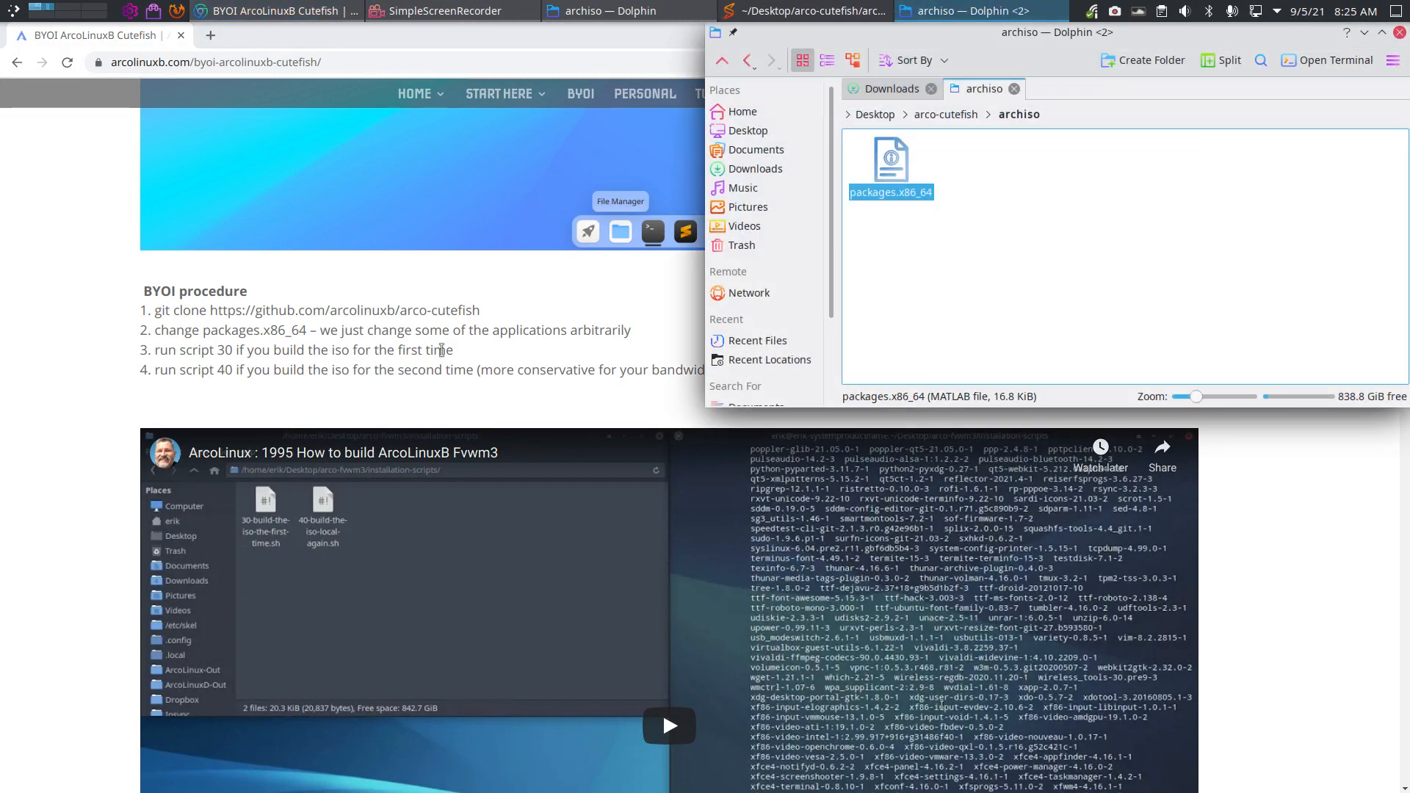
pyautogui.click(743, 111)
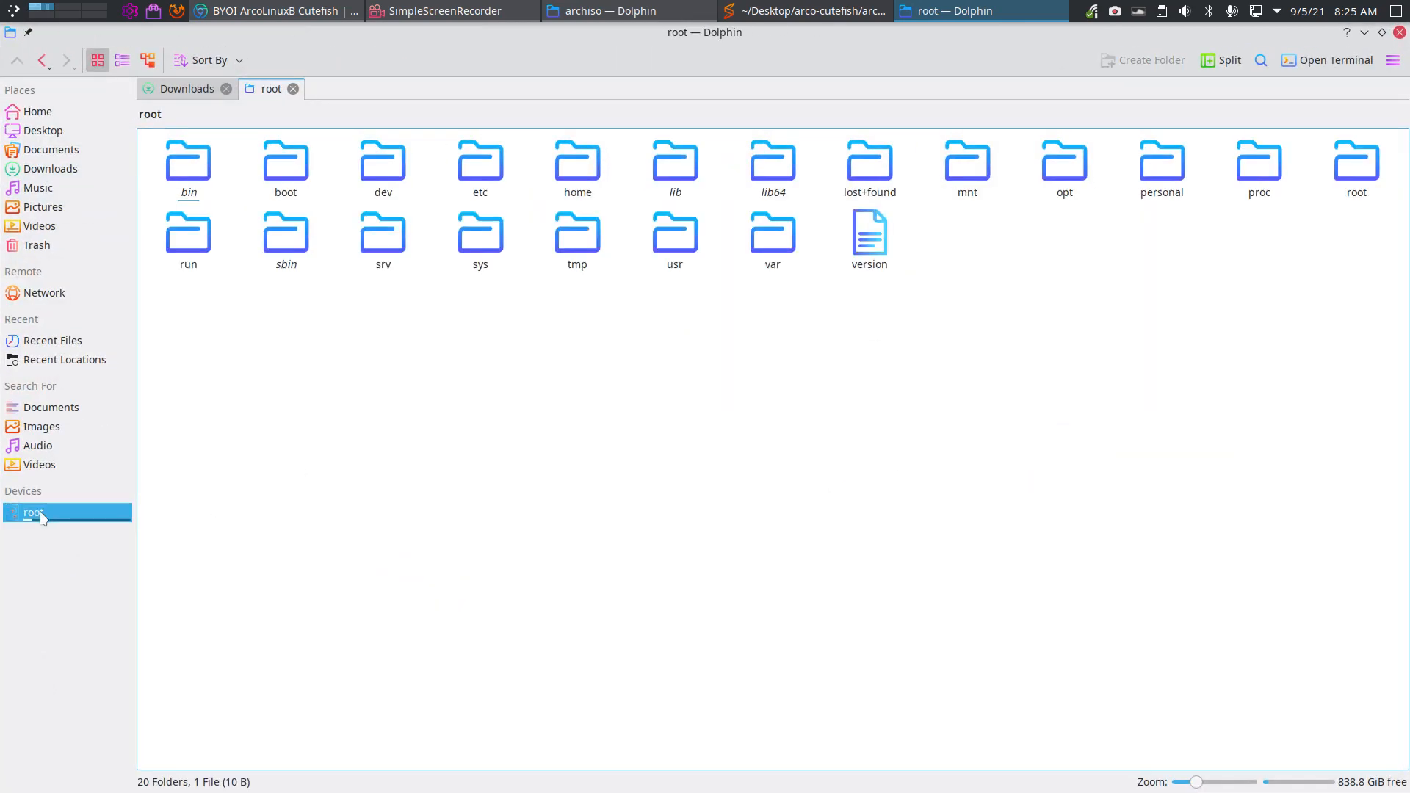
# Browse to /var/cache/pacman/pkg and scroll through its 402 cached package files
pyautogui.doubleClick(772, 162)
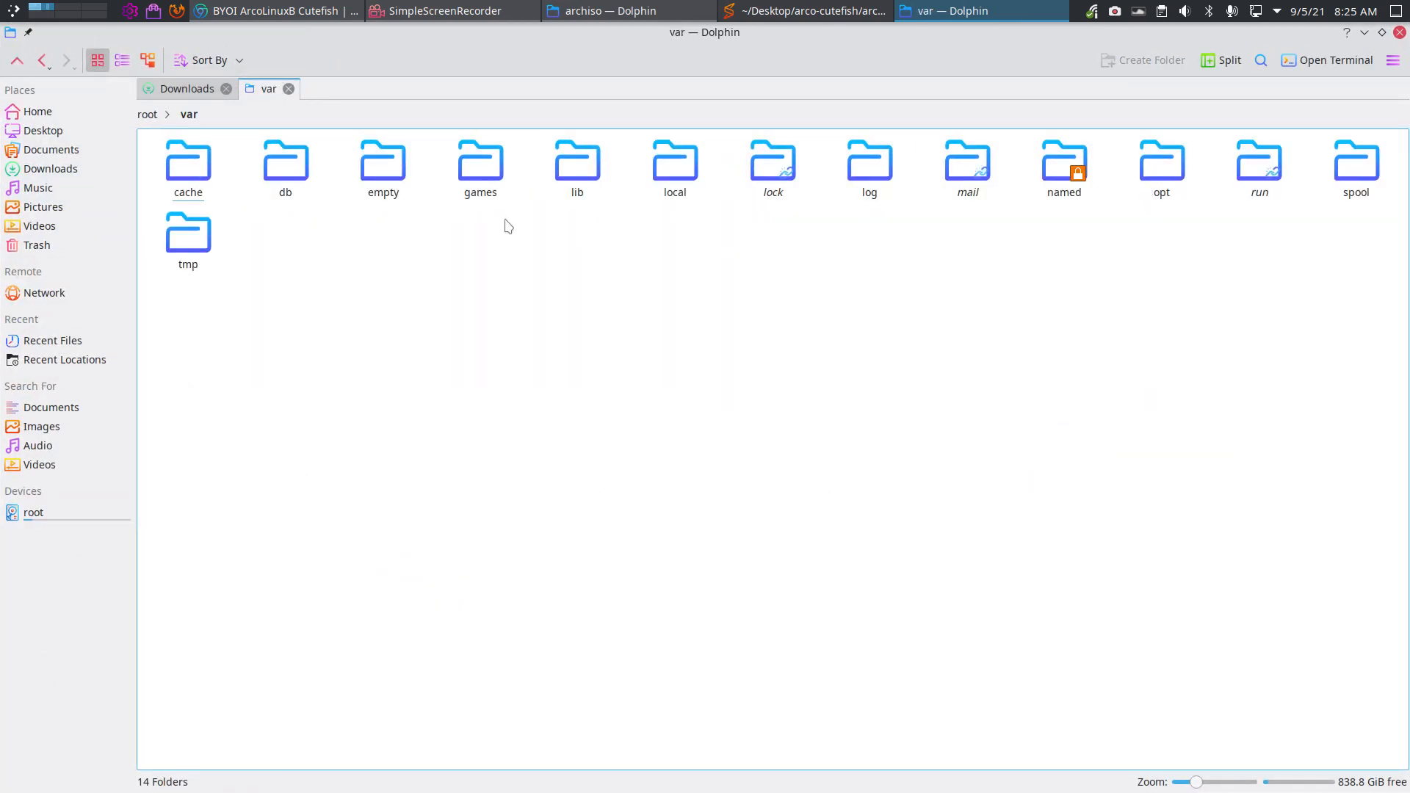
pyautogui.doubleClick(188, 162)
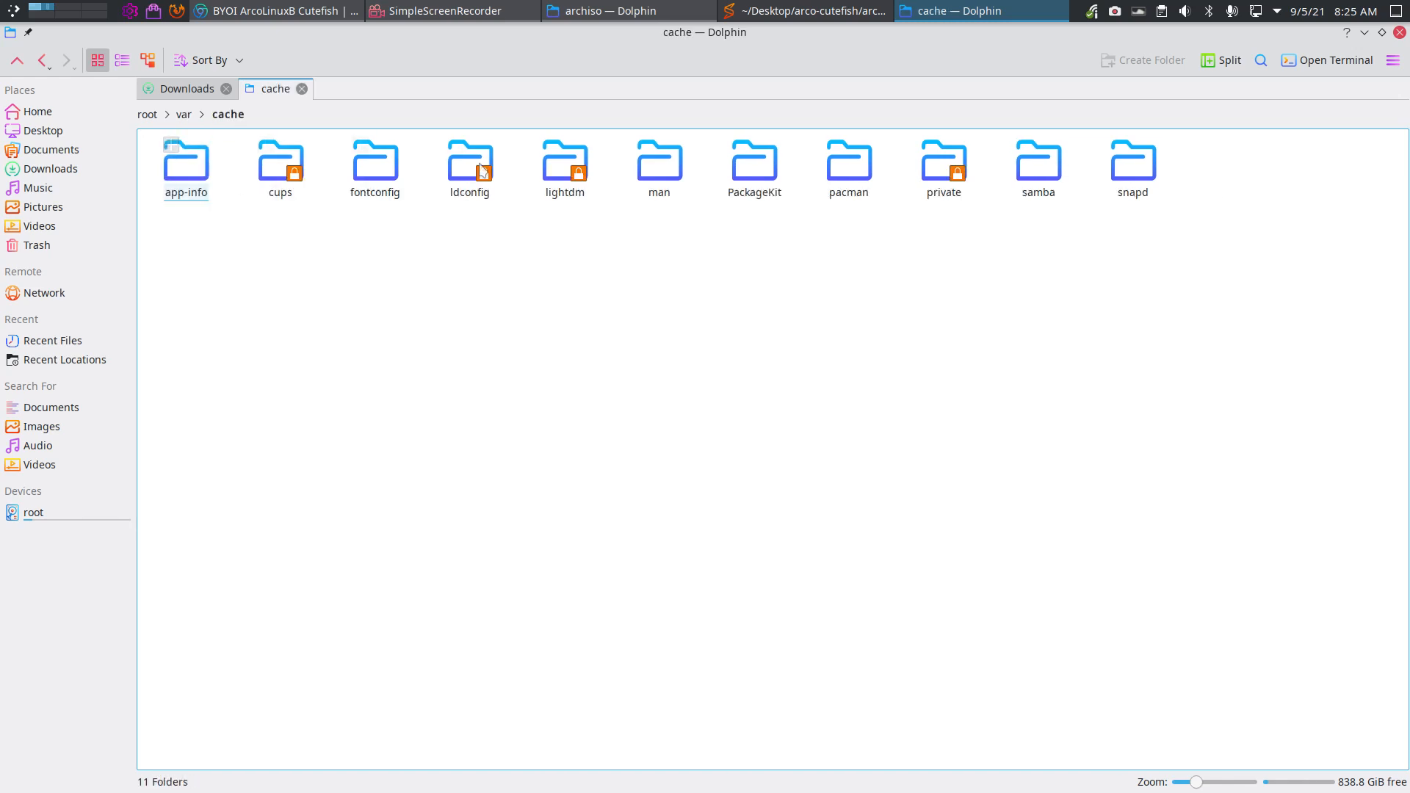
pyautogui.doubleClick(845, 160)
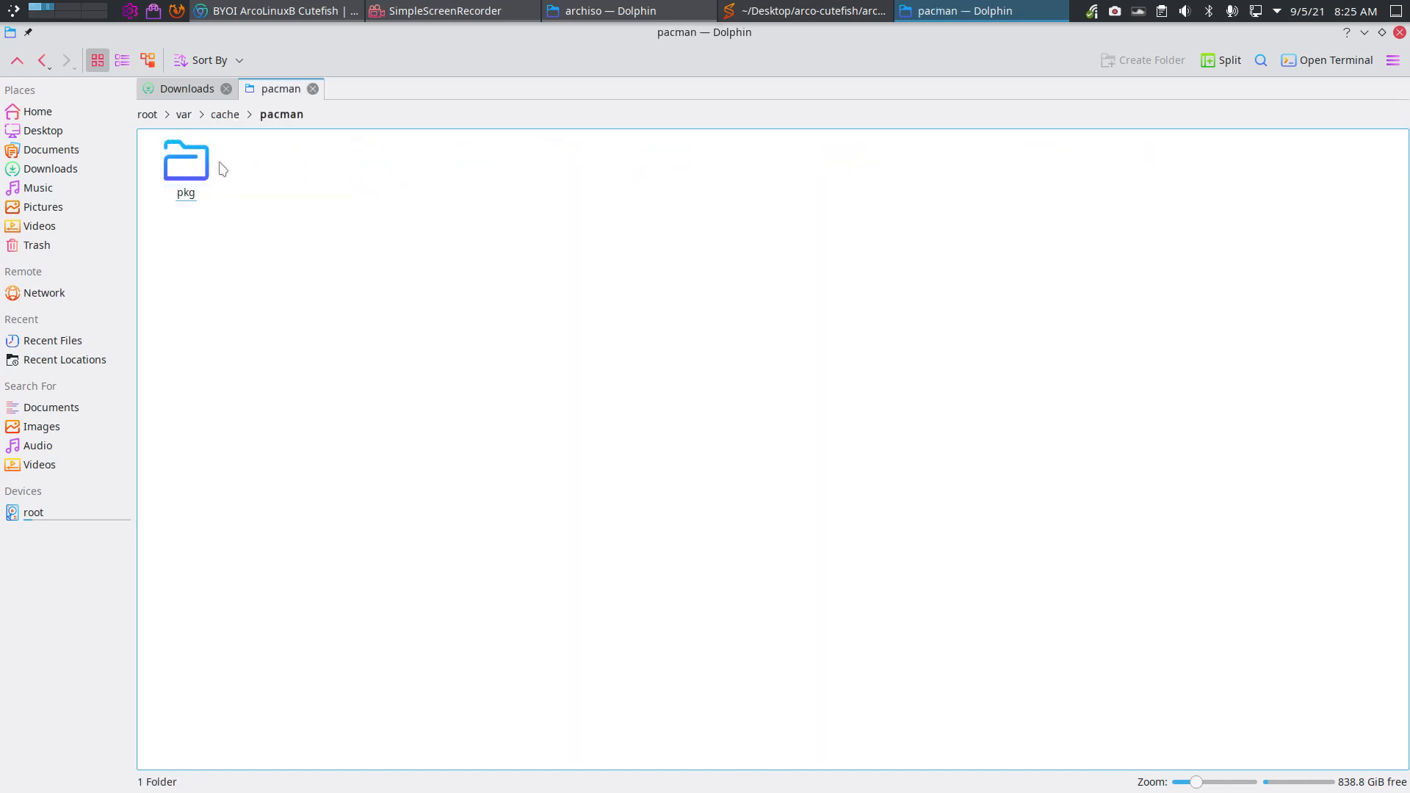
pyautogui.doubleClick(185, 160)
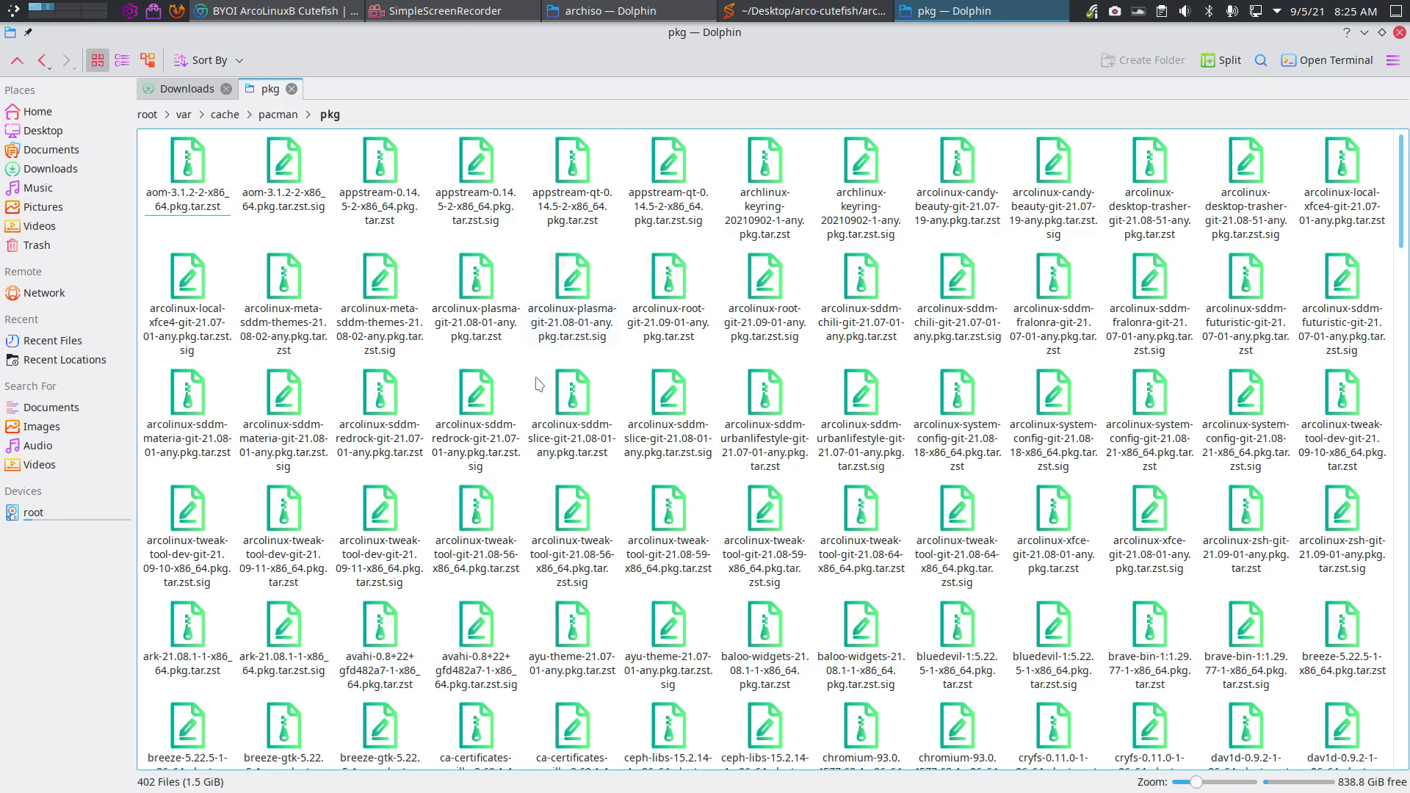
pyautogui.scroll(-3)
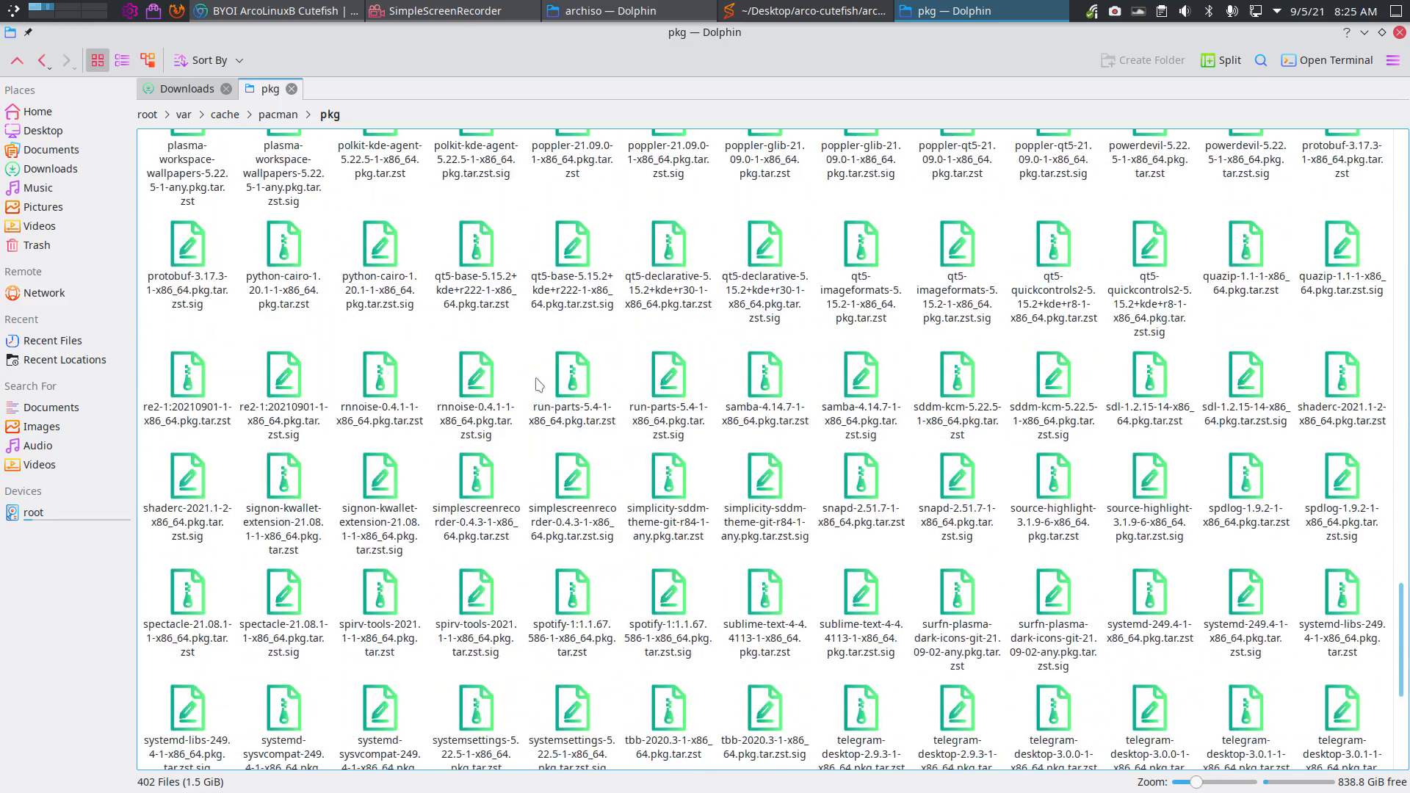
pyautogui.scroll(-3)
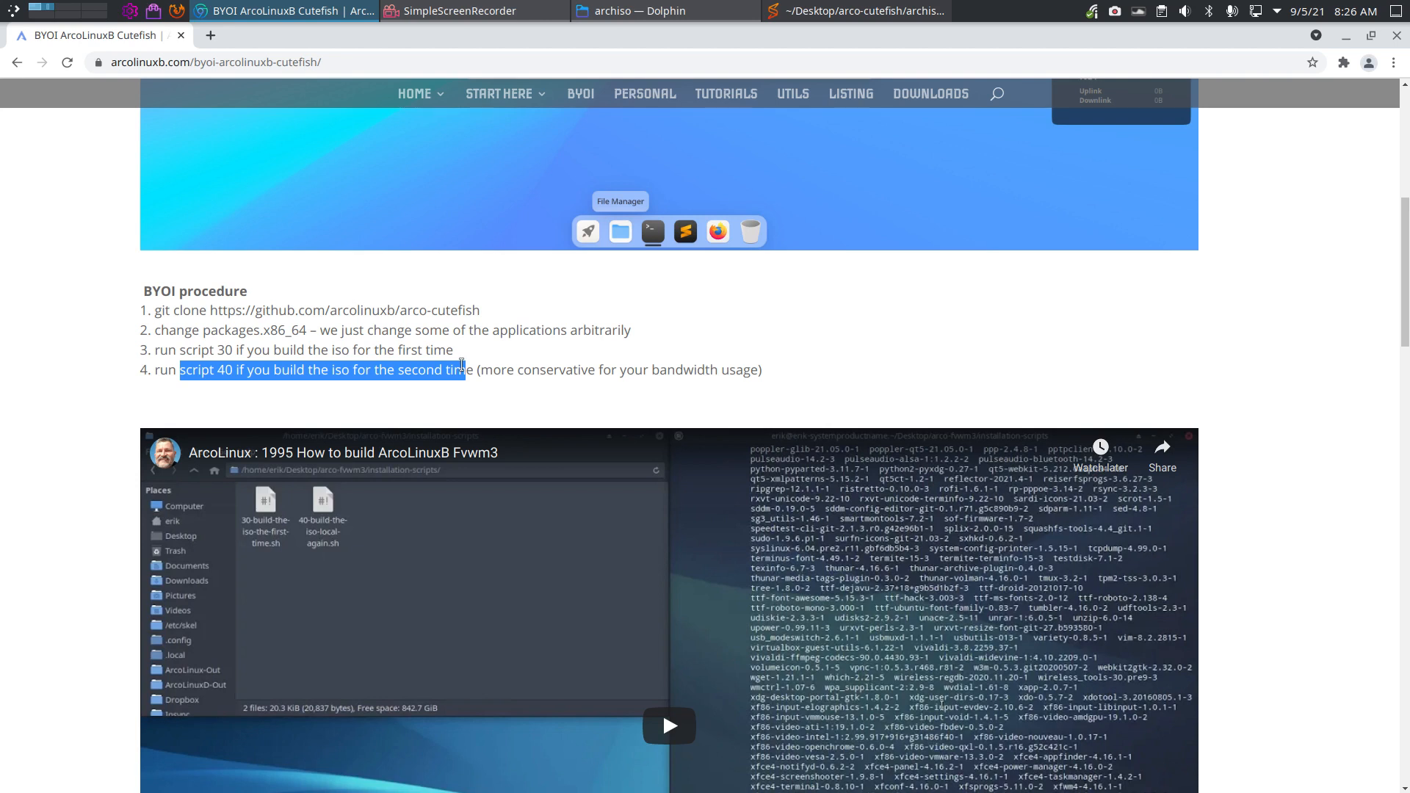
pyautogui.moveTo(460, 365)
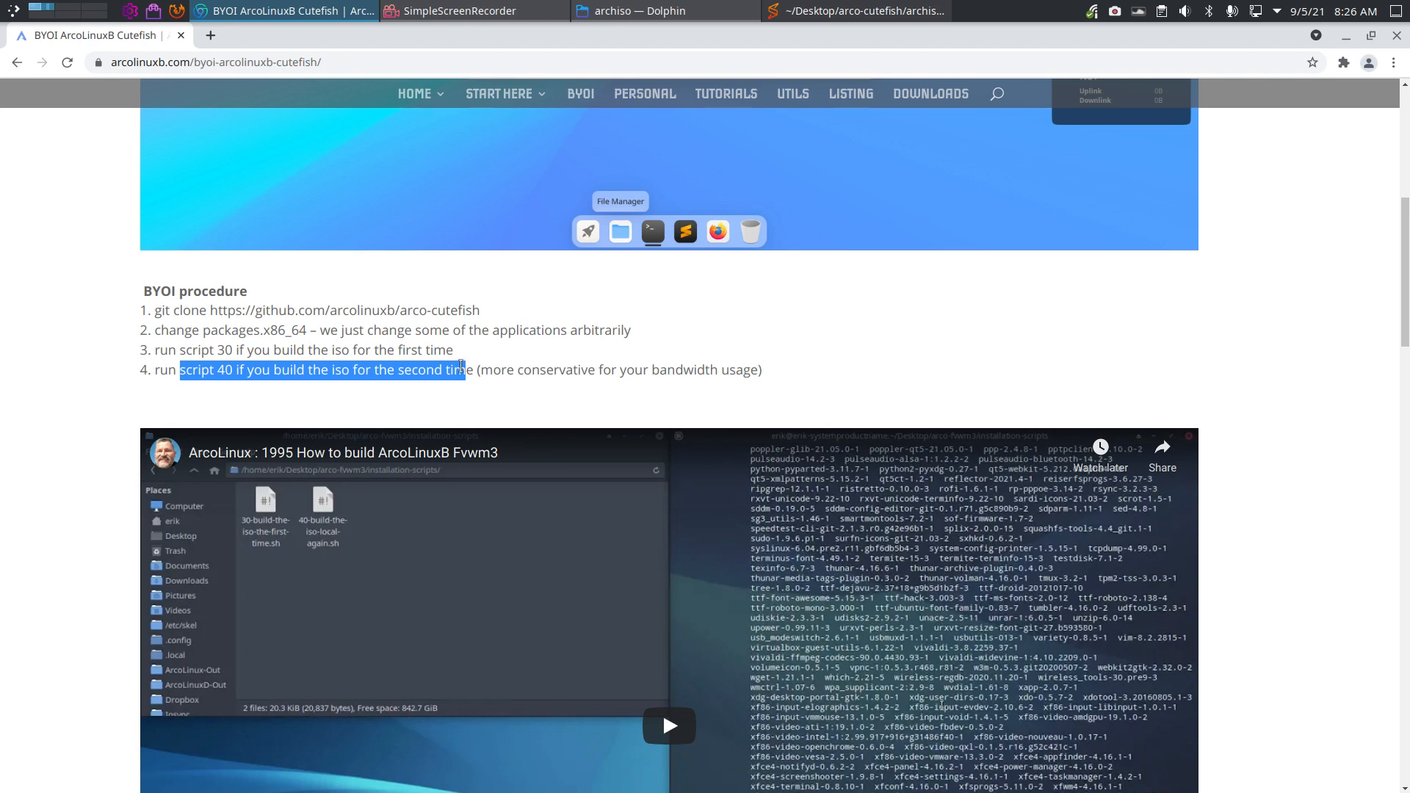
# Bring the Dolphin window for the arco-cutefish folder back to the front
pyautogui.click(500, 360)
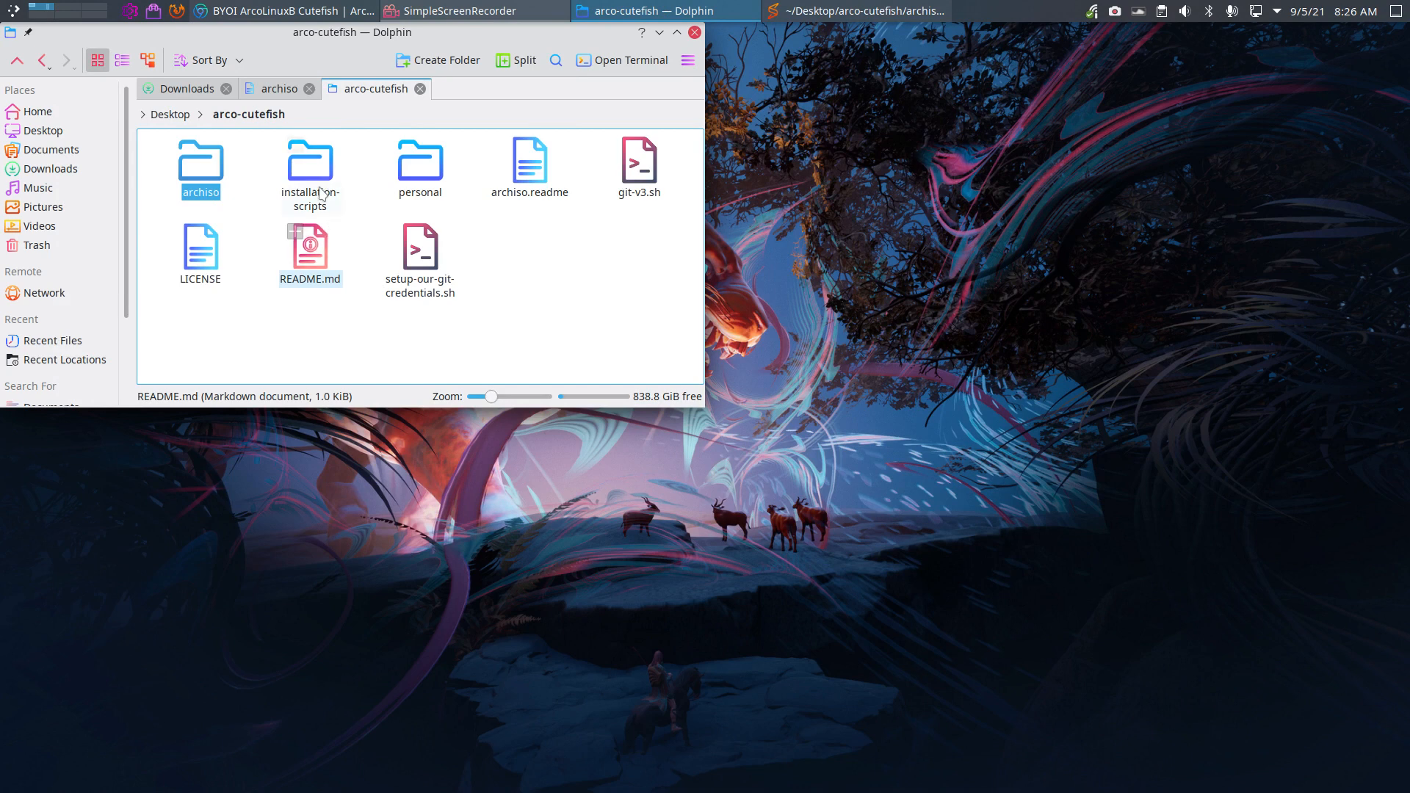
# Open a terminal in installation-scripts and run ./40-build-the-iso-local-again.sh
pyautogui.doubleClick(309, 168)
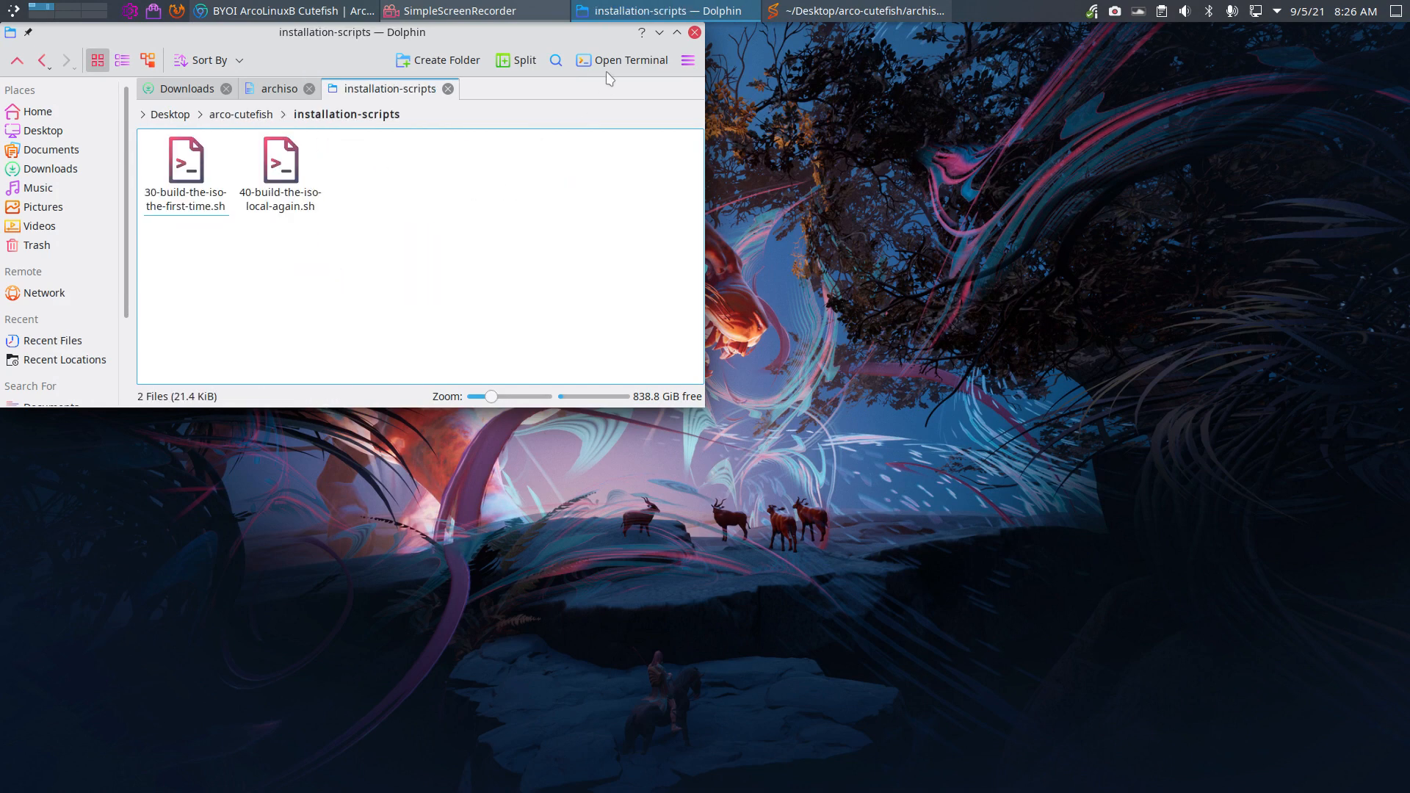
pyautogui.click(621, 60)
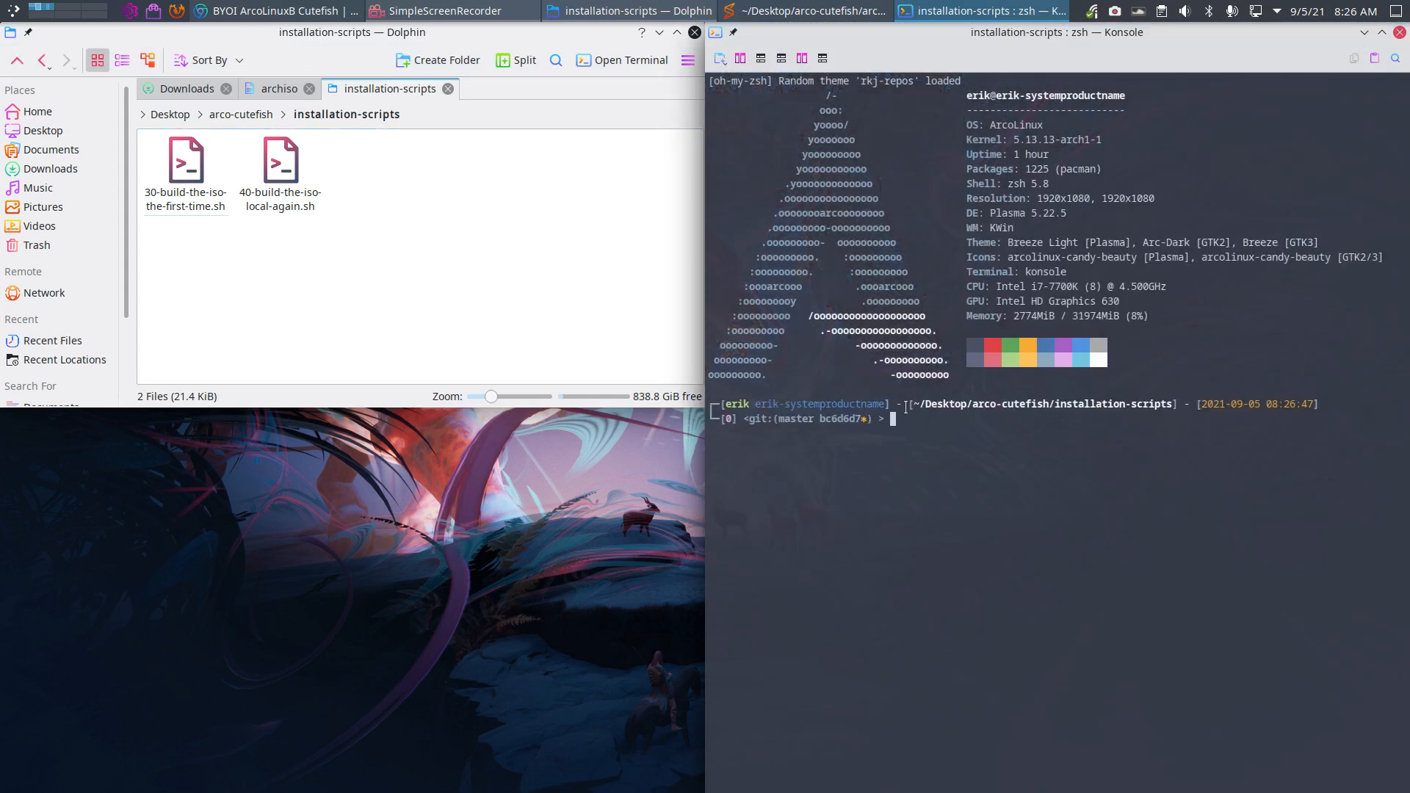
pyautogui.write('./4')
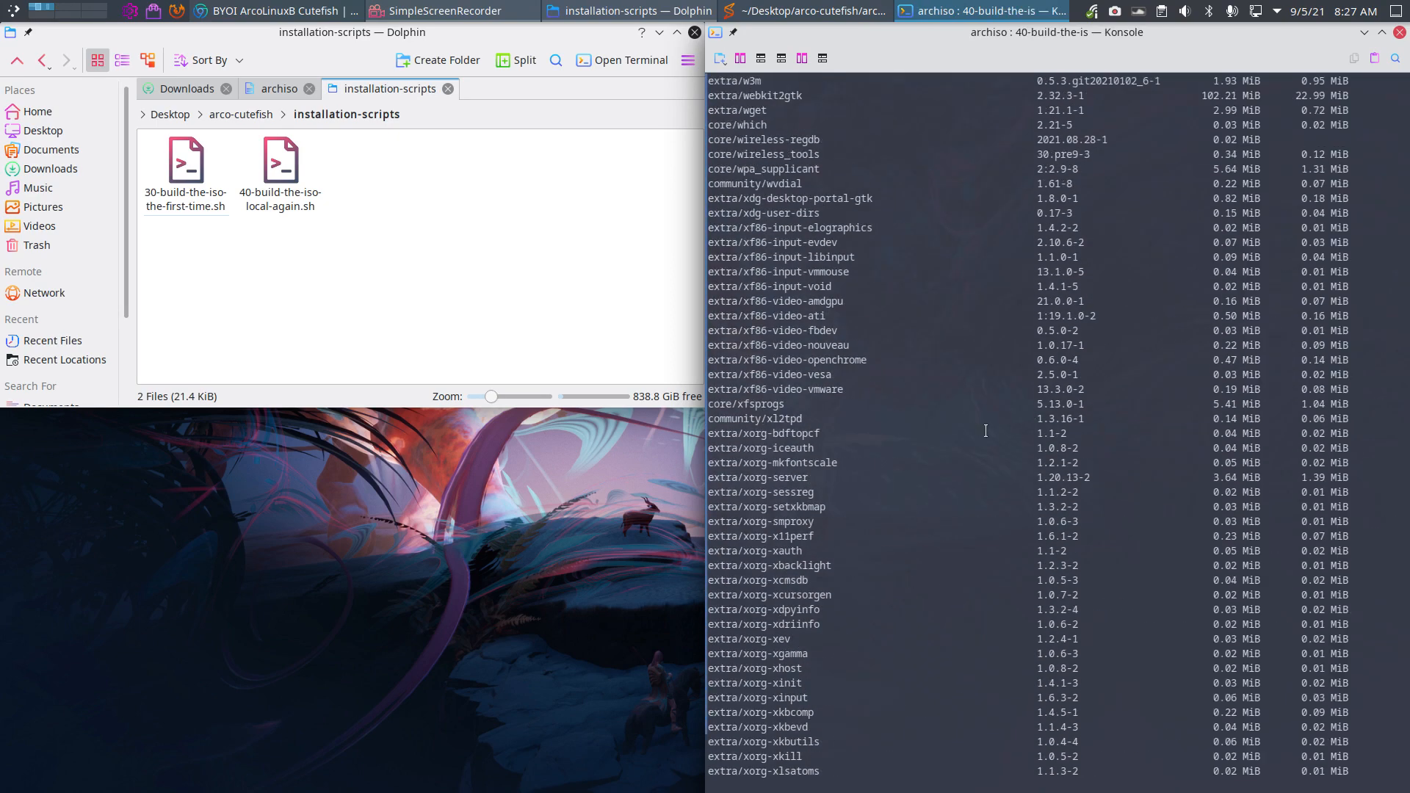
pyautogui.scroll(-3)
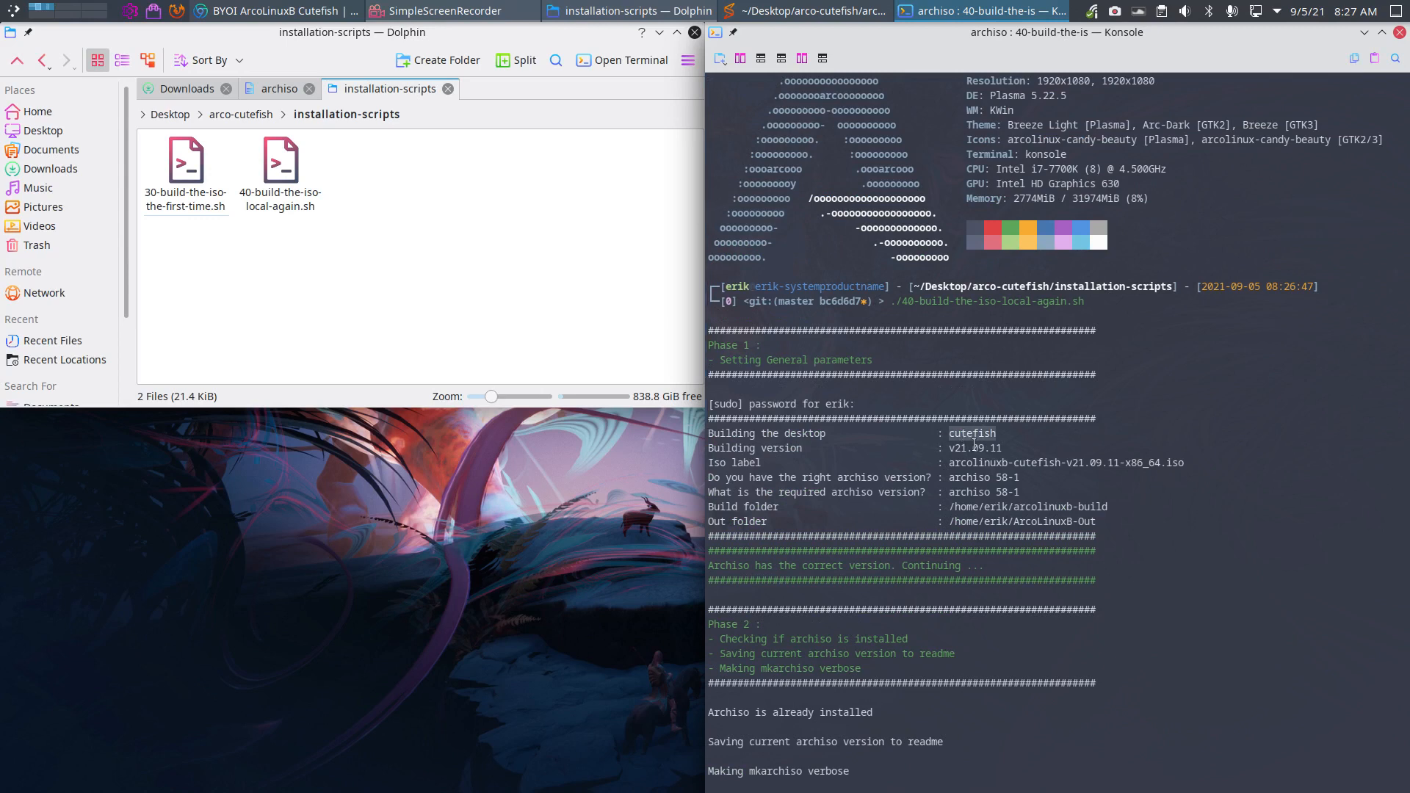
# Highlight 'cutefish' in the output and follow the package download progress to the end
pyautogui.doubleClick(1066, 462)
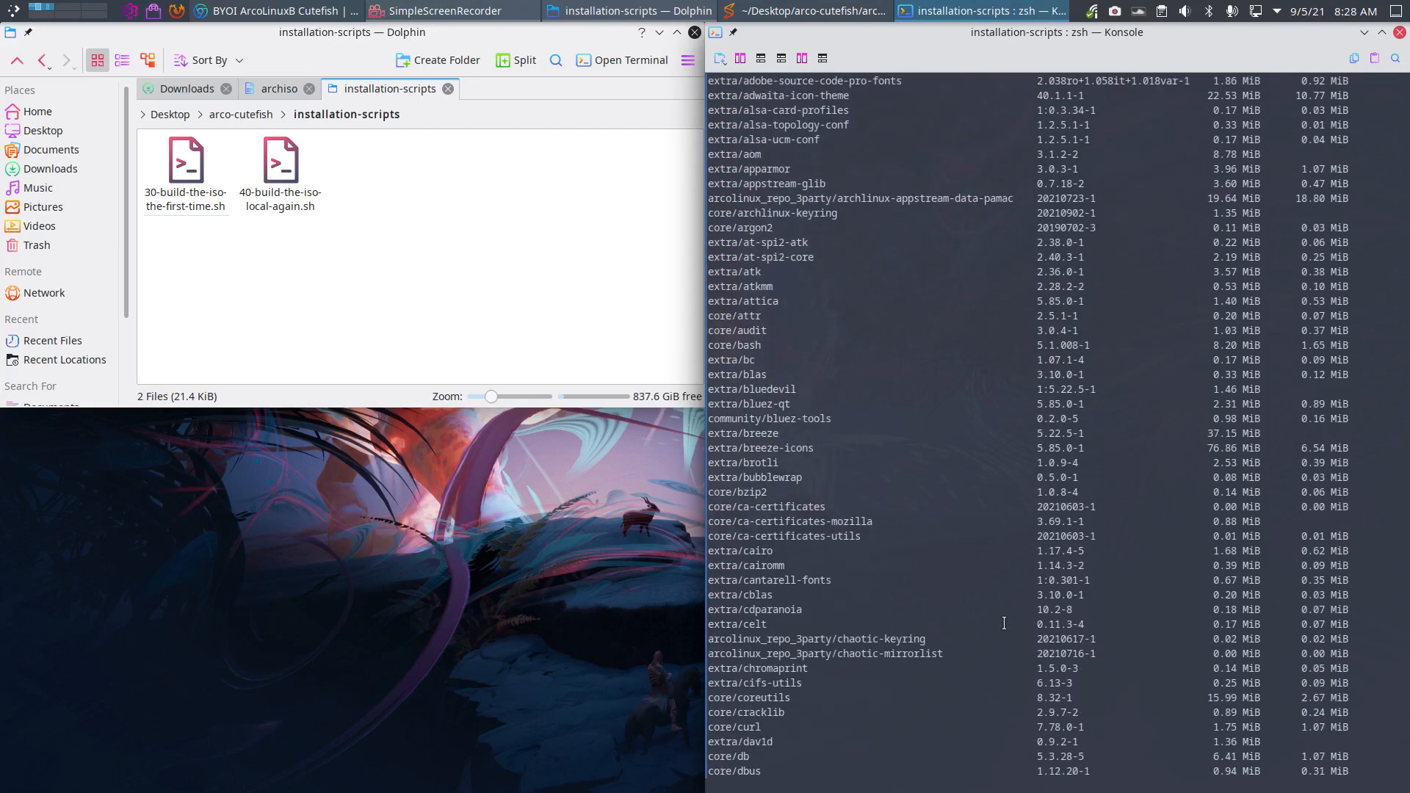
pyautogui.scroll(-3)
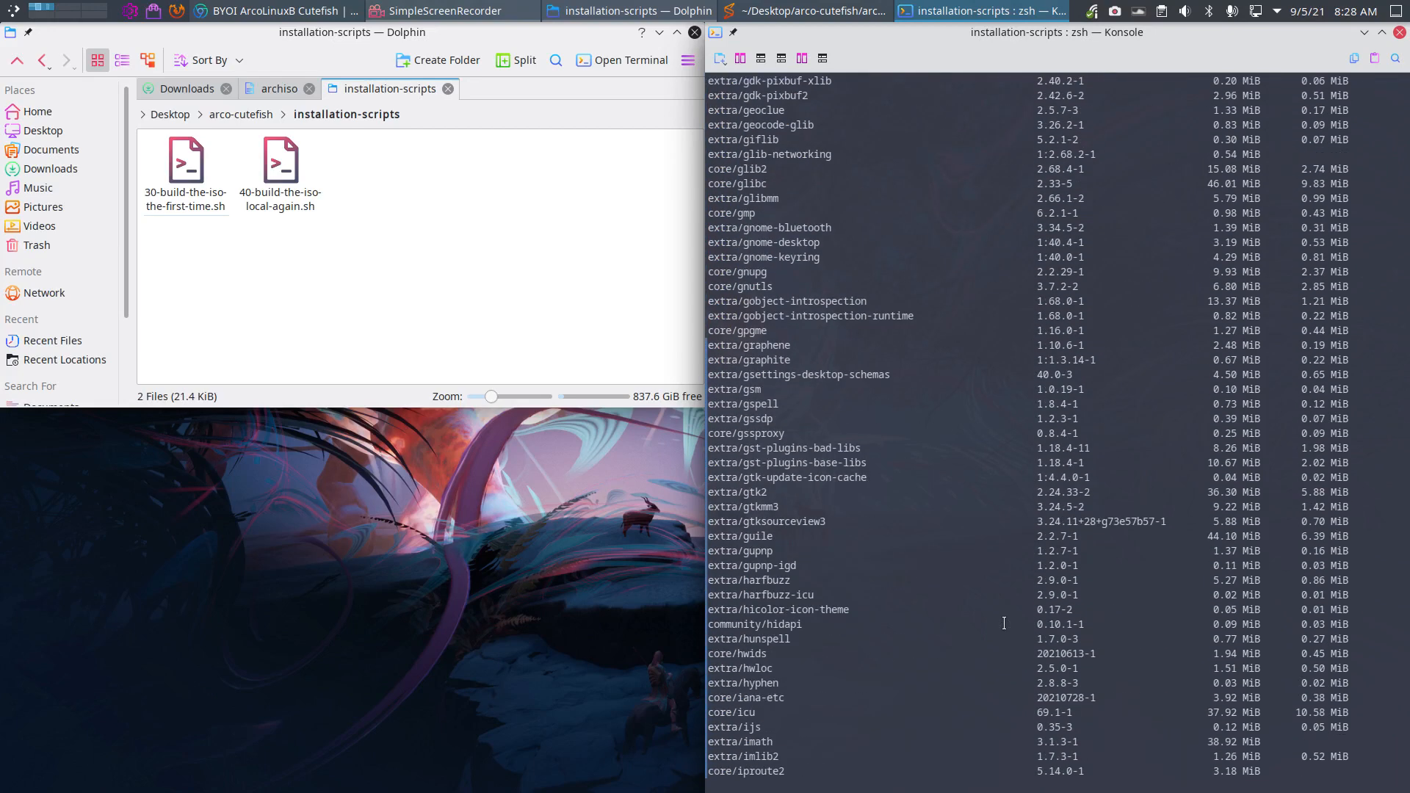
pyautogui.scroll(-3)
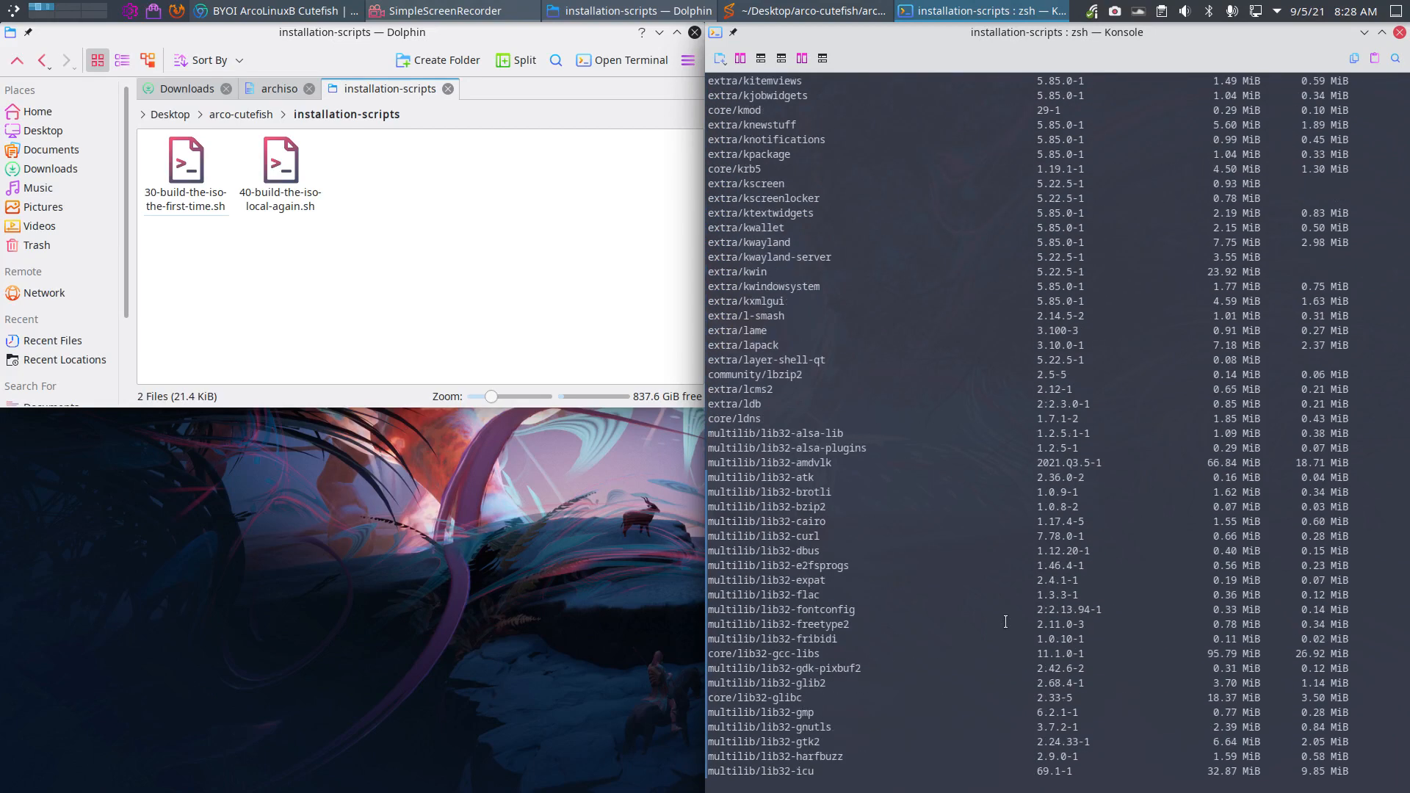
pyautogui.scroll(-3)
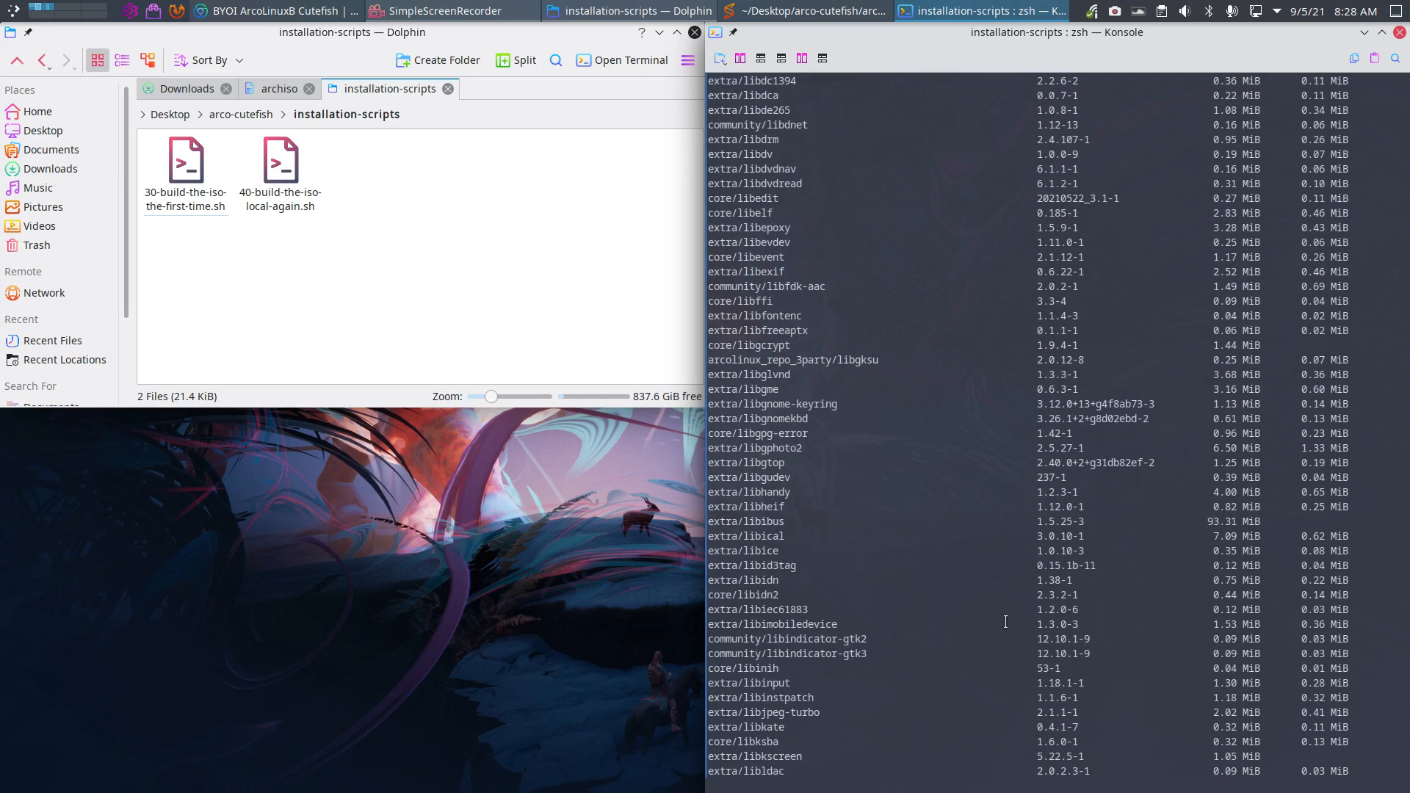
pyautogui.scroll(-3)
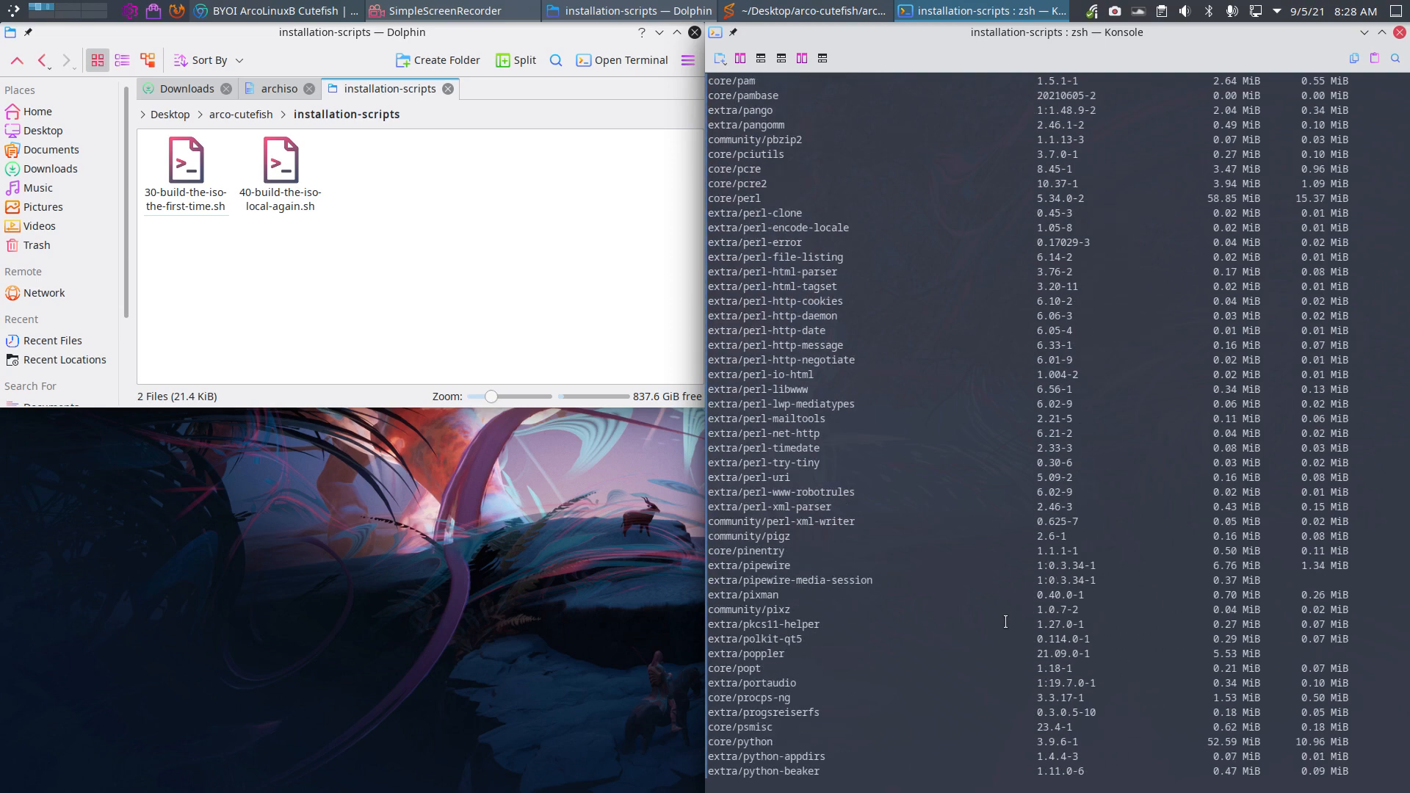
pyautogui.scroll(-3)
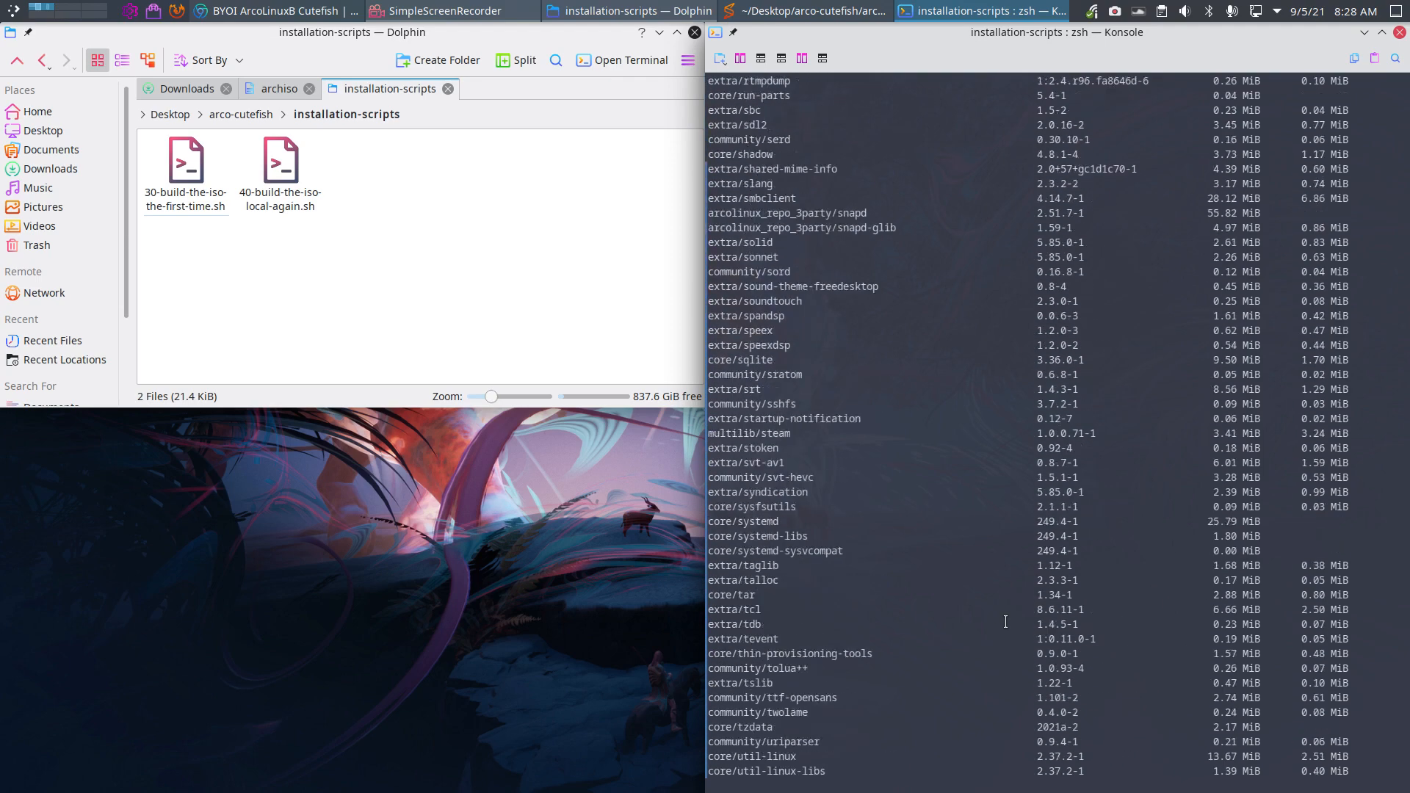
pyautogui.scroll(-3)
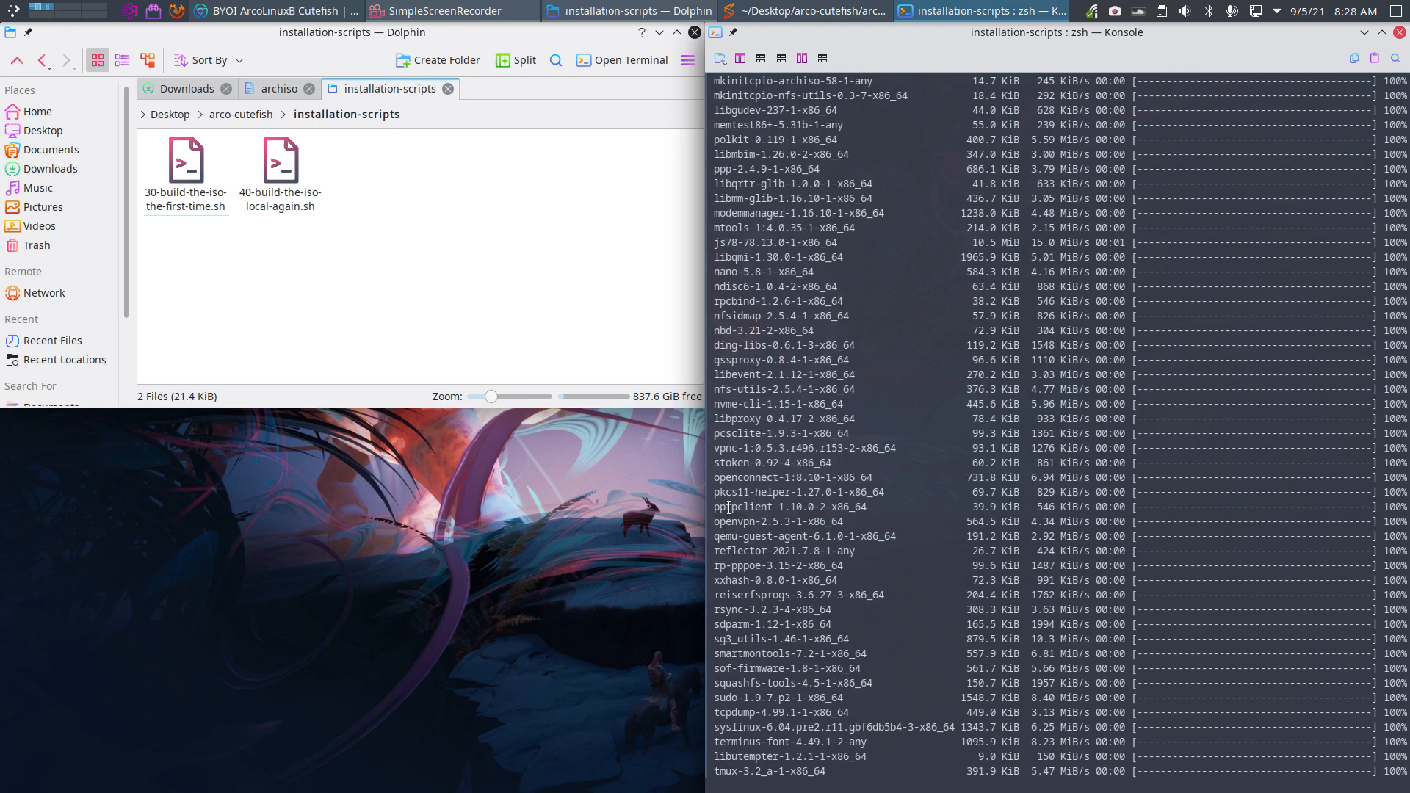
pyautogui.scroll(-3)
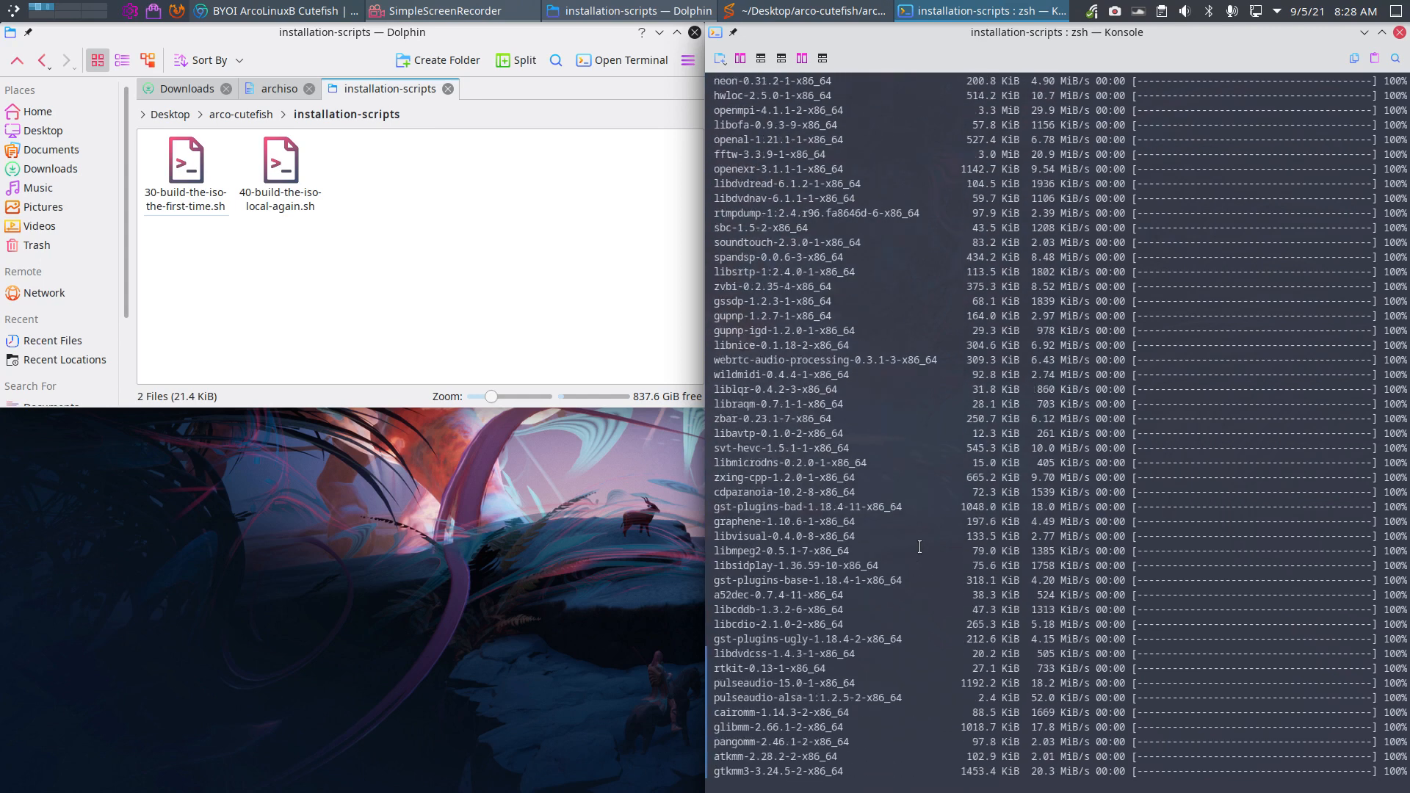
pyautogui.scroll(-3)
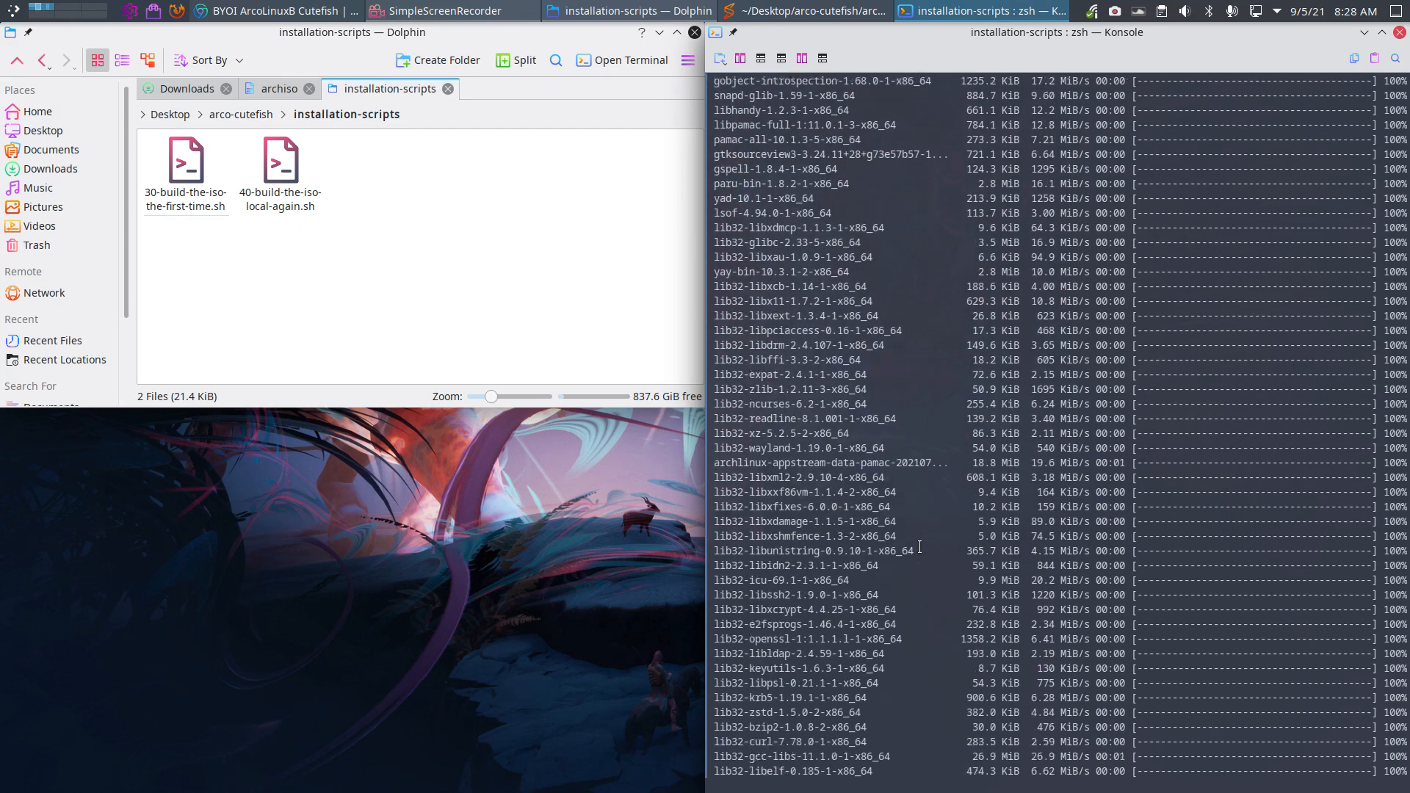
pyautogui.scroll(-3)
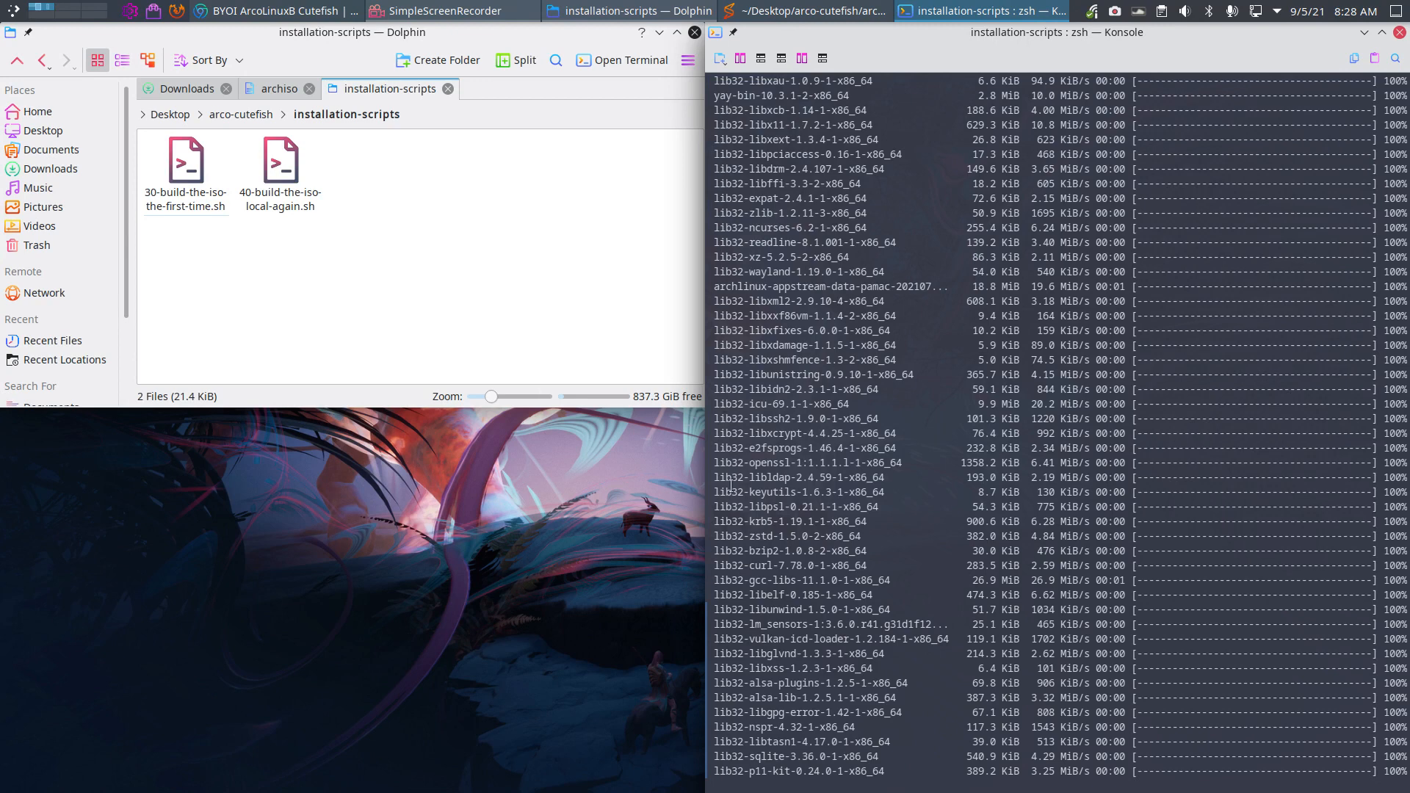
pyautogui.scroll(-3)
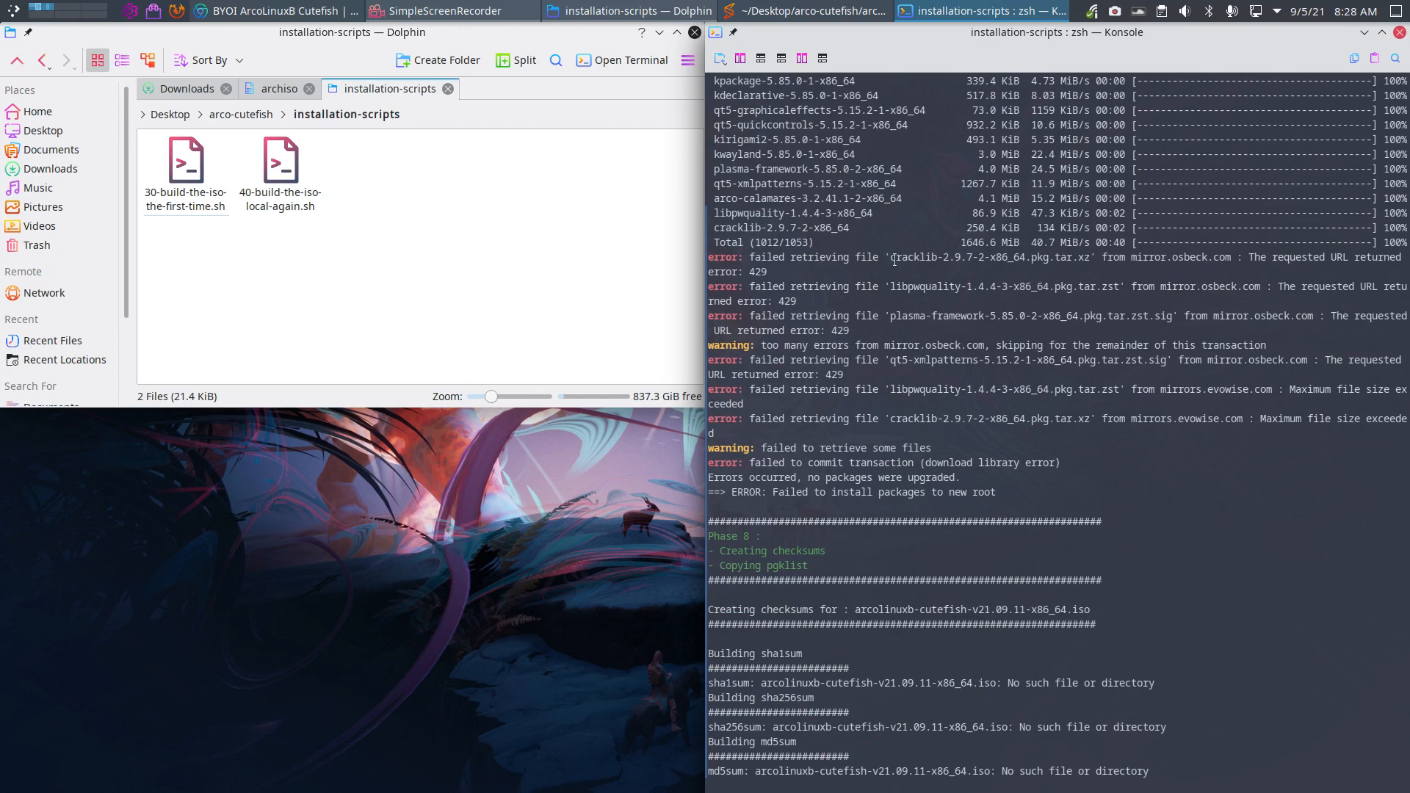
pyautogui.moveTo(1196, 259)
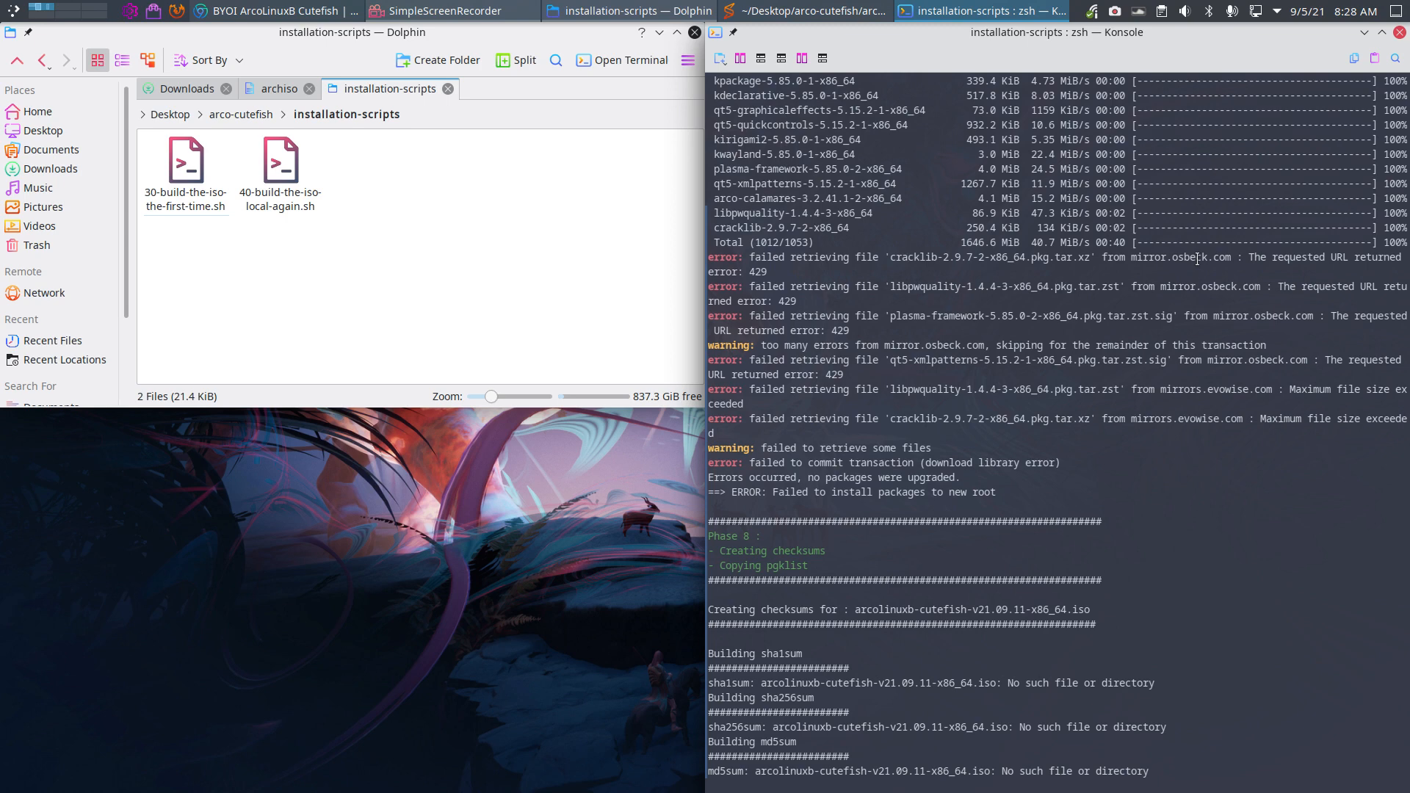
# Highlight mirror.osbeck.com as the source of the HTTP 429 retrieval errors
pyautogui.doubleClick(1172, 257)
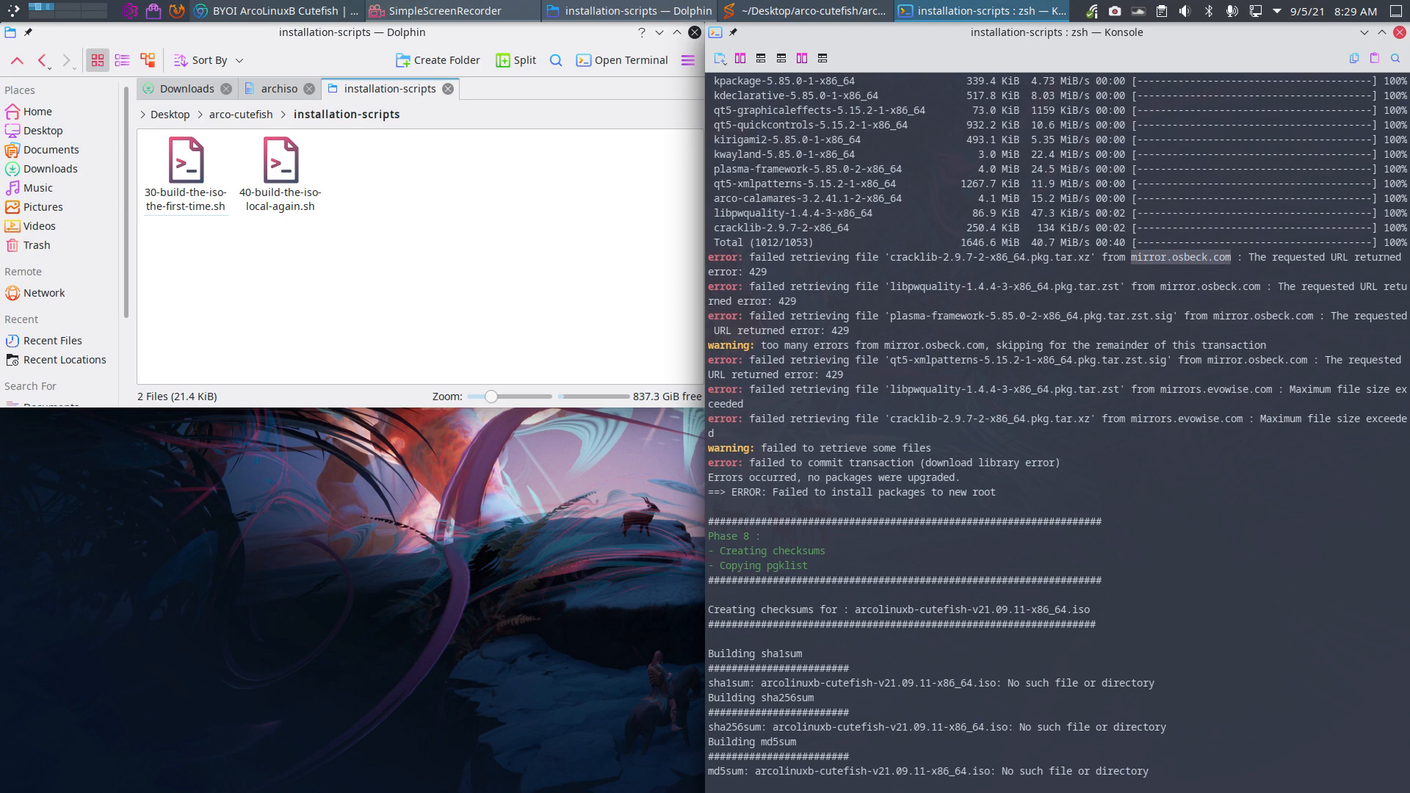
pyautogui.moveTo(197, 595)
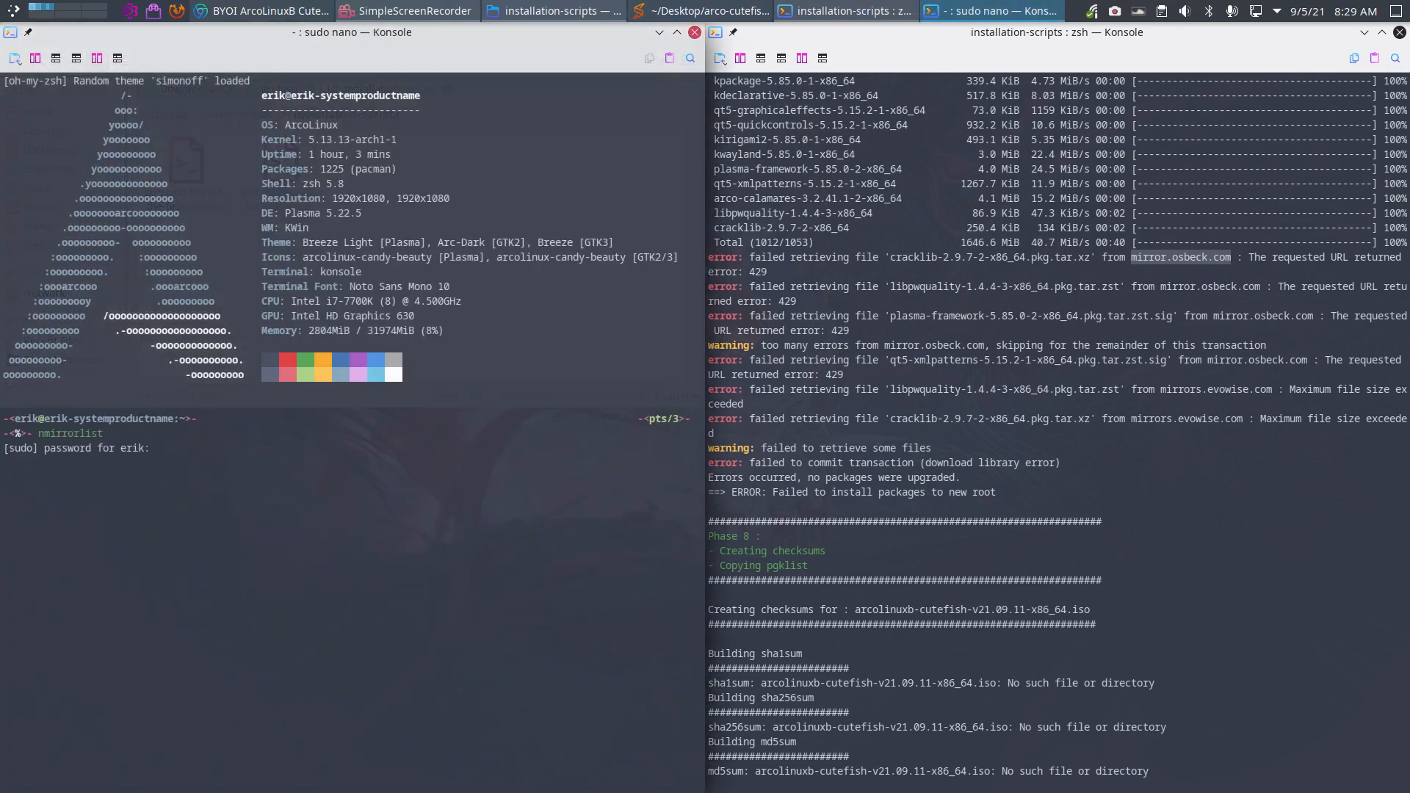
# Comment out the mirror.osbeck.com Server line via nmirrorlist, then run update
pyautogui.press('Return')
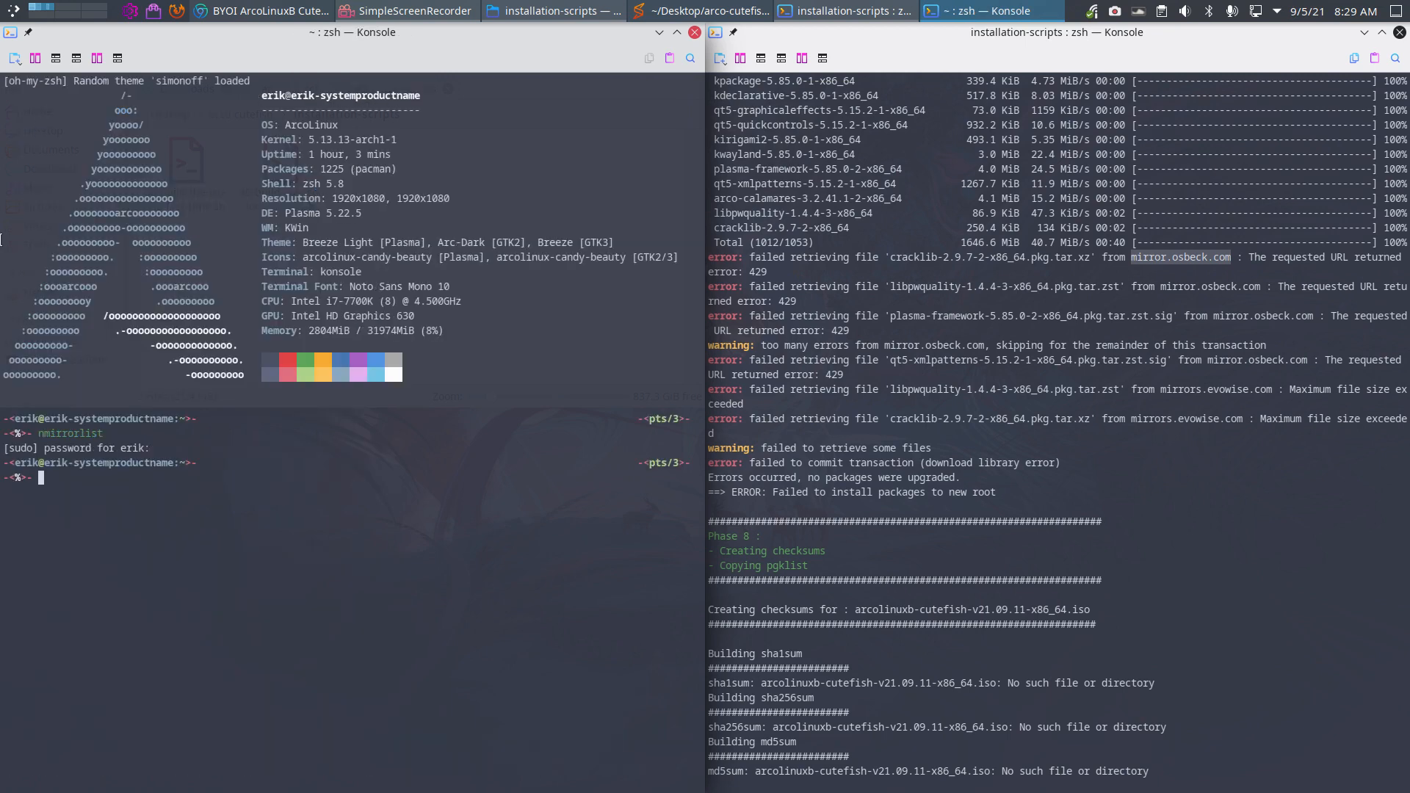
pyautogui.write('nmirrorlist')
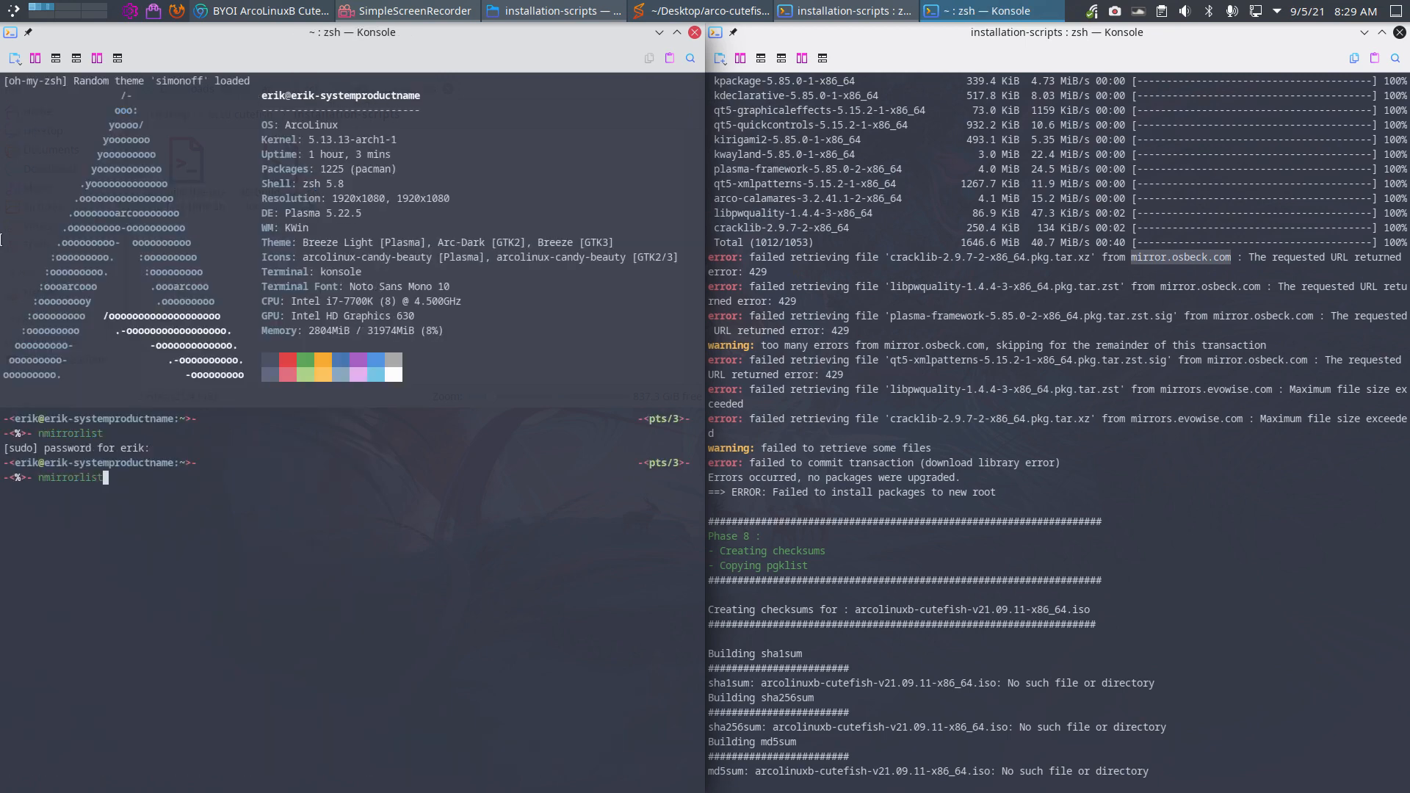
pyautogui.press('Return')
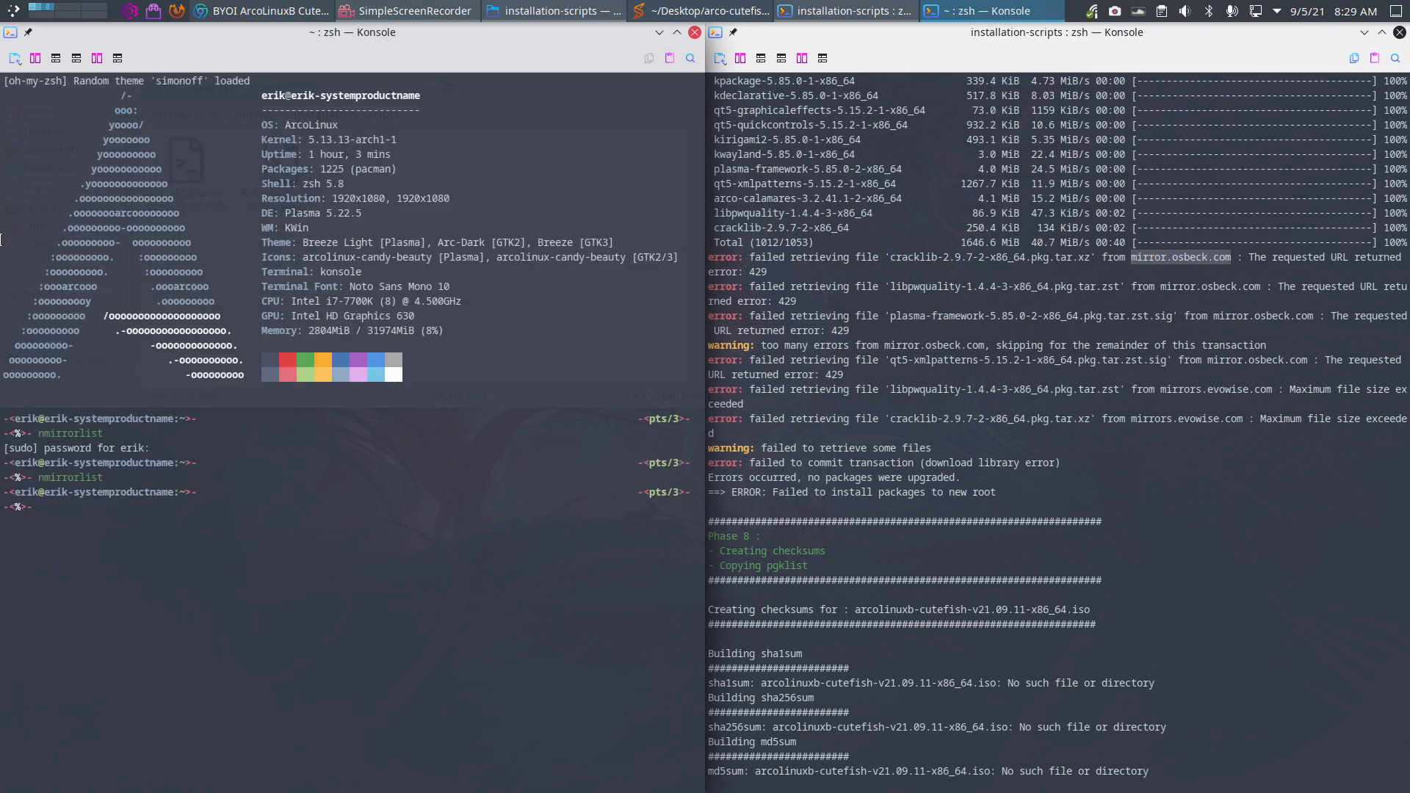
pyautogui.write('update')
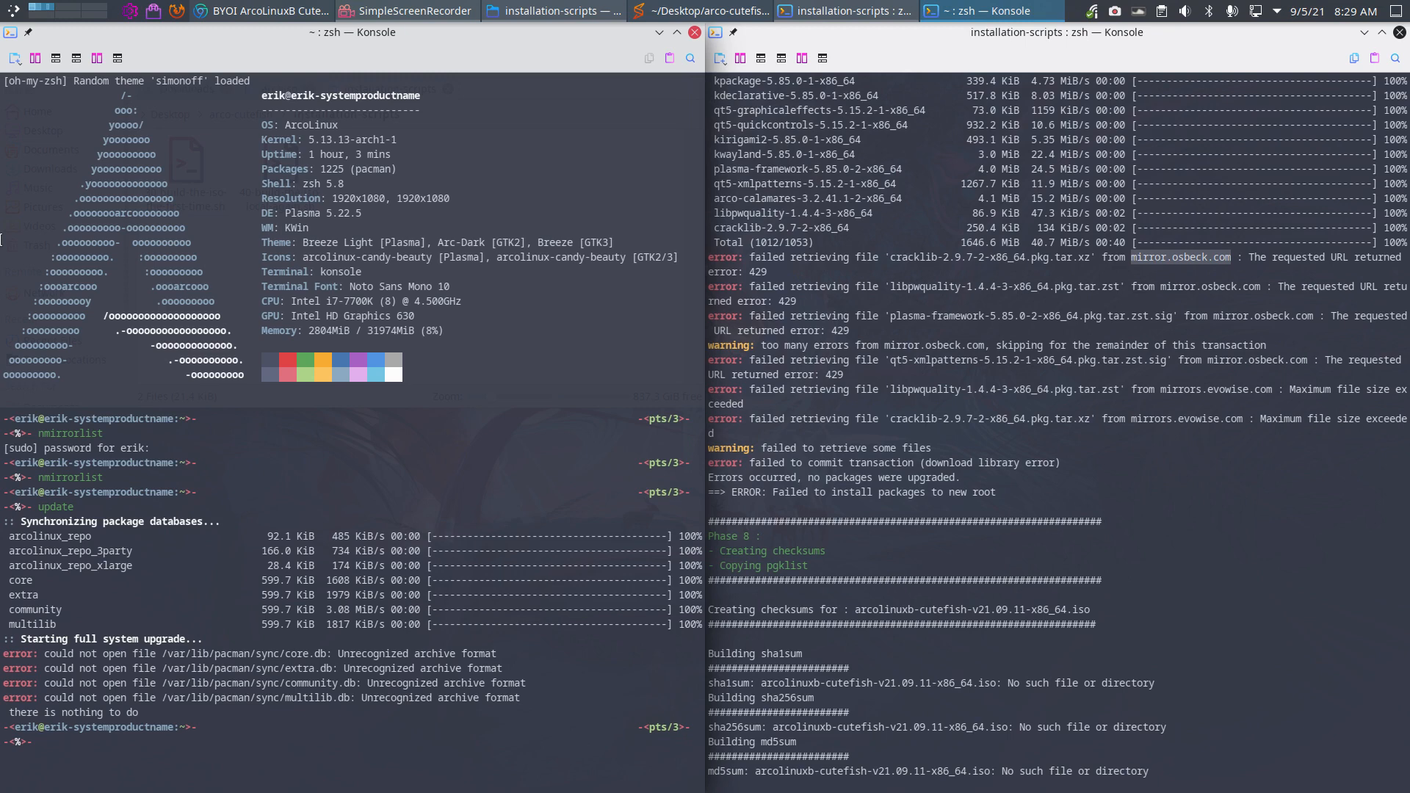
pyautogui.write('nmirrorlist')
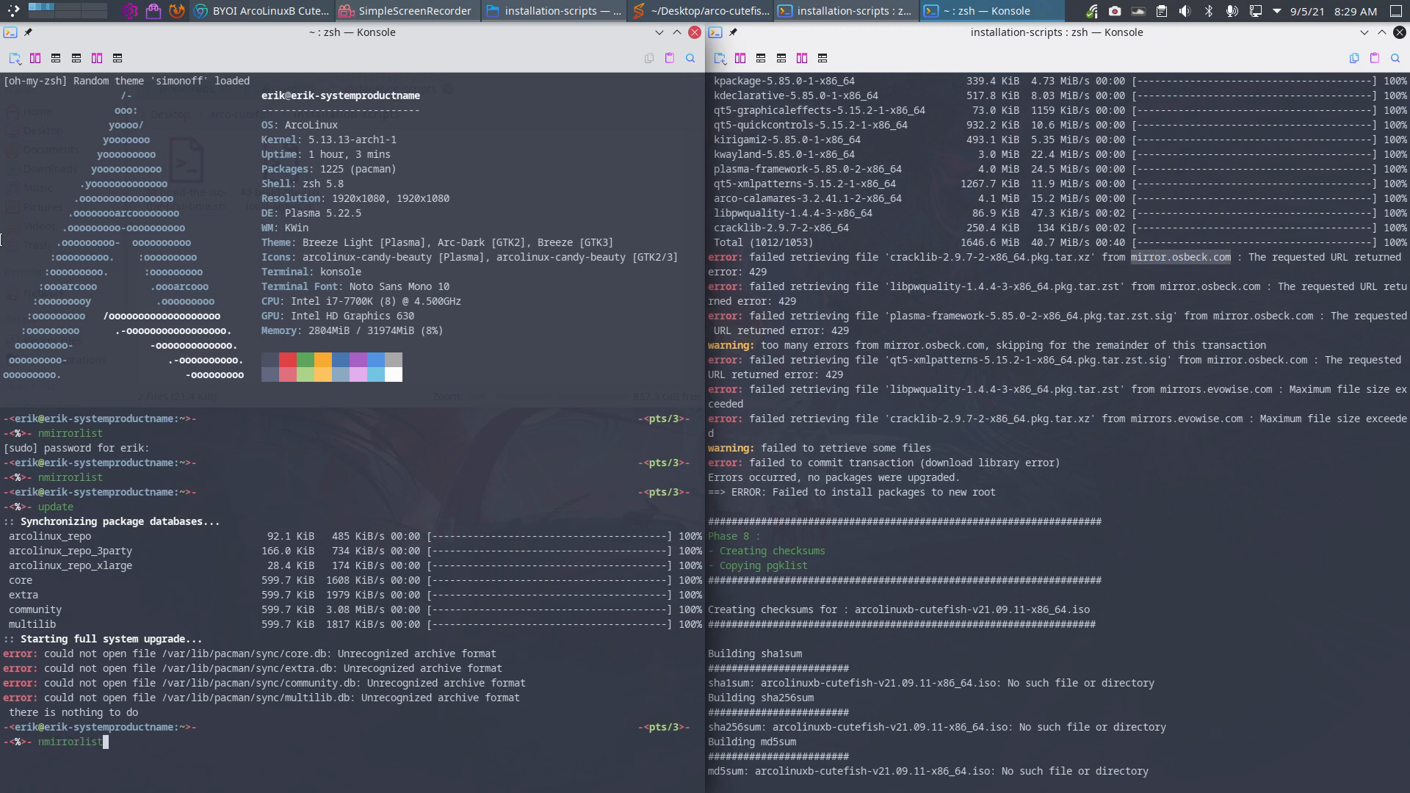
pyautogui.press('Return')
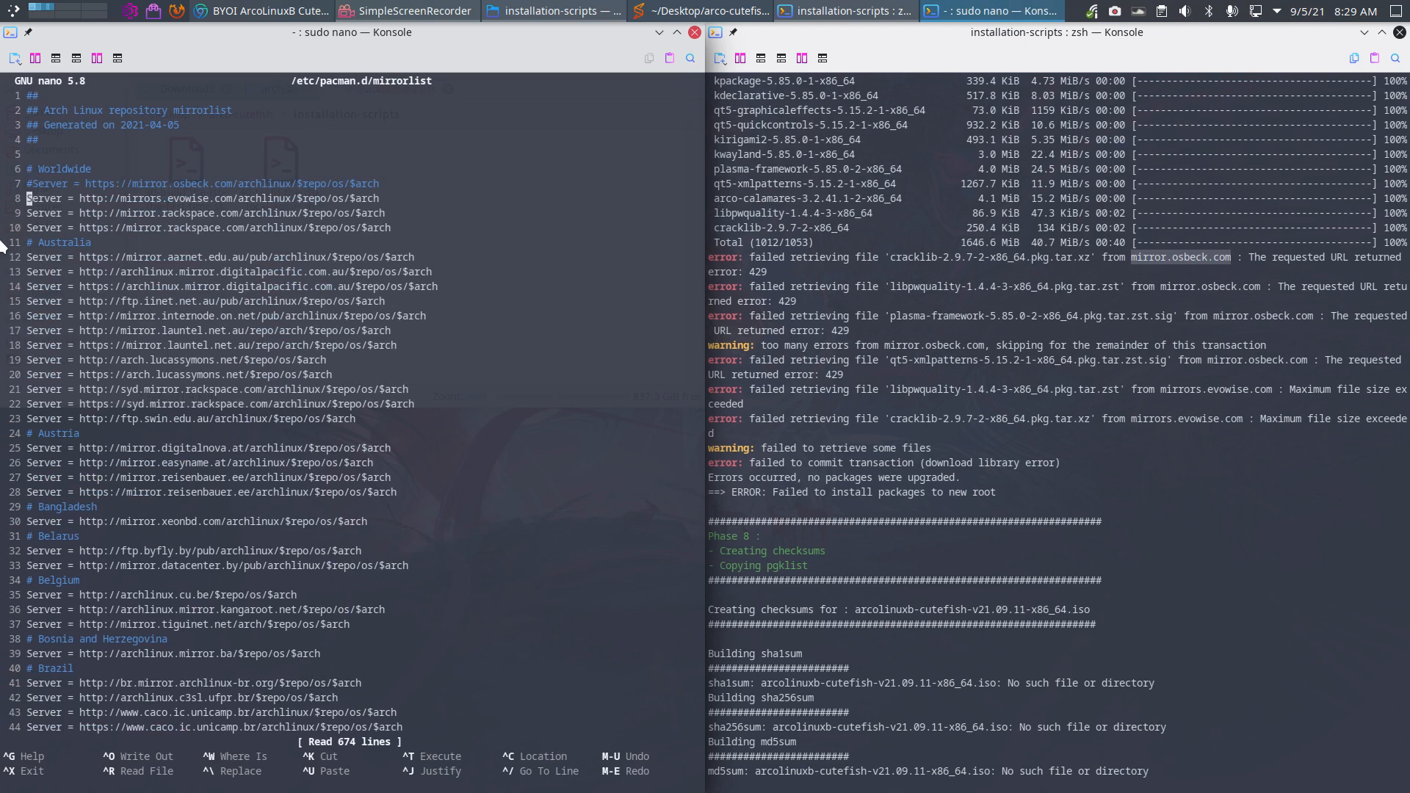
pyautogui.press('ctrl+x')
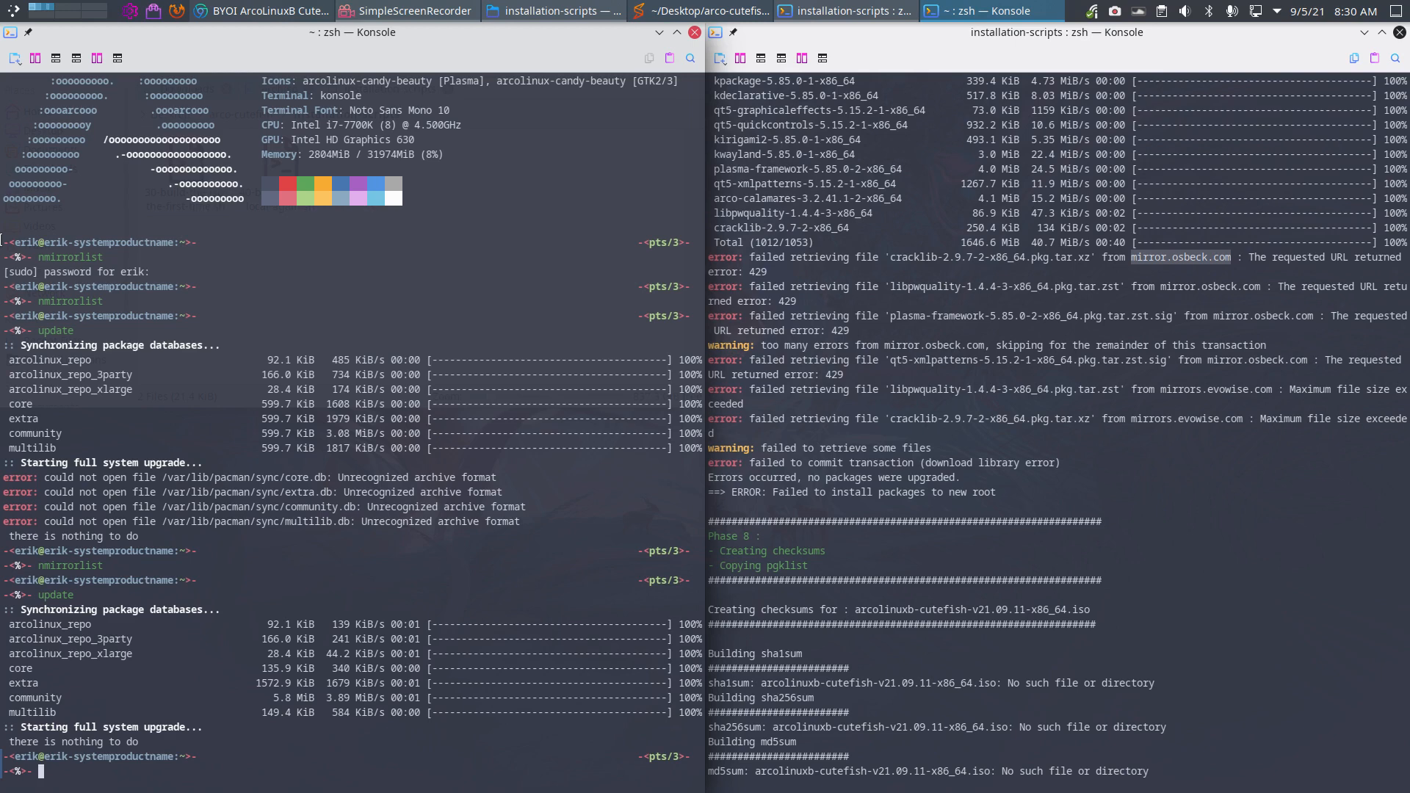
# Run update, then rerun the 40-build-the-iso-local-again script
pyautogui.write('update')
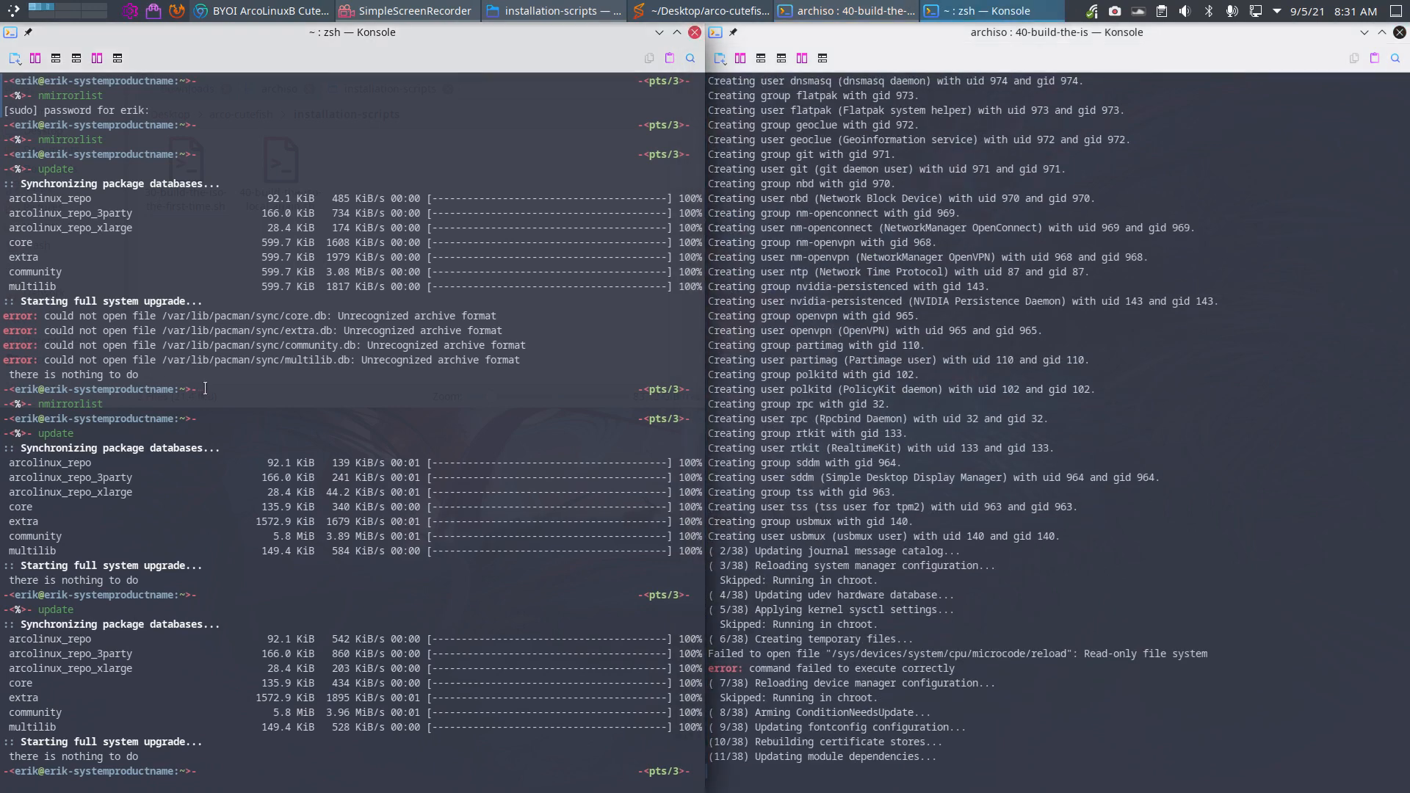
# Scroll the build output while mkinitcpio generates /boot/initramfs-linux.img
pyautogui.scroll(-3)
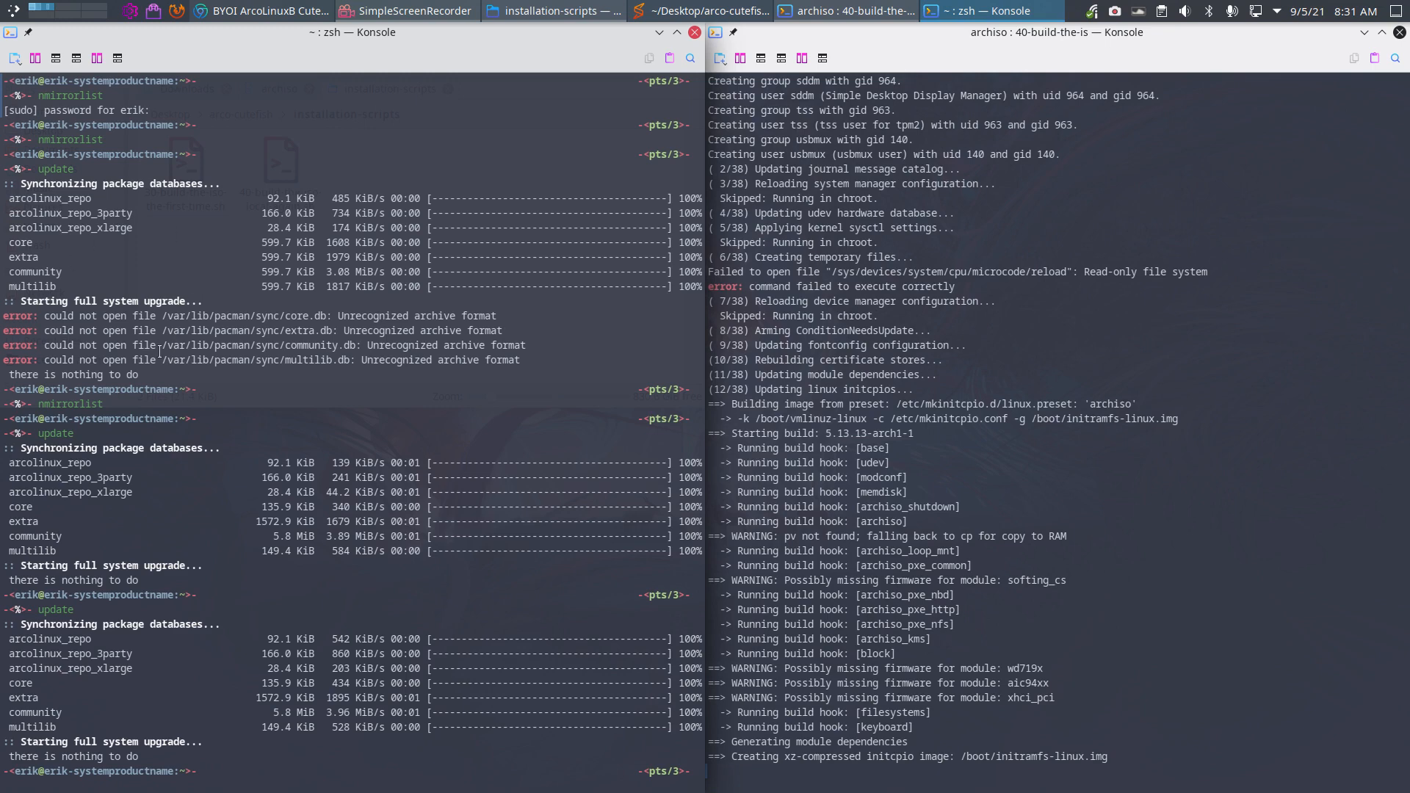
pyautogui.moveTo(992, 465)
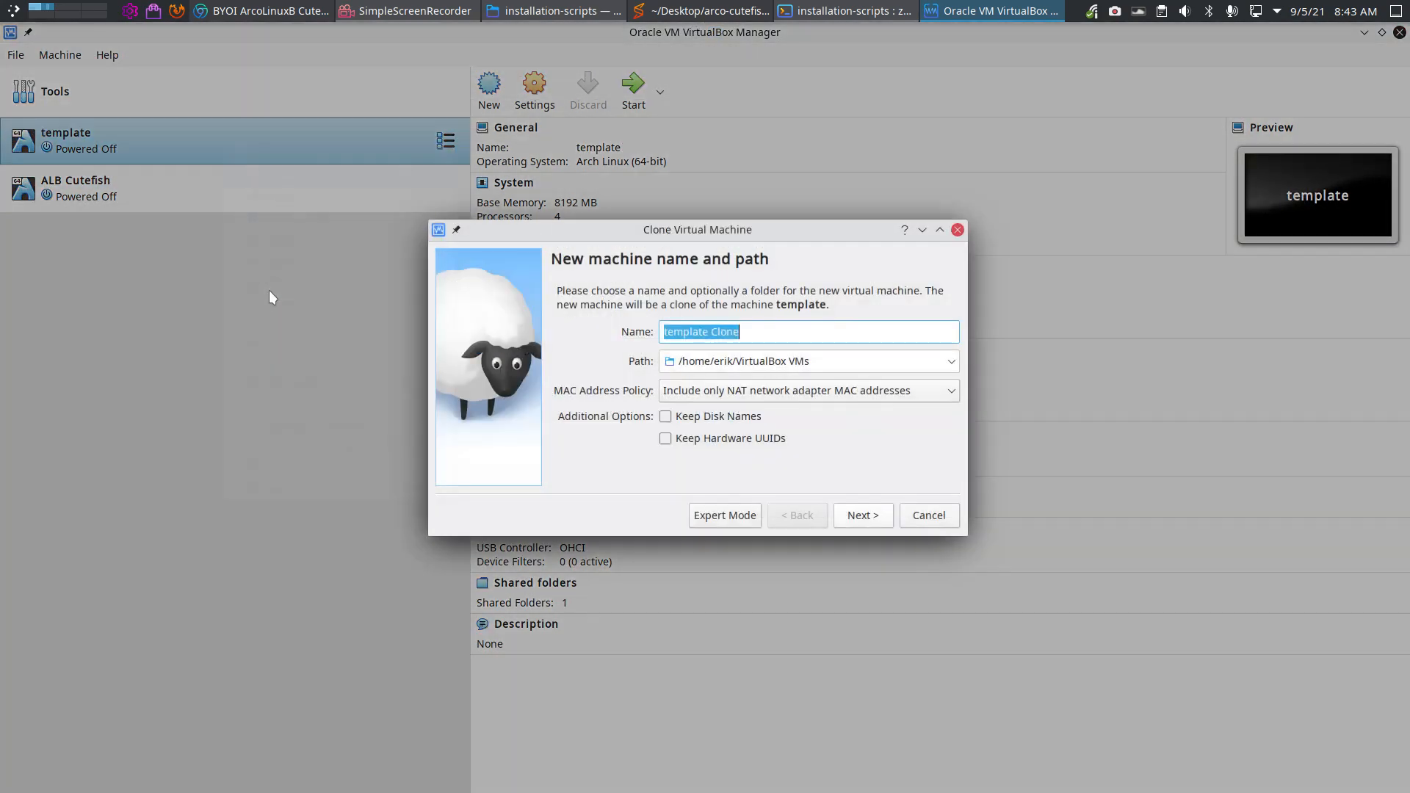
# Name the template clone 'Personal Cutefish'
pyautogui.write('A')
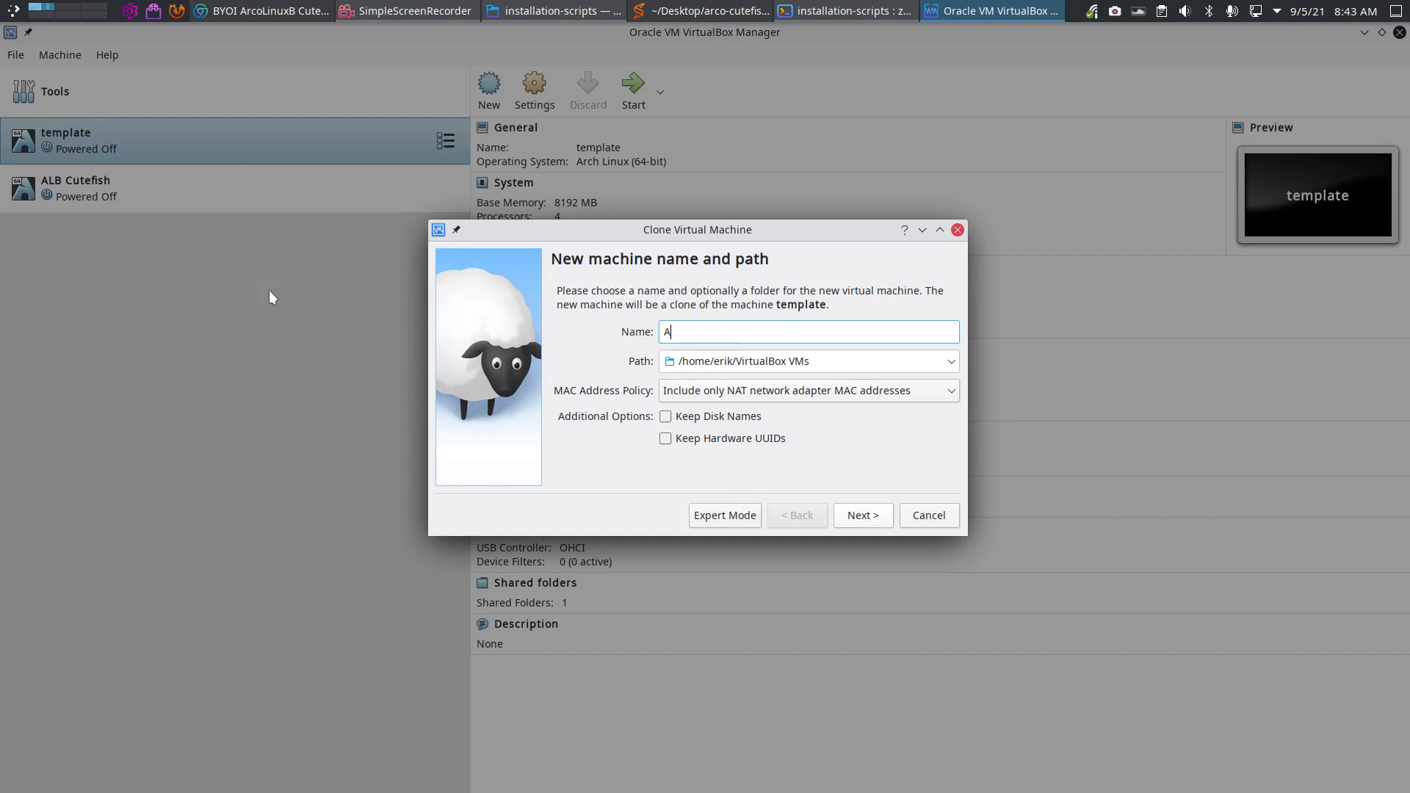
pyautogui.write('Personal')
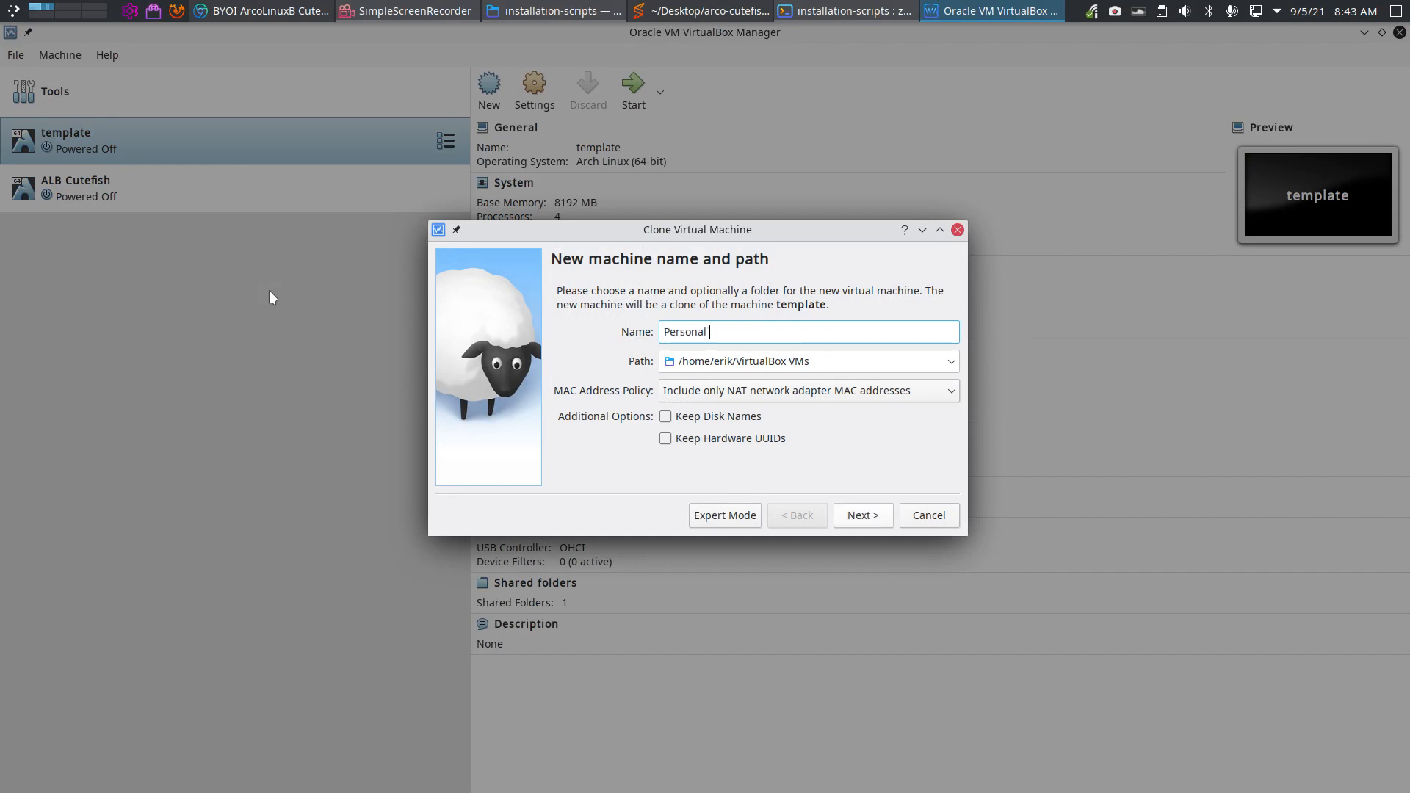
pyautogui.write('Cutefish')
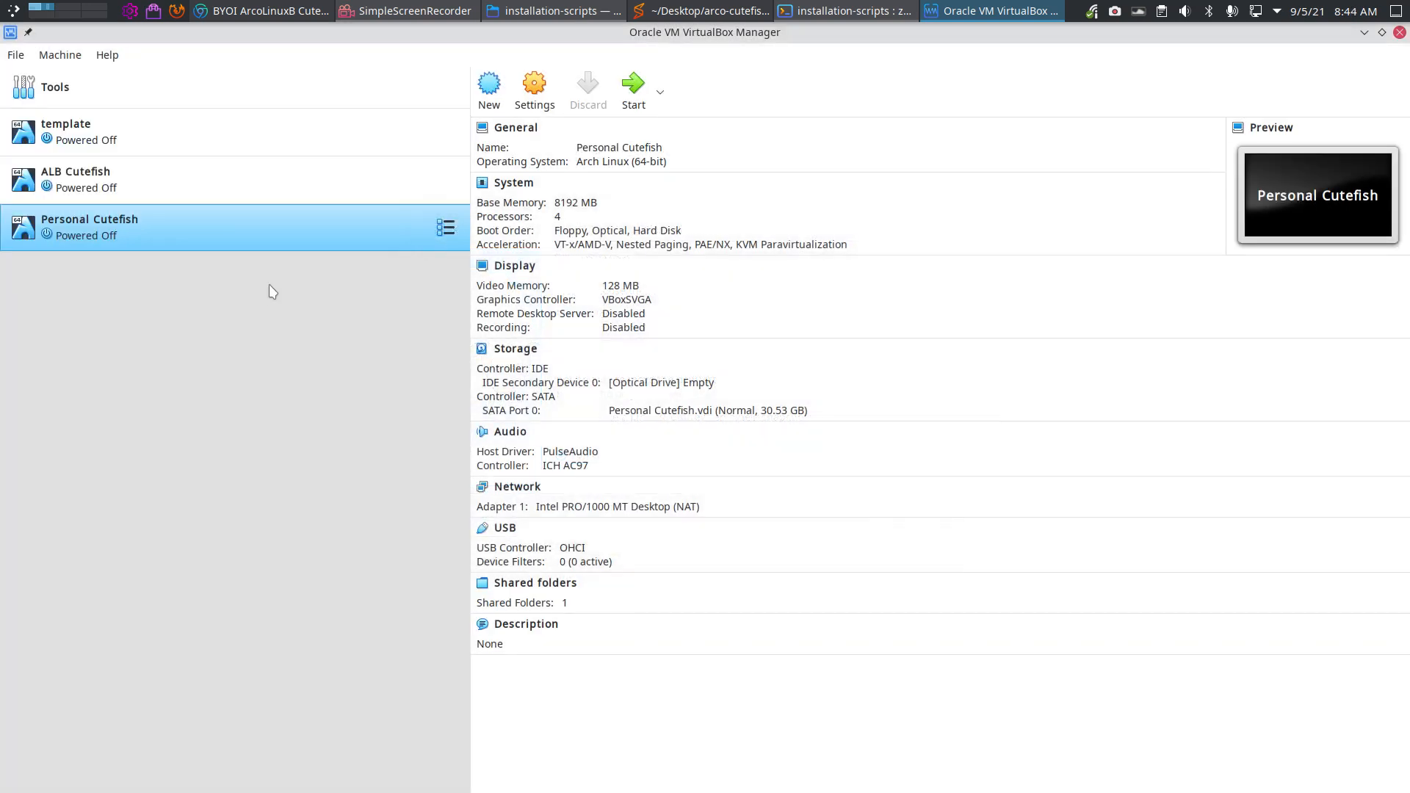
# Load the Cutefish ISO from ArcoLinuxB-Out into the optical drive and start the VM
pyautogui.click(661, 382)
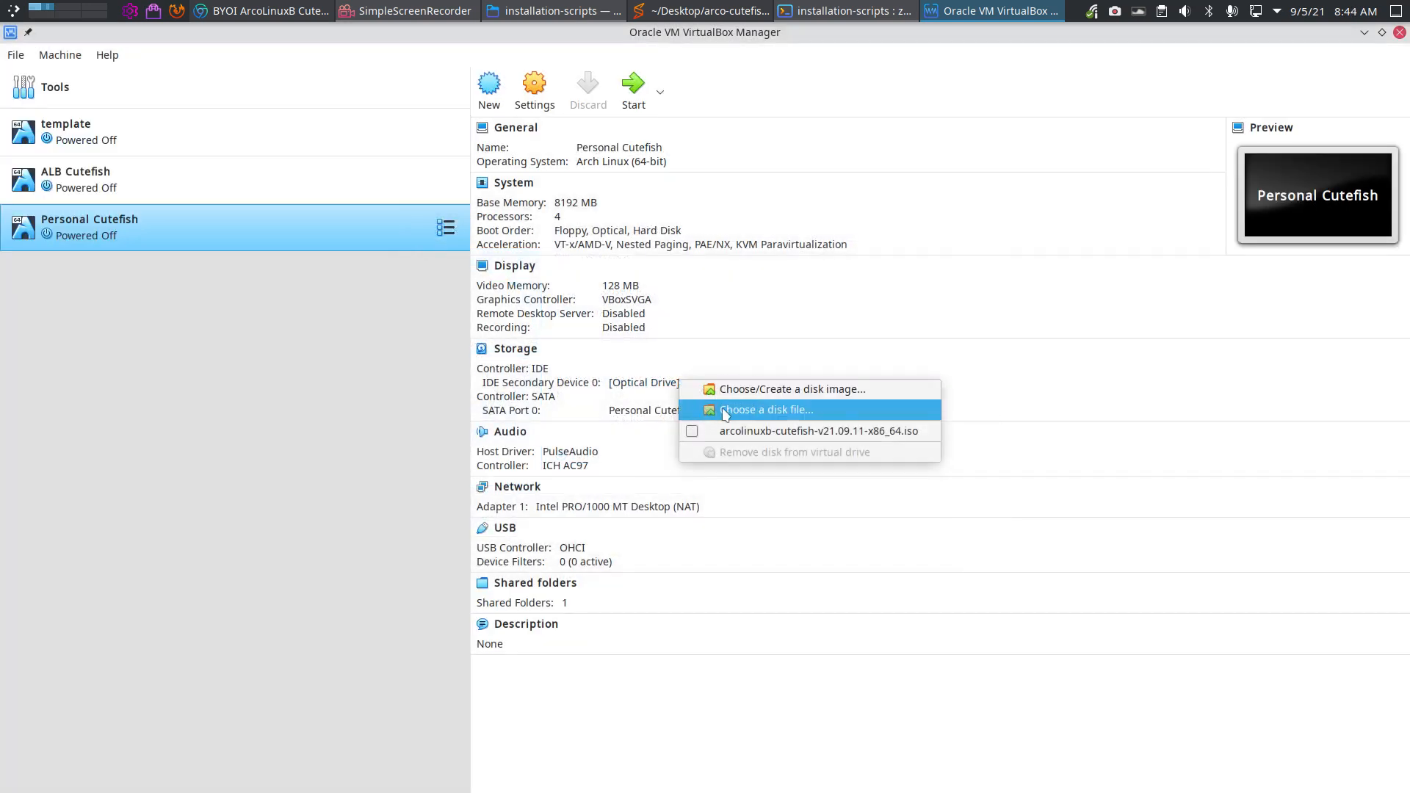
pyautogui.click(765, 409)
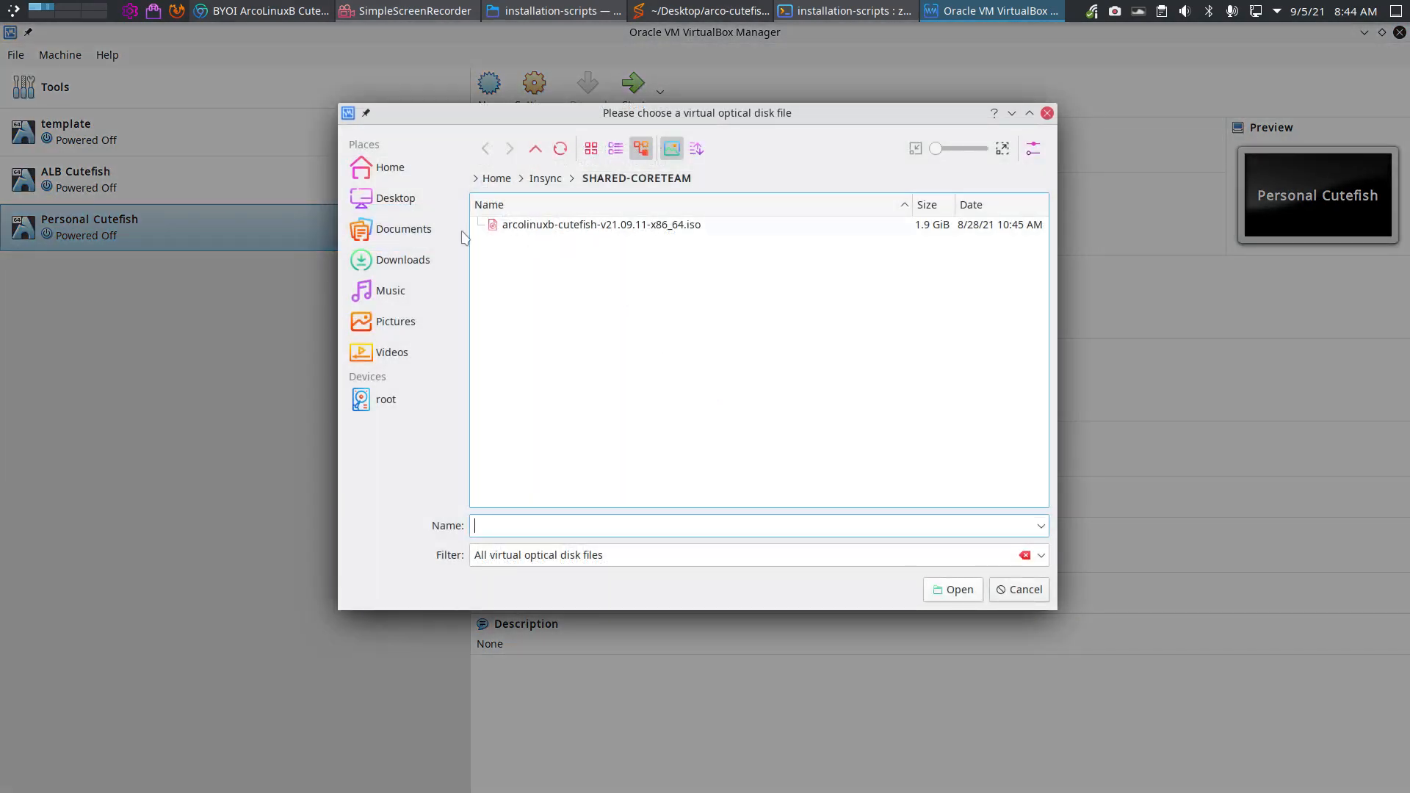
pyautogui.click(389, 168)
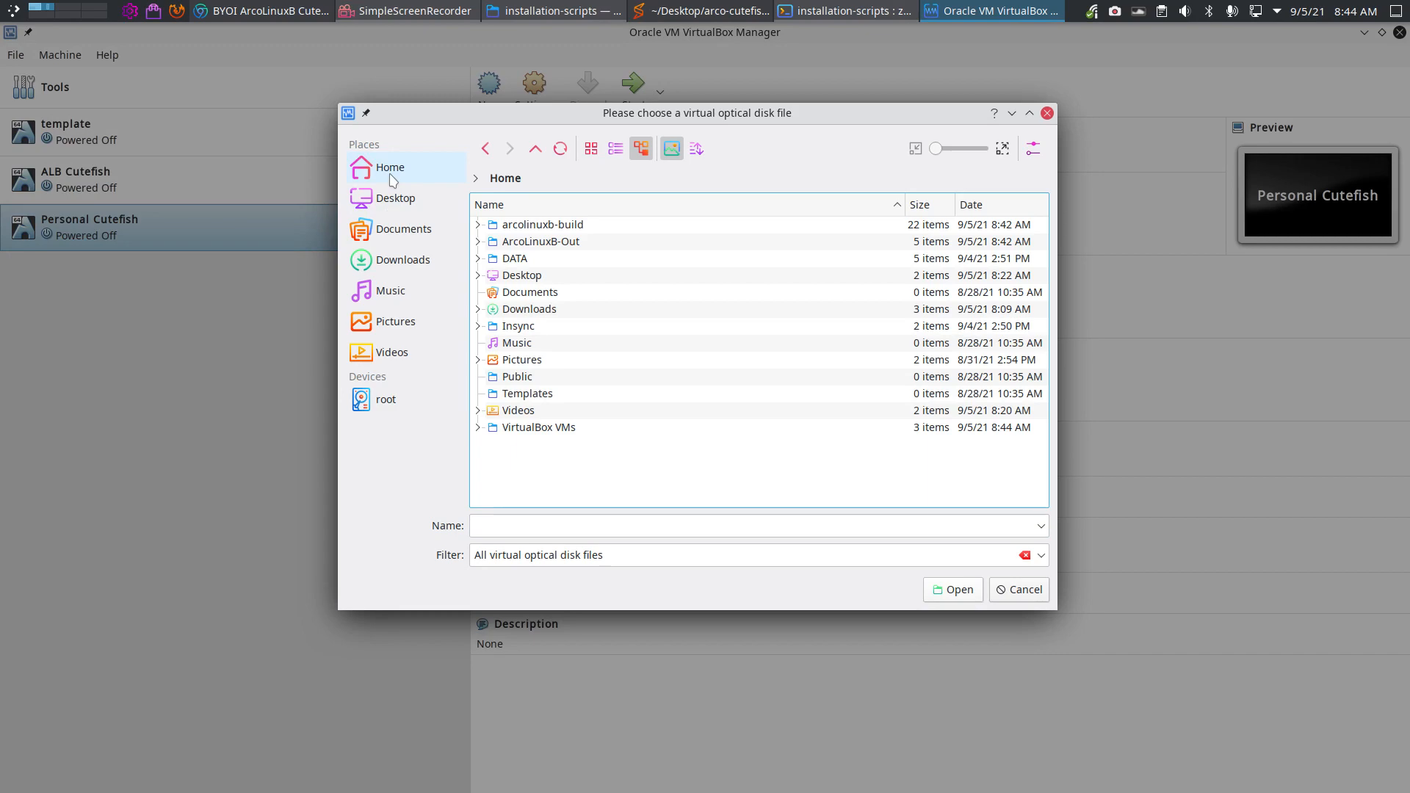
pyautogui.doubleClick(538, 241)
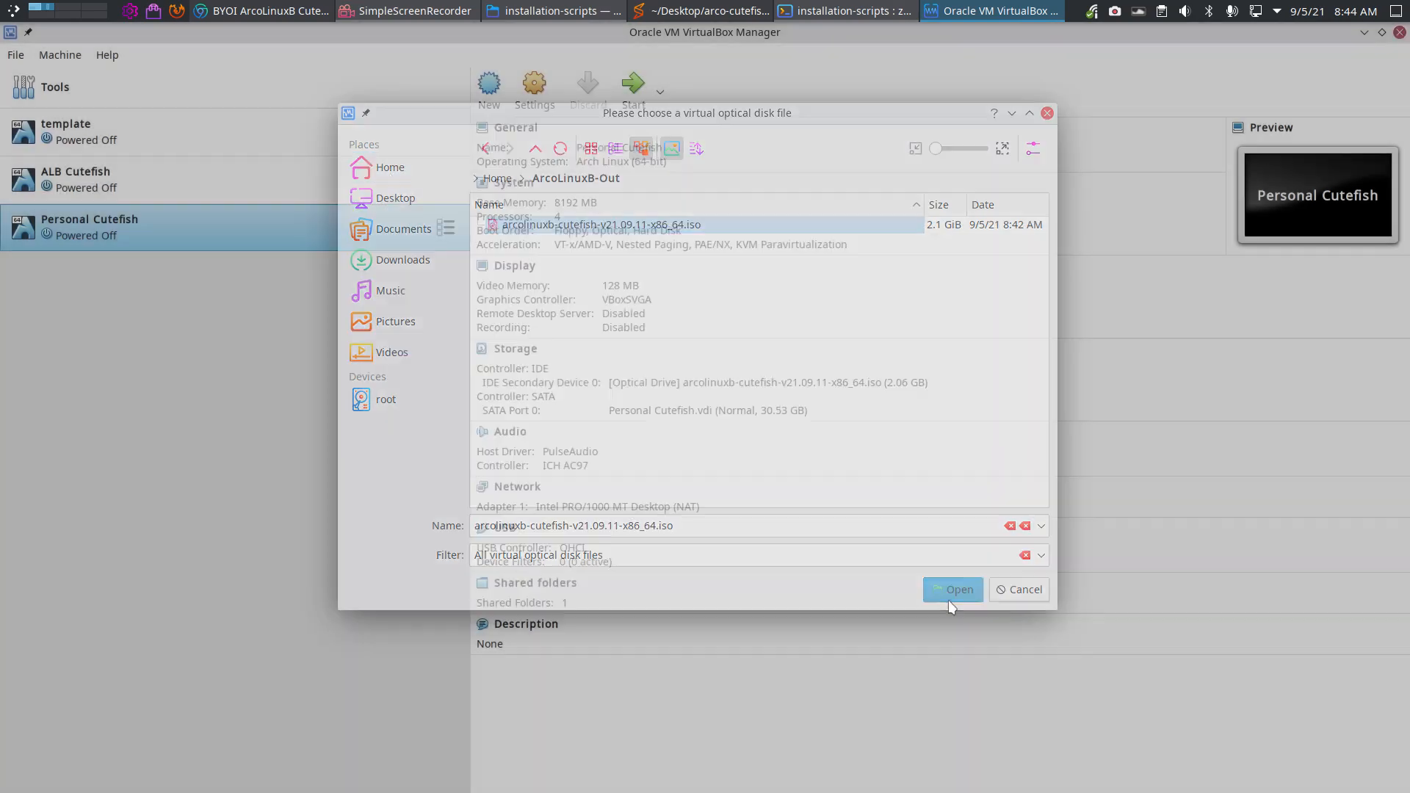
pyautogui.click(952, 589)
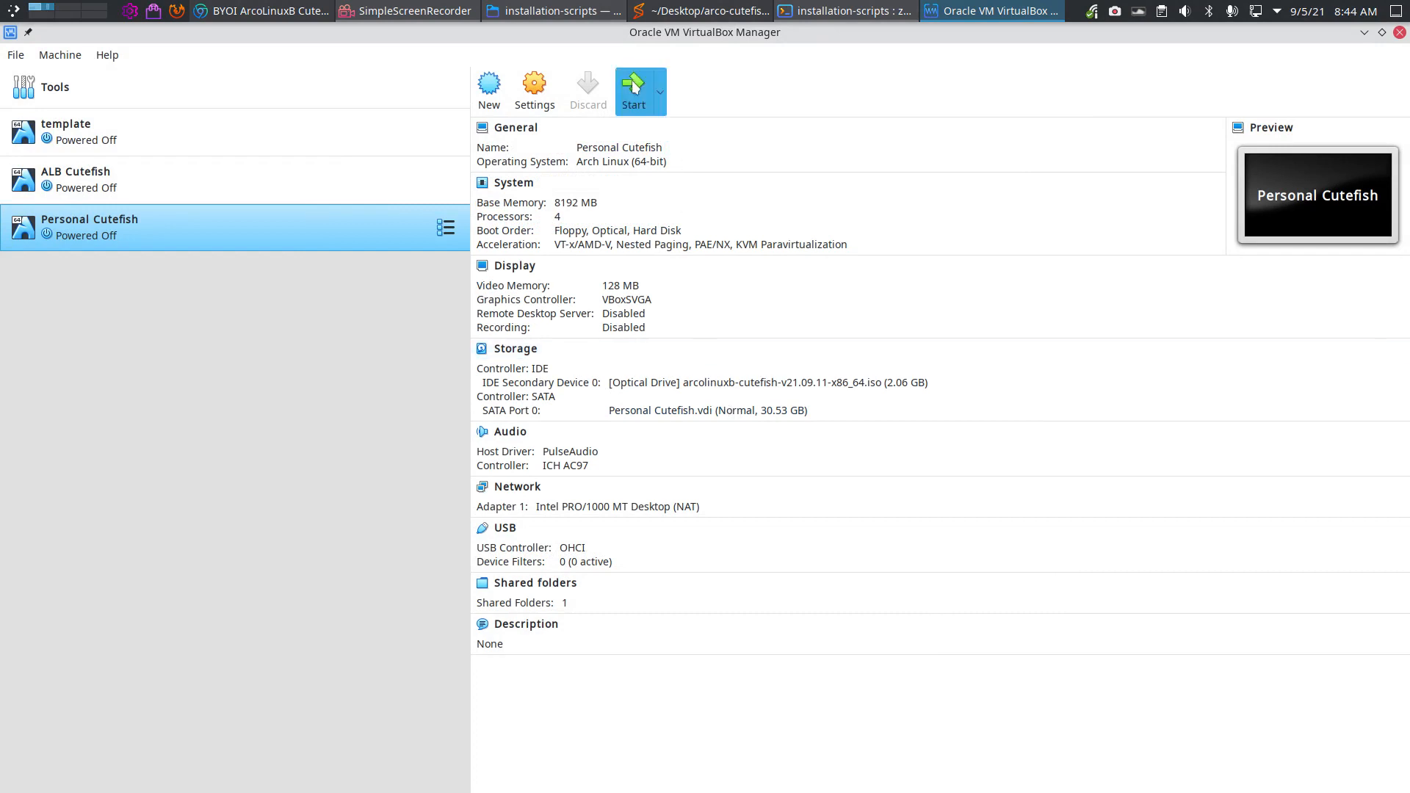
pyautogui.click(633, 85)
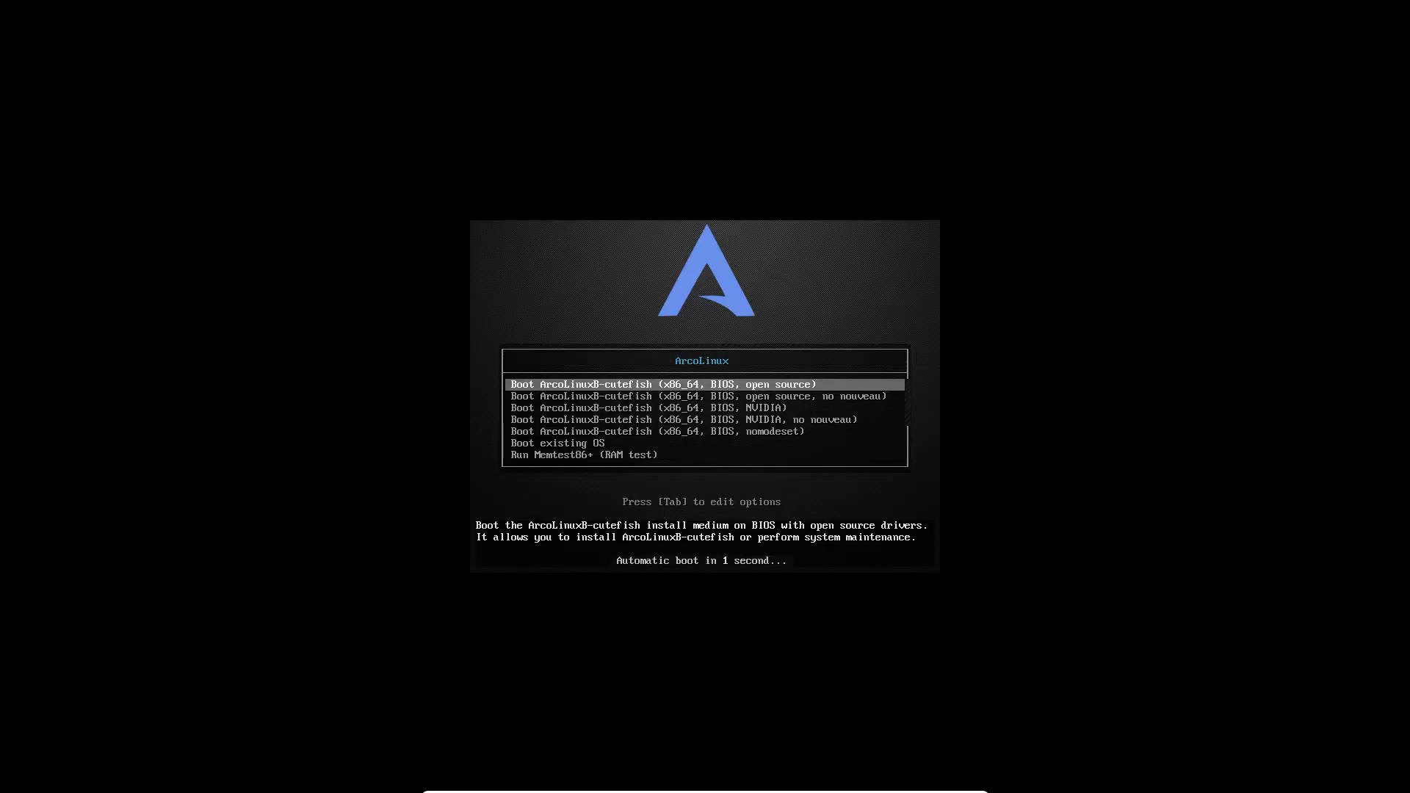
# Review the boot entries and boot the open source no nouveau live entry
pyautogui.press('Down')
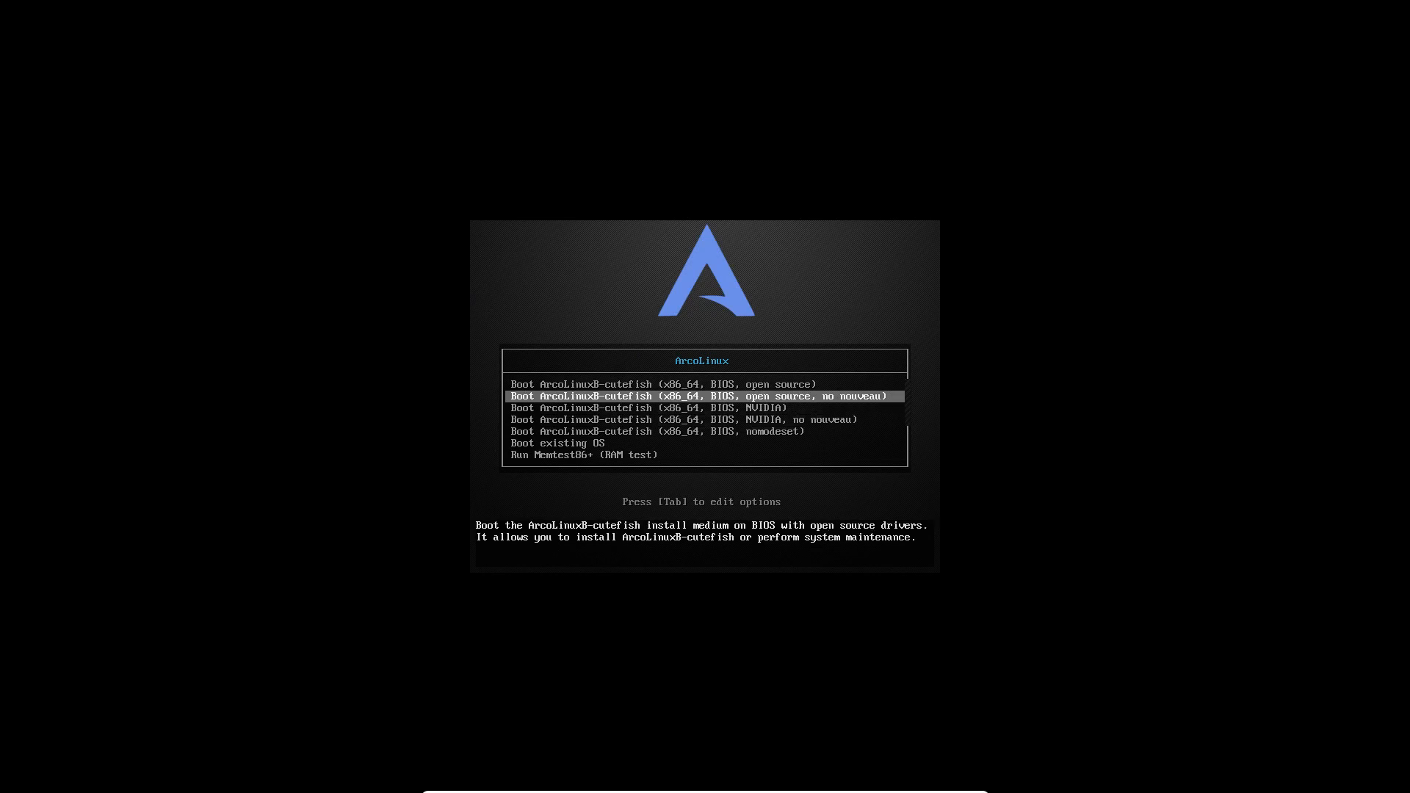
pyautogui.press('Up')
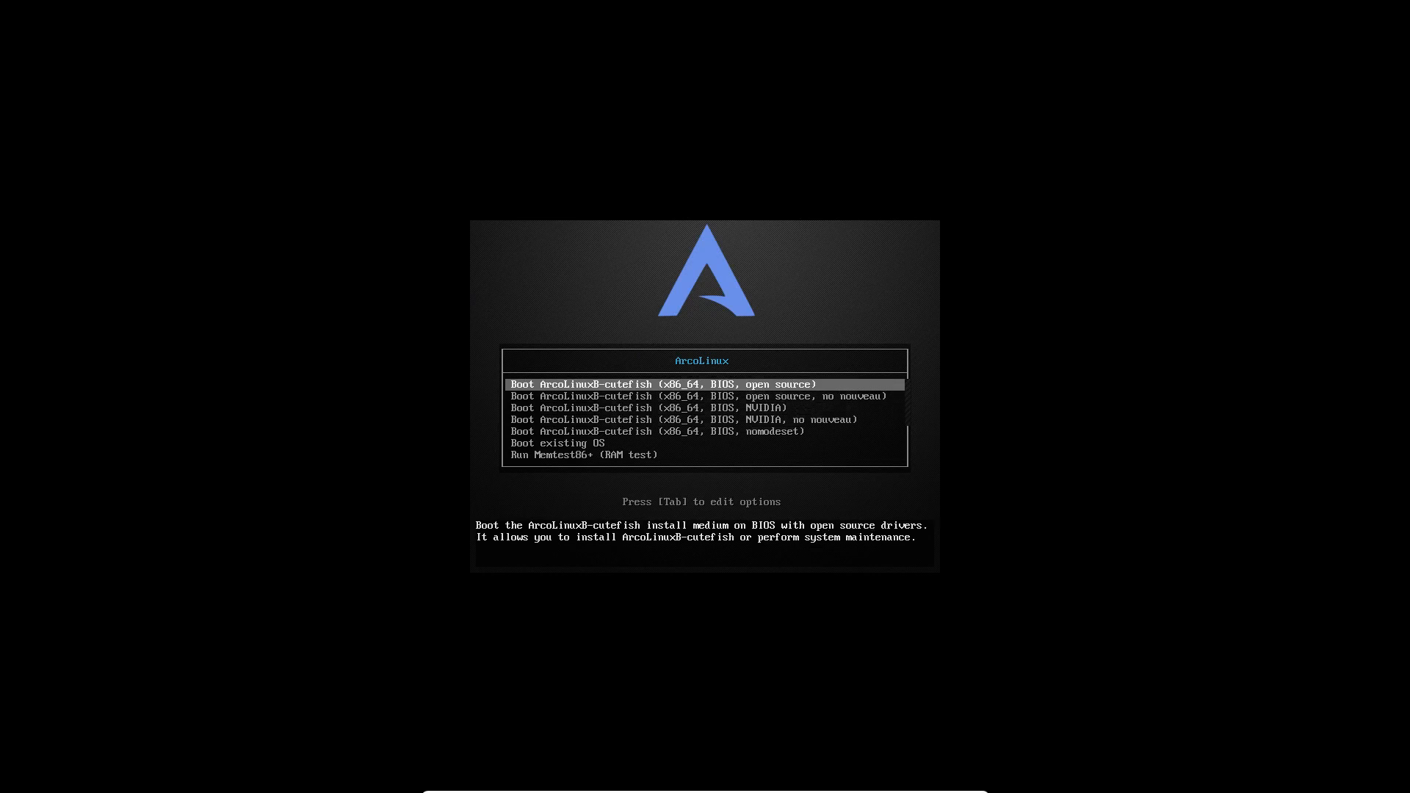
pyautogui.press('Down')
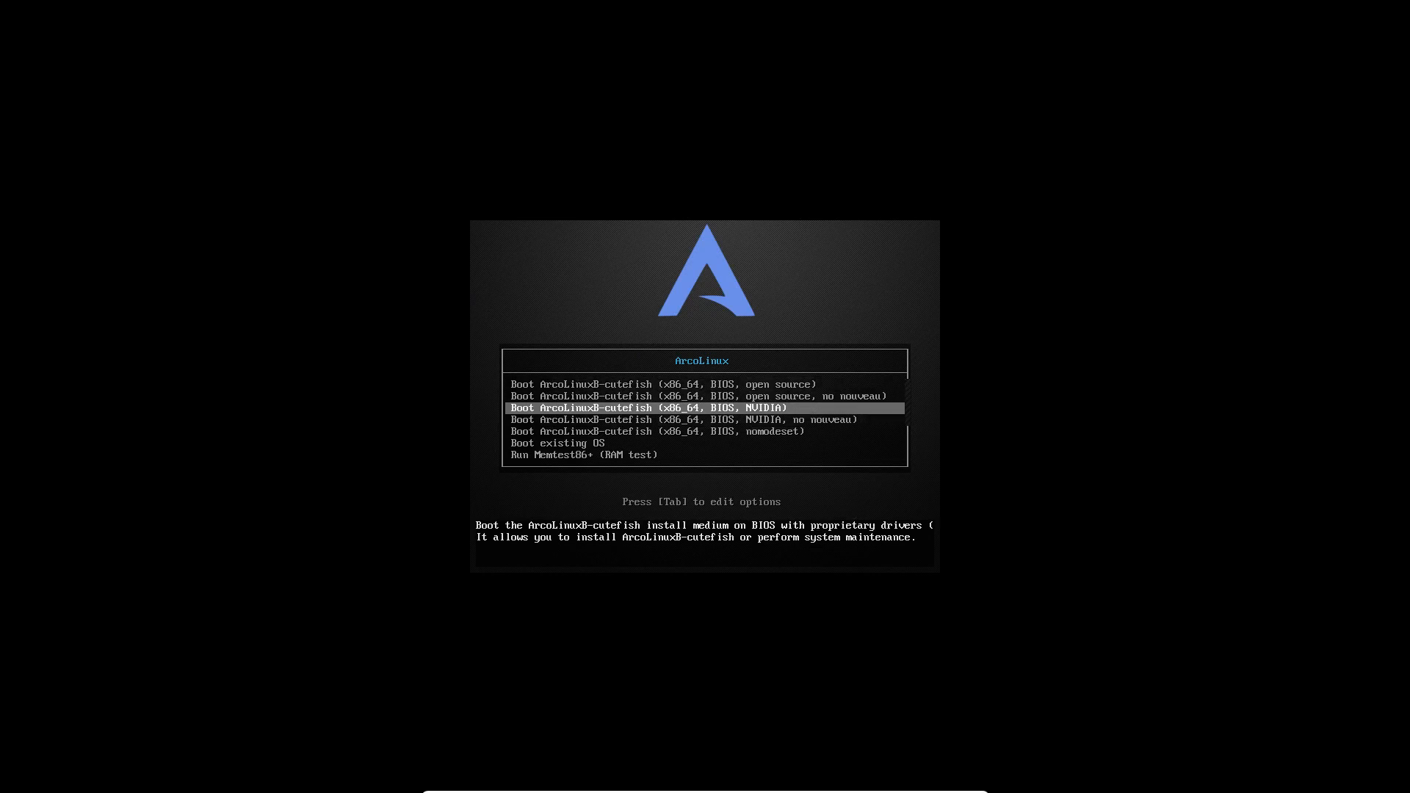
pyautogui.press('Up')
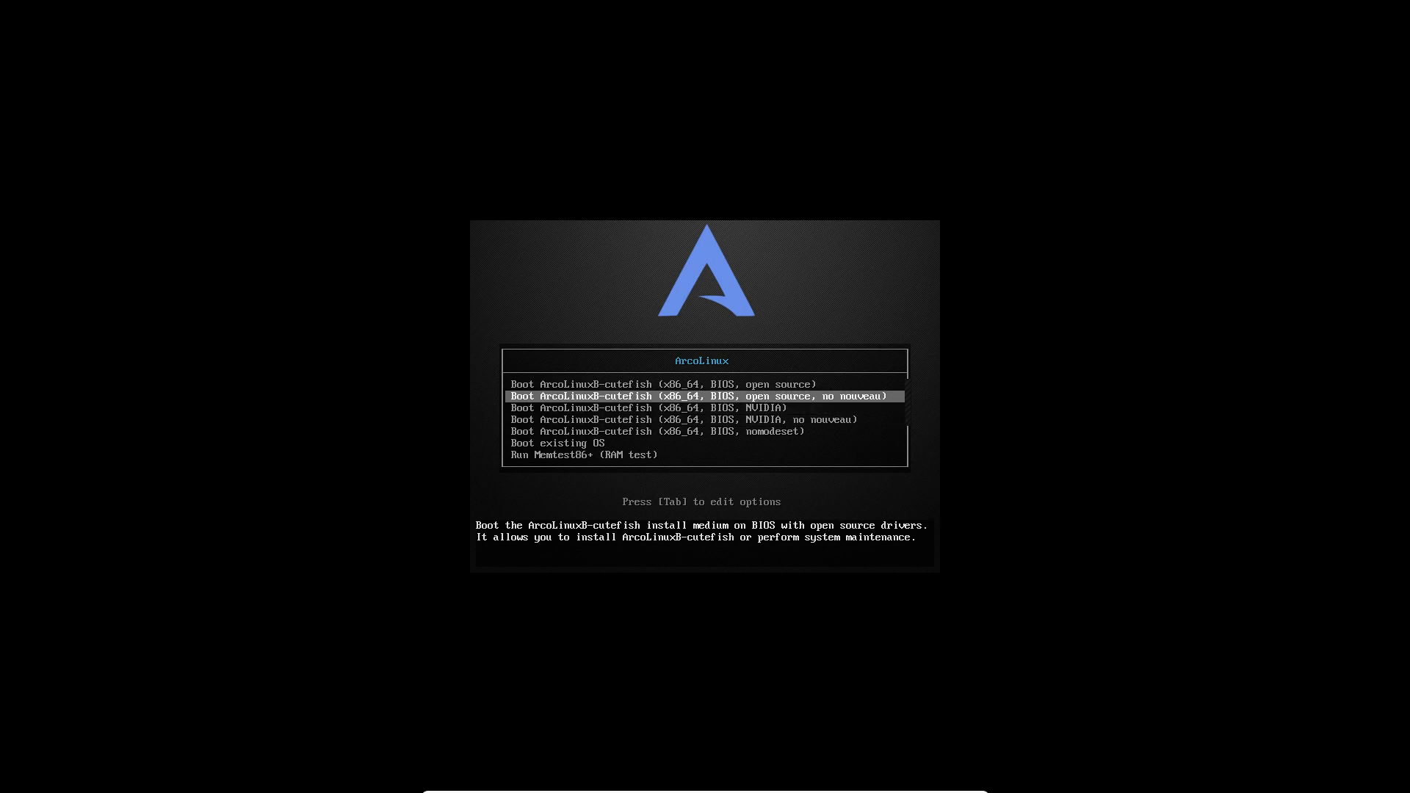
pyautogui.press('Enter')
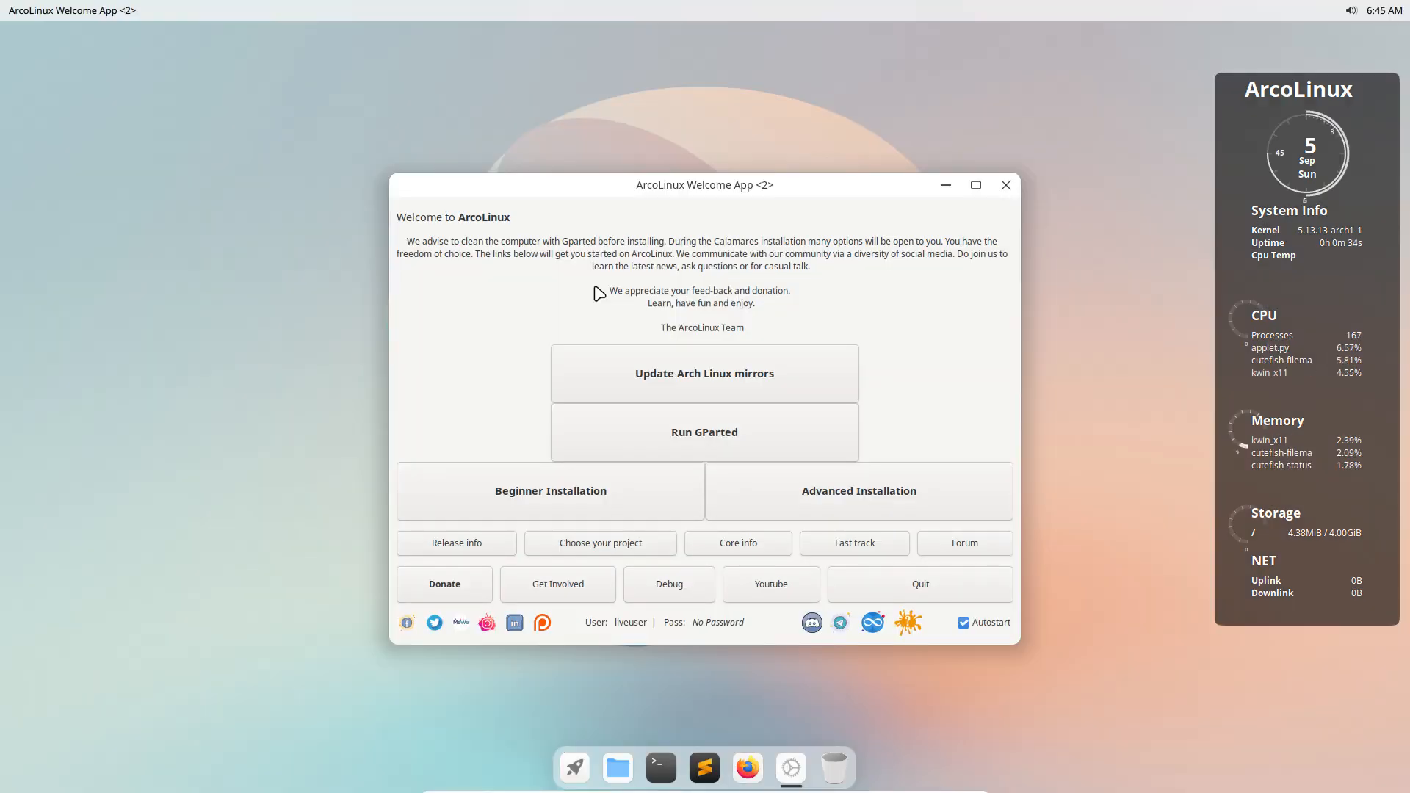
pyautogui.moveTo(726, 501)
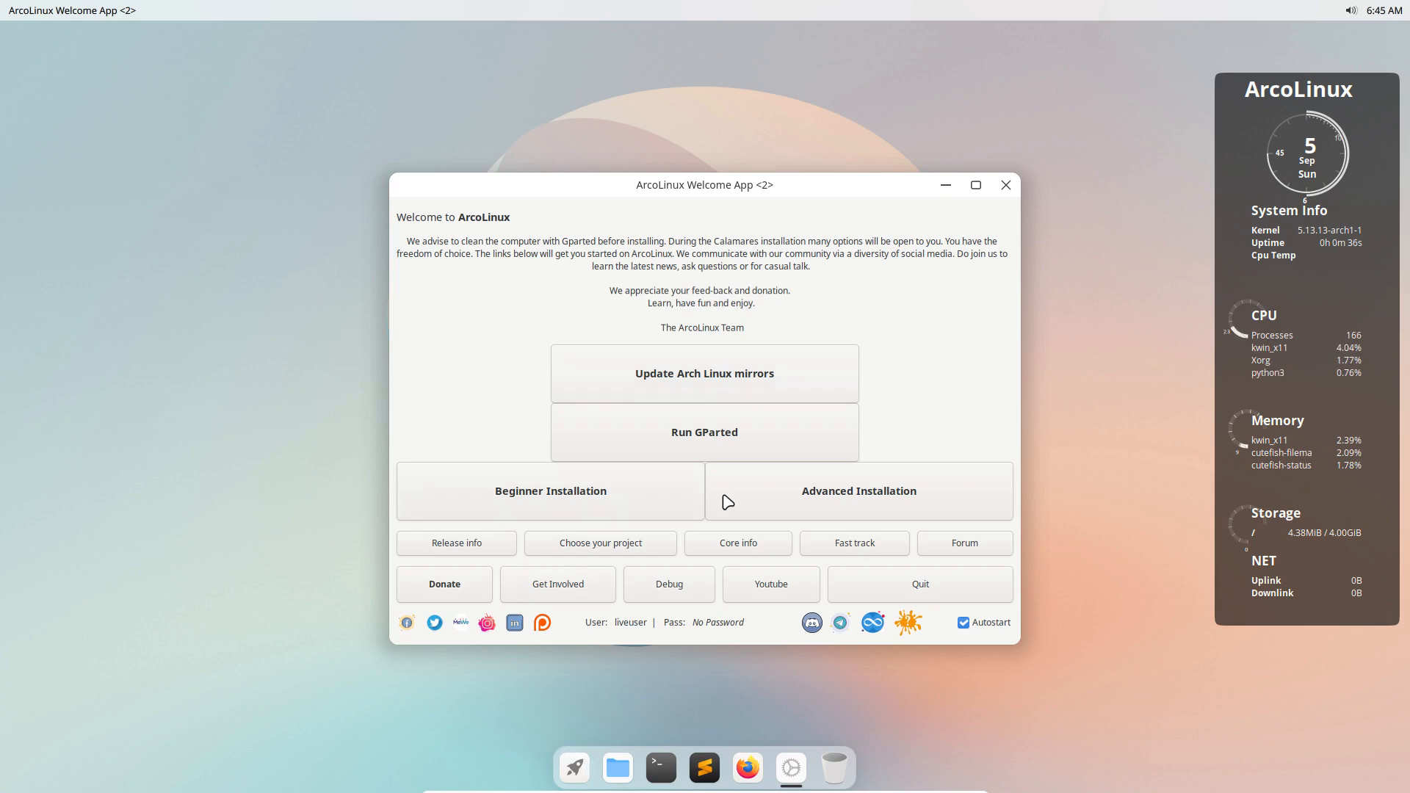
pyautogui.moveTo(888, 483)
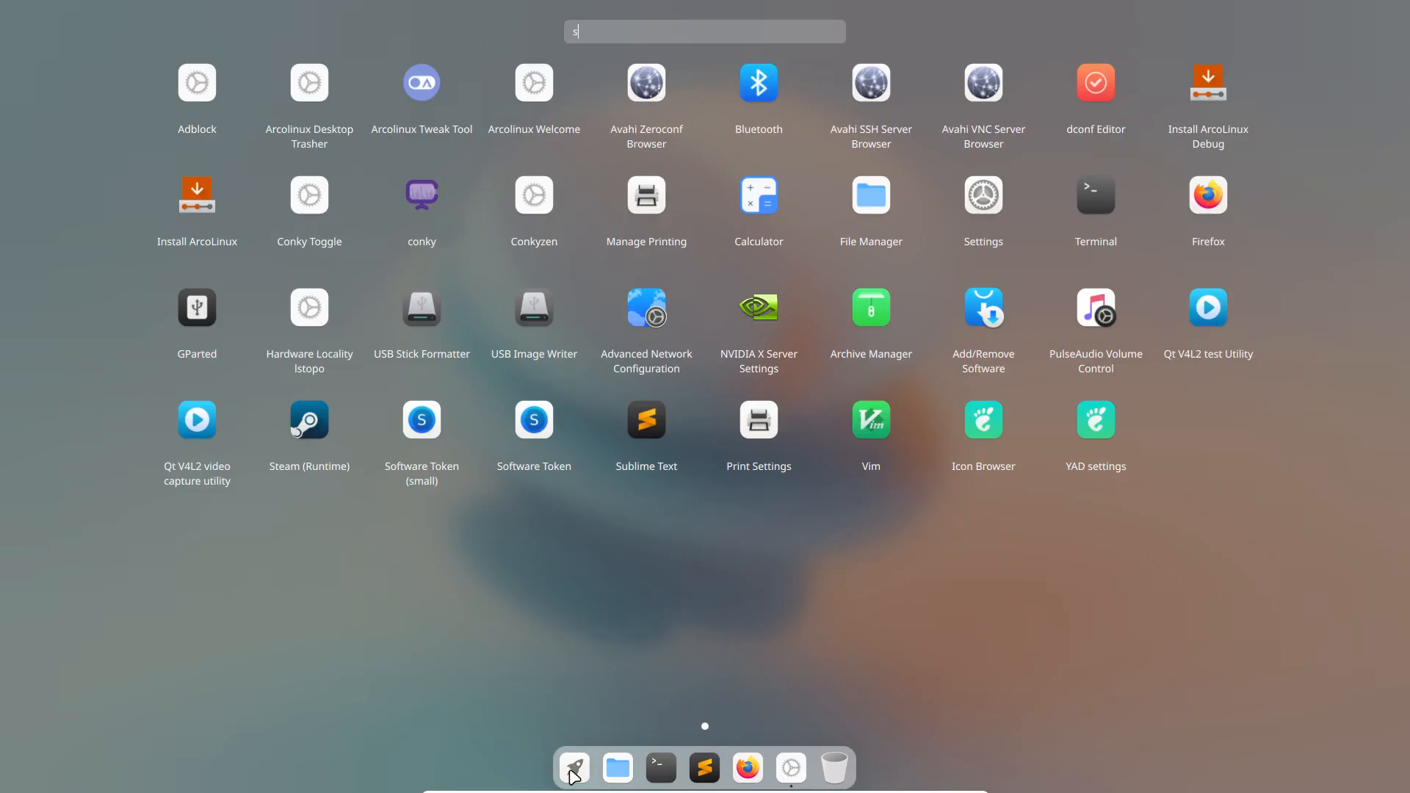
# Search the app launcher for 'ste' to find Steam (Runtime)
pyautogui.write('te')
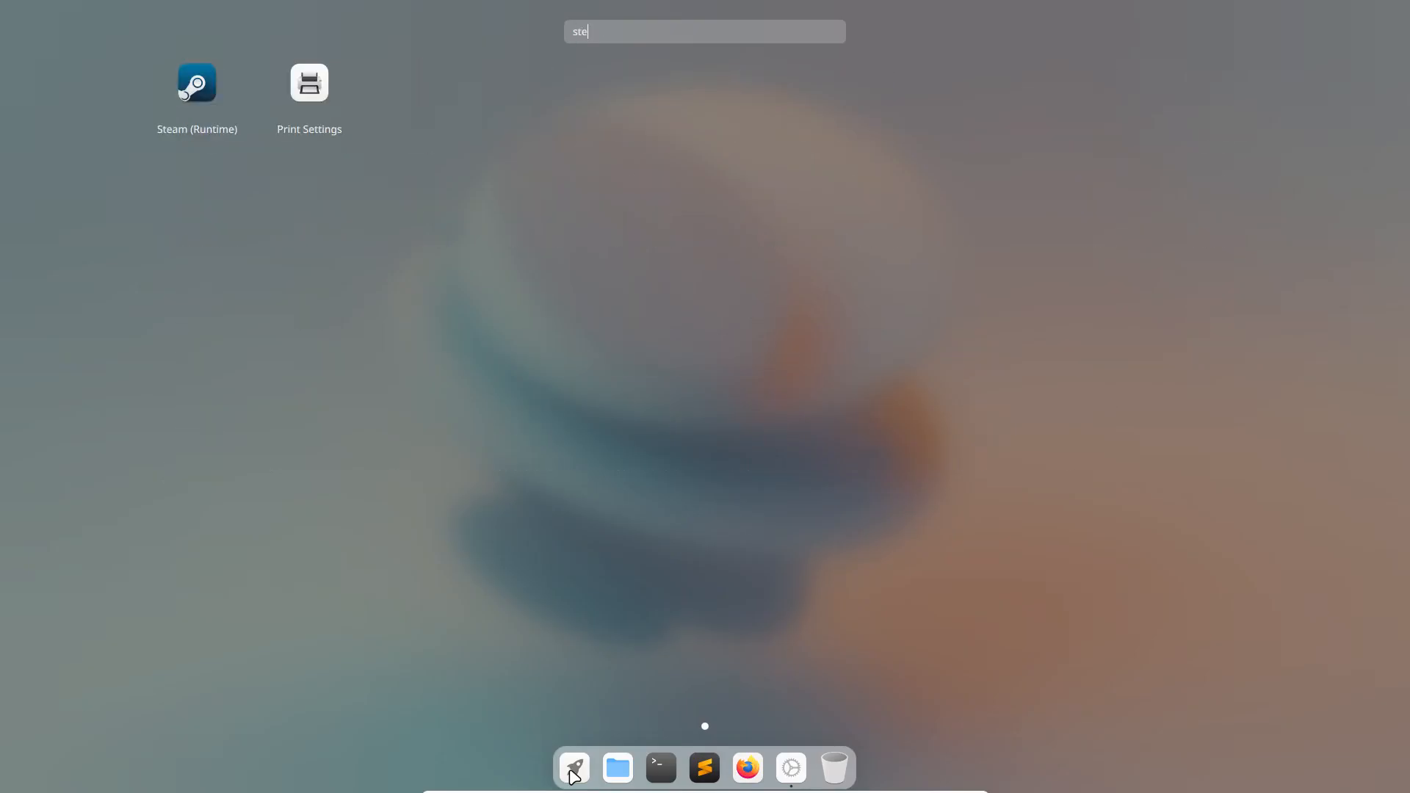
pyautogui.moveTo(197, 89)
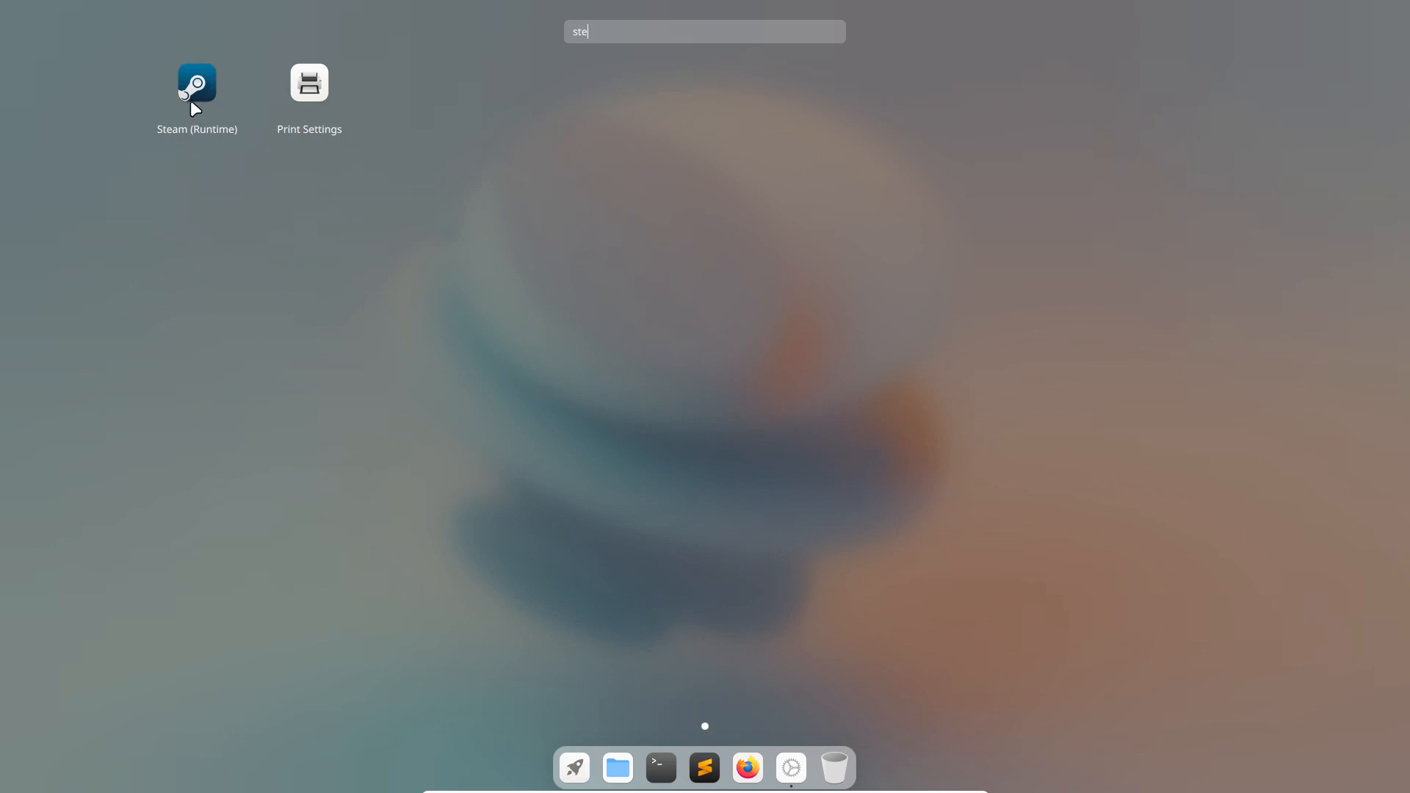
pyautogui.moveTo(194, 88)
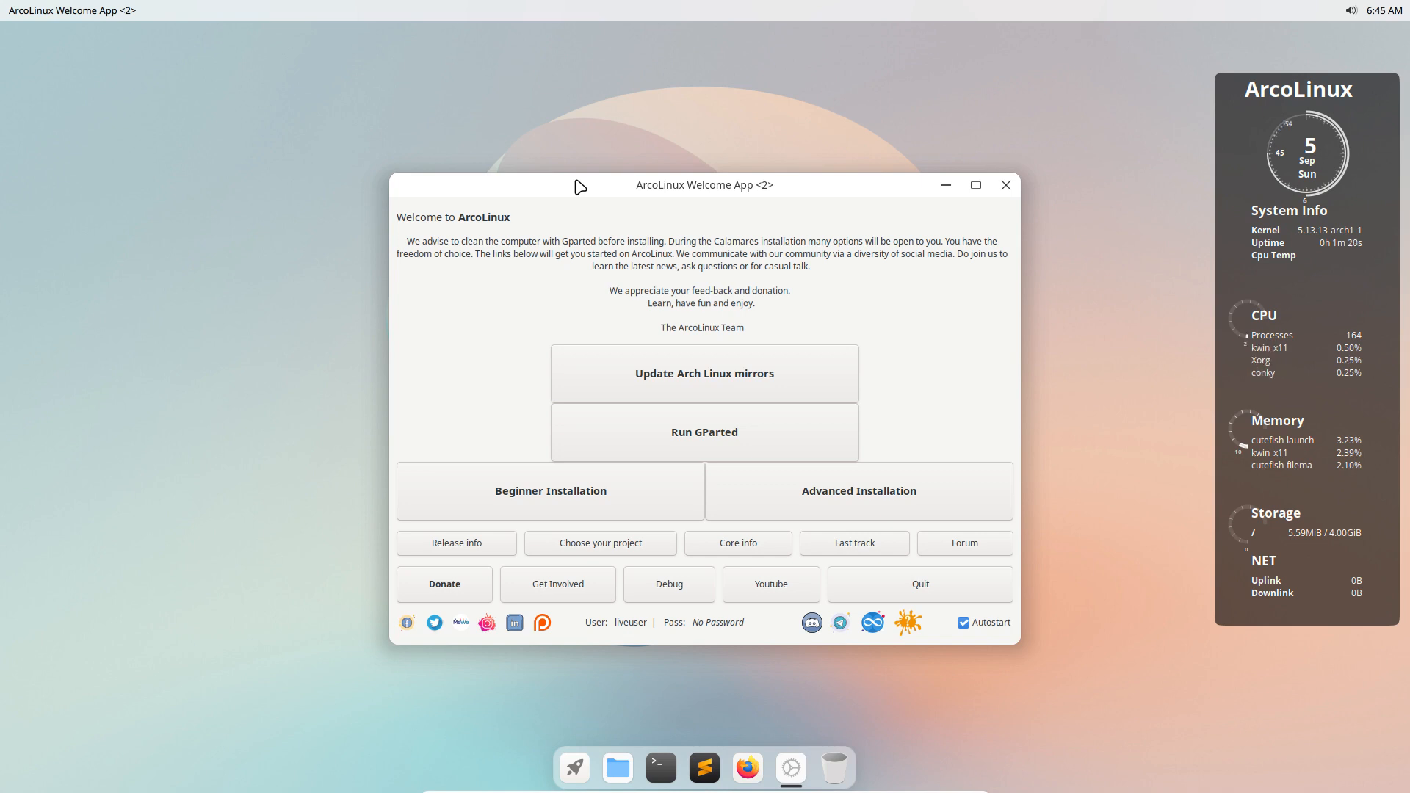
pyautogui.moveTo(574, 736)
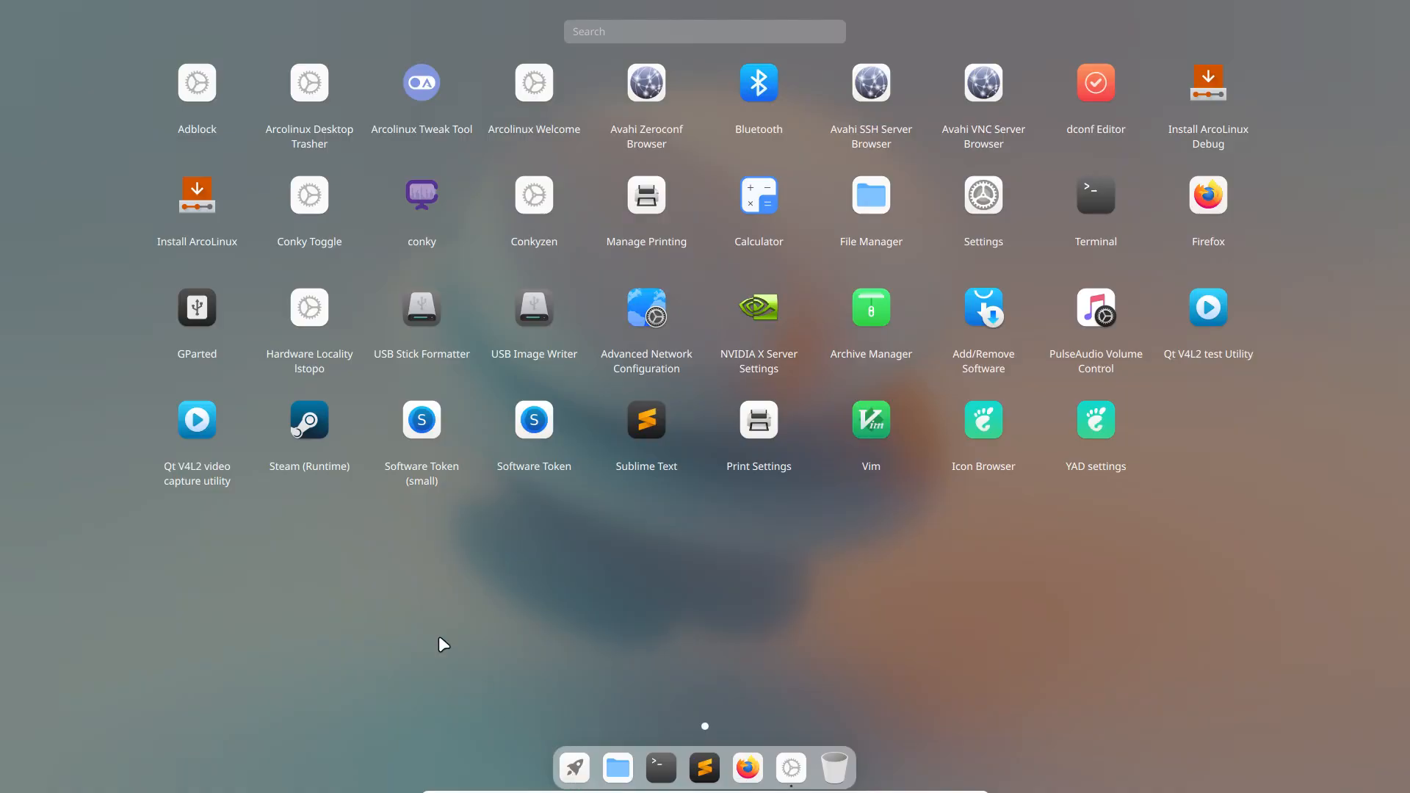
pyautogui.moveTo(308, 438)
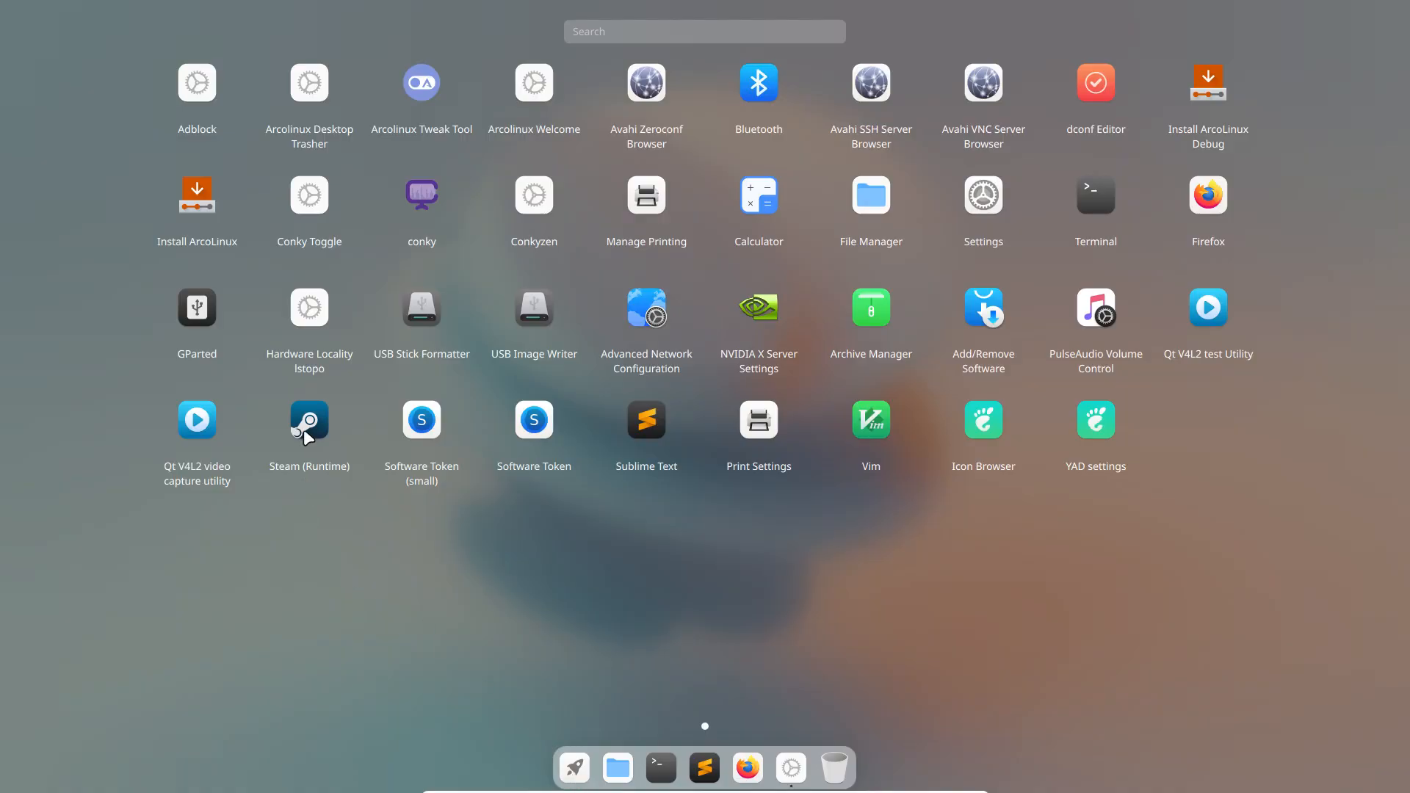